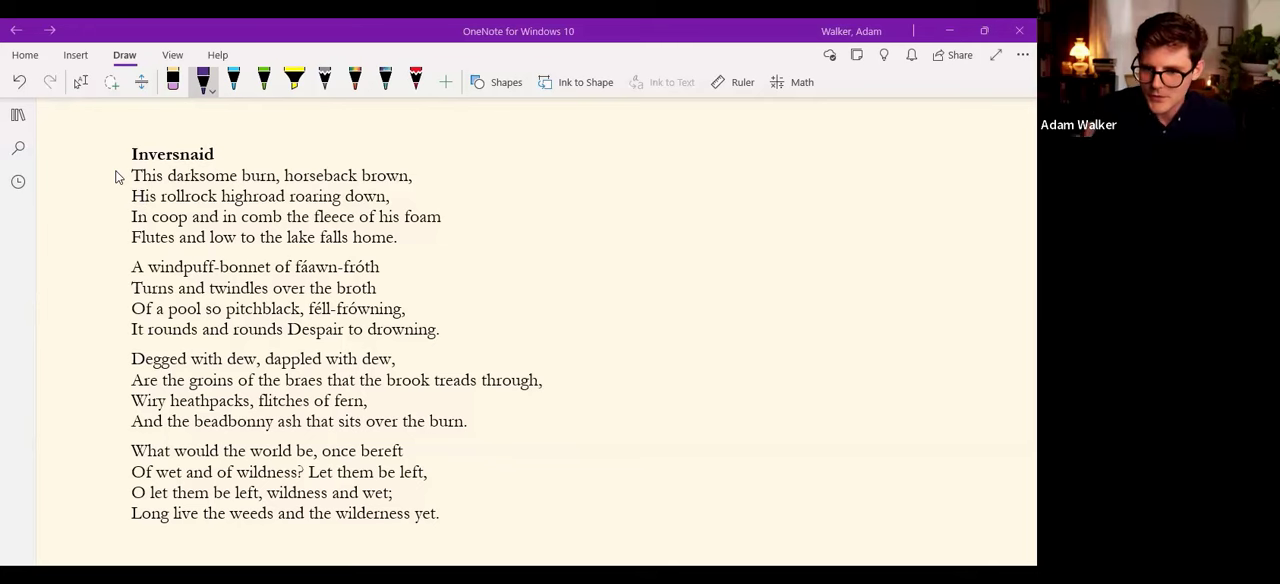
{"action": "mouse_move", "coordinate": [40, 296]}
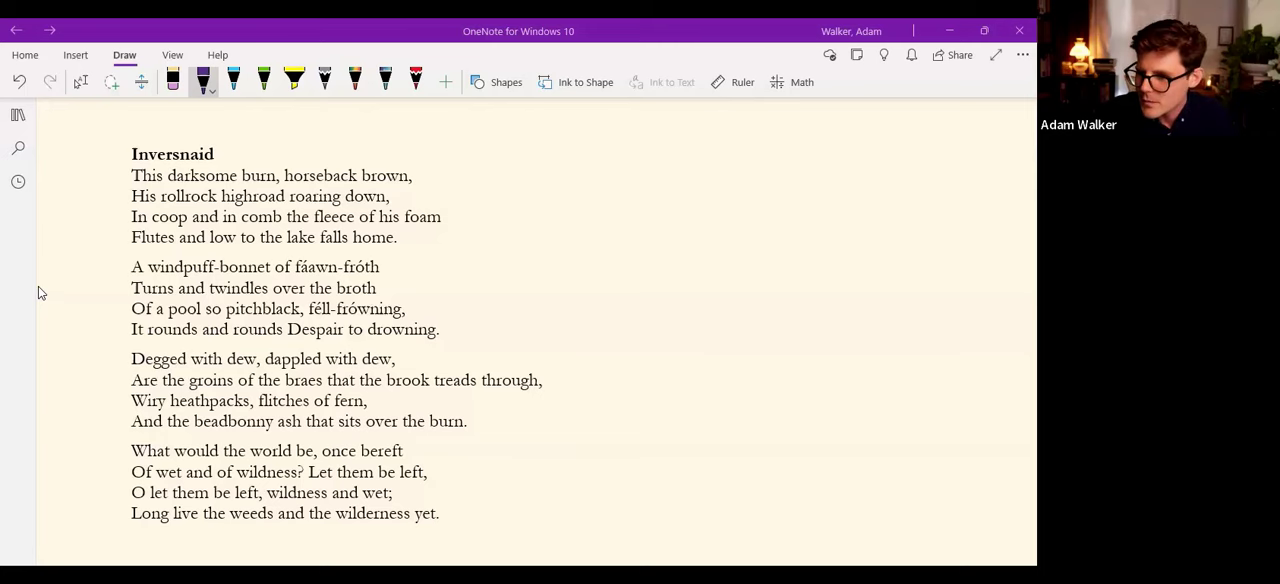
{"action": "mouse_move", "coordinate": [68, 160]}
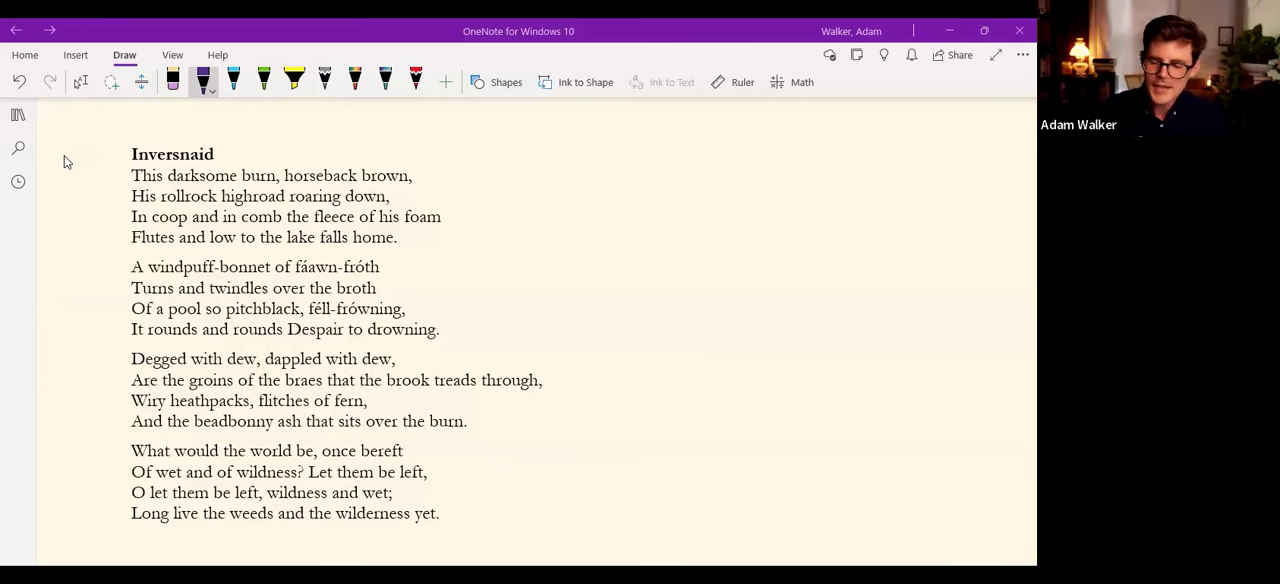
{"action": "mouse_move", "coordinate": [444, 186]}
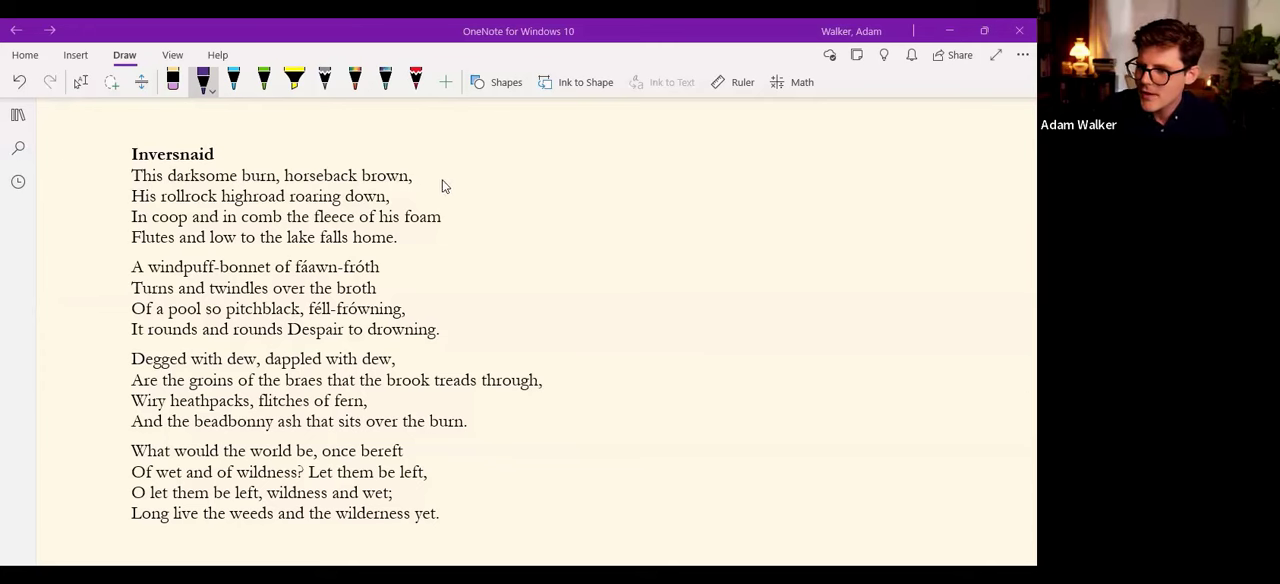
Draw curves linking the opening rhymes and a long arrow down the left margin to the last stanza.
{"action": "left_click_drag", "start_coordinate": [444, 184], "coordinate": [440, 264]}
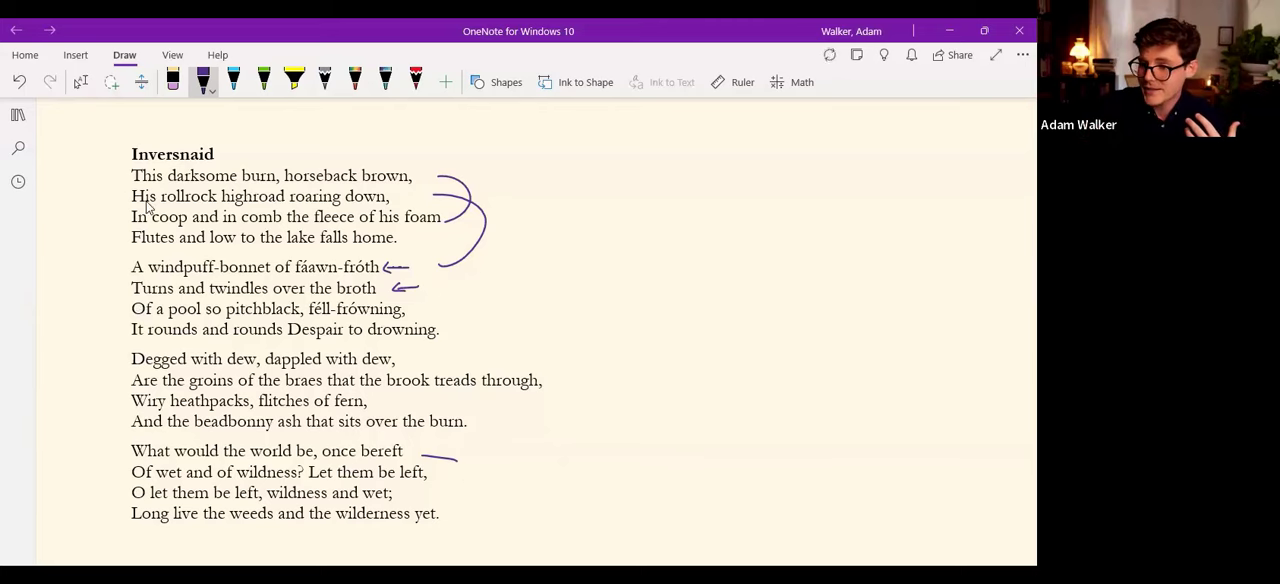
{"action": "left_click_drag", "start_coordinate": [118, 180], "coordinate": [116, 424]}
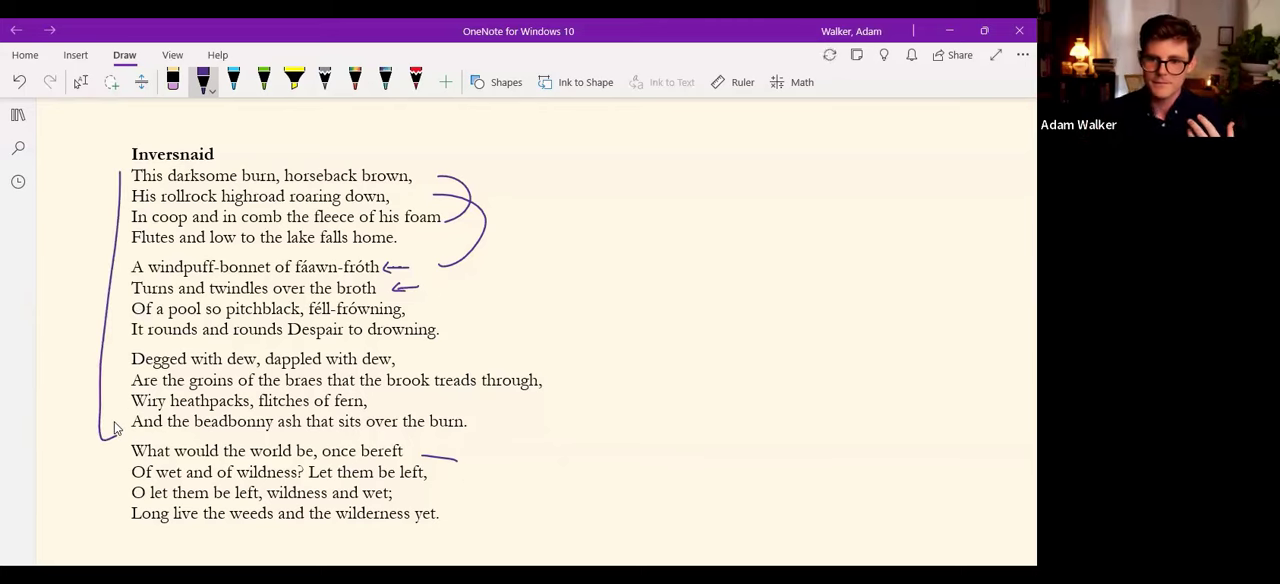
{"action": "mouse_move", "coordinate": [72, 444]}
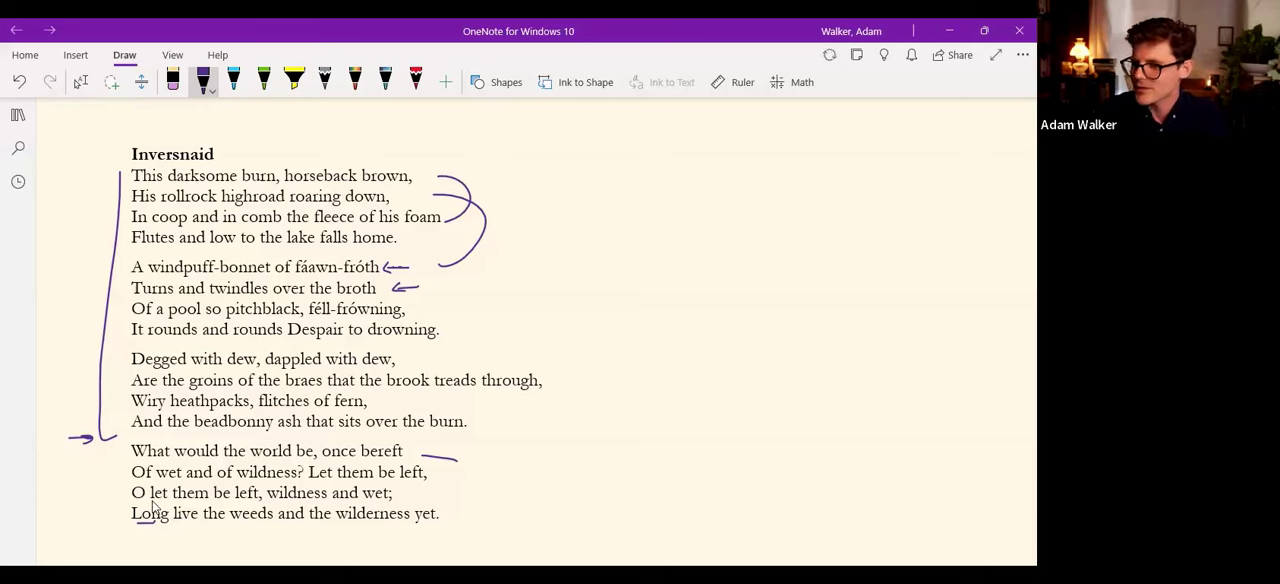
{"action": "mouse_move", "coordinate": [704, 116]}
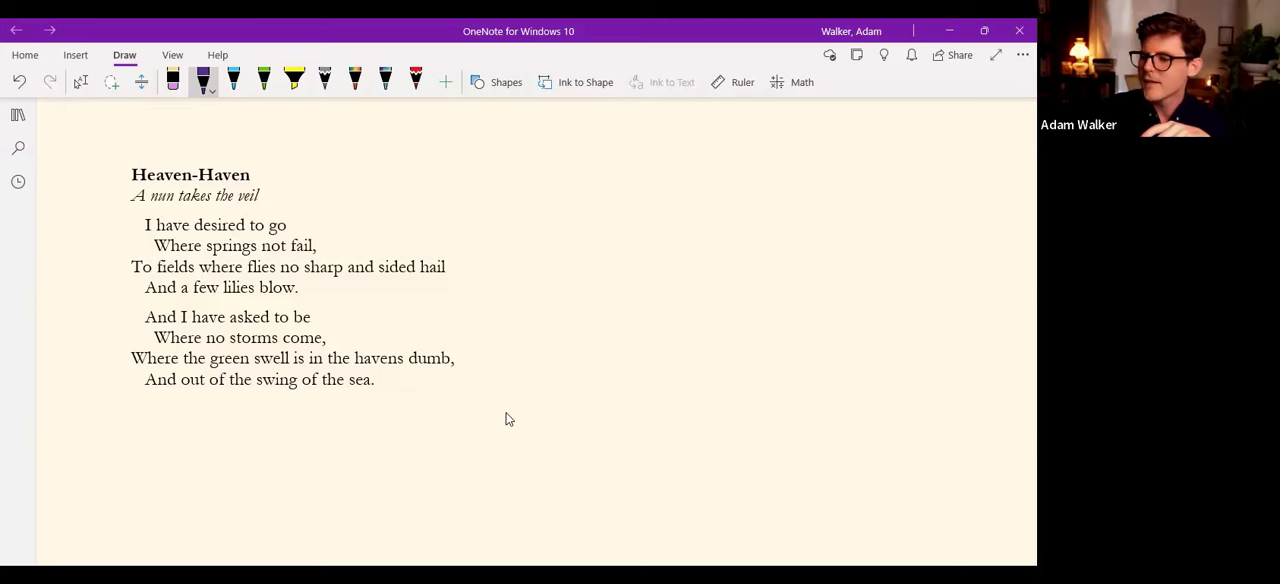
{"action": "mouse_move", "coordinate": [120, 204]}
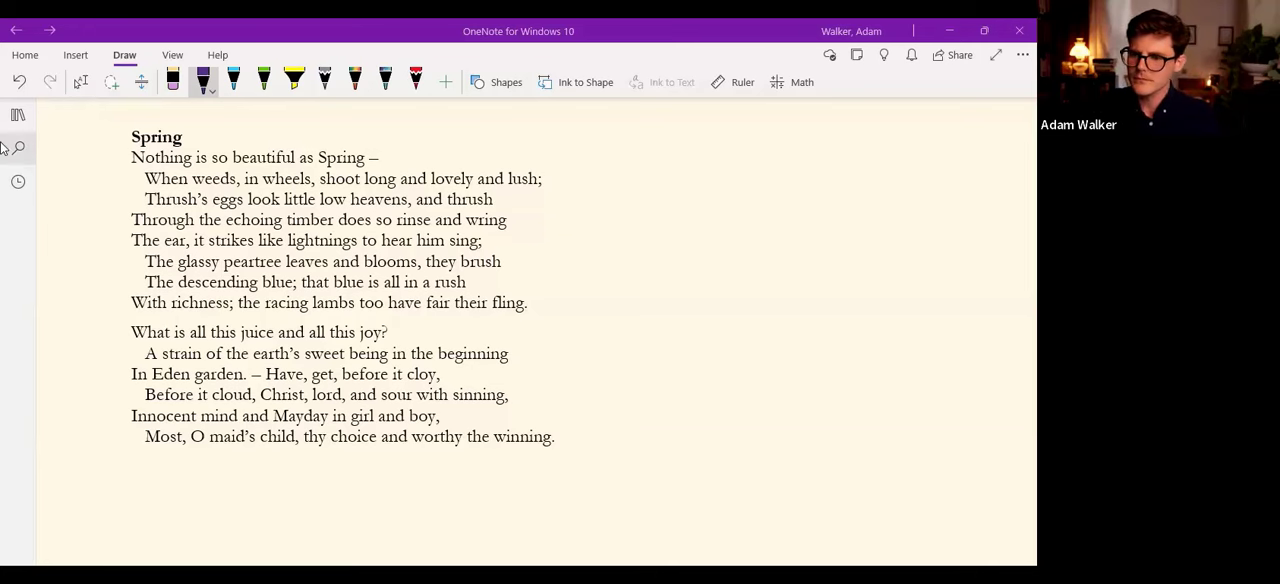
{"action": "mouse_move", "coordinate": [30, 162]}
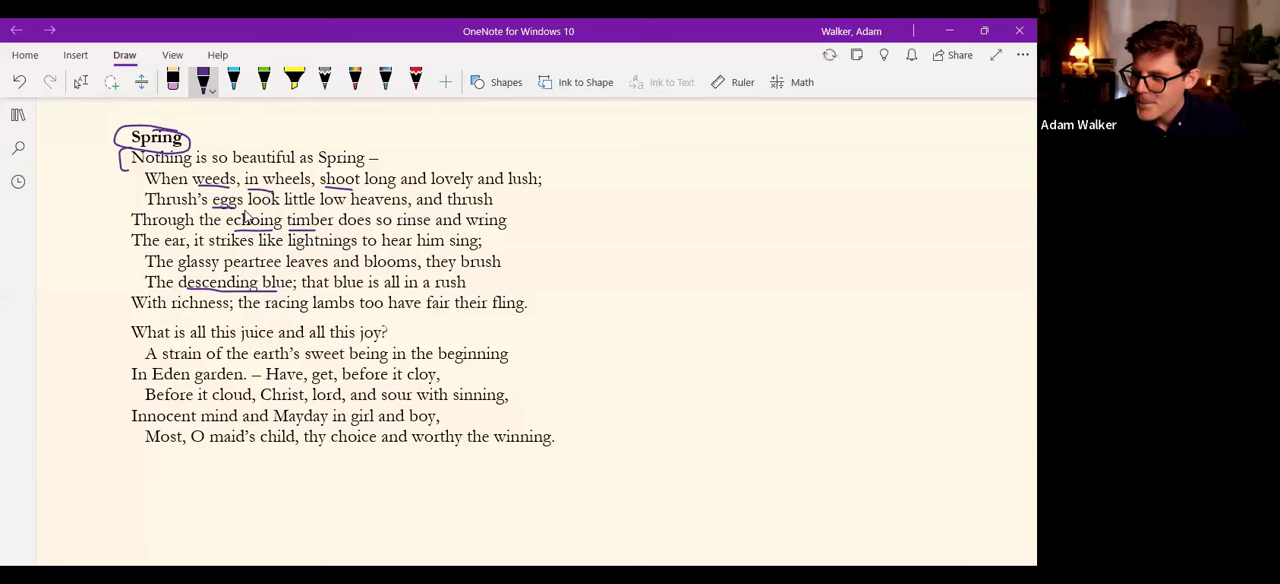
{"action": "mouse_move", "coordinate": [240, 212]}
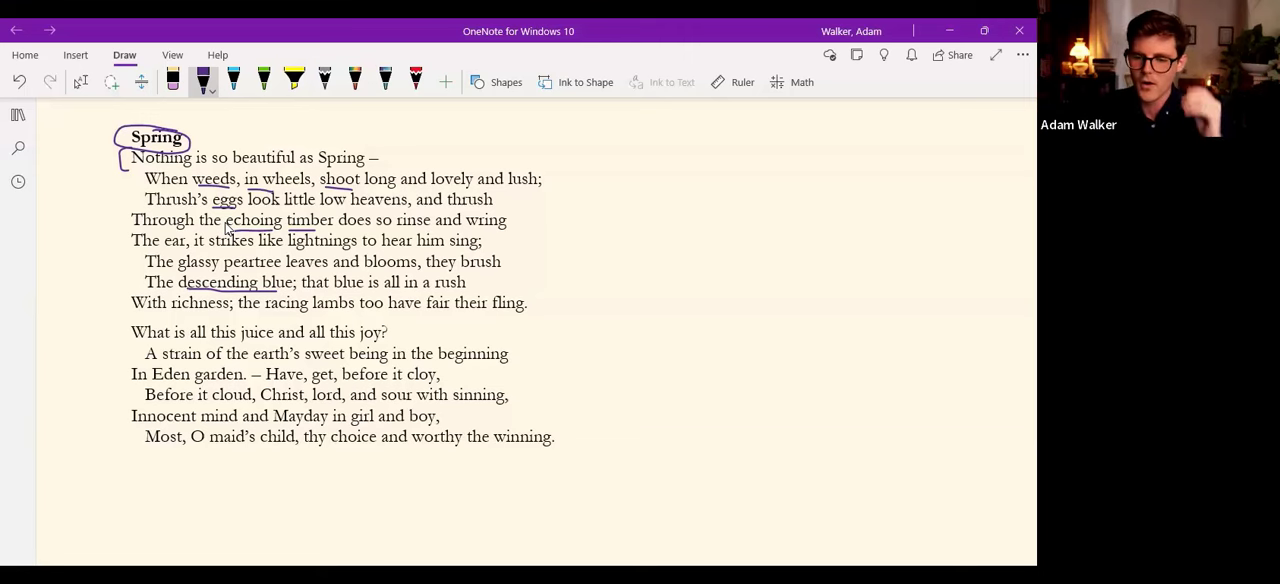
{"action": "mouse_move", "coordinate": [186, 252]}
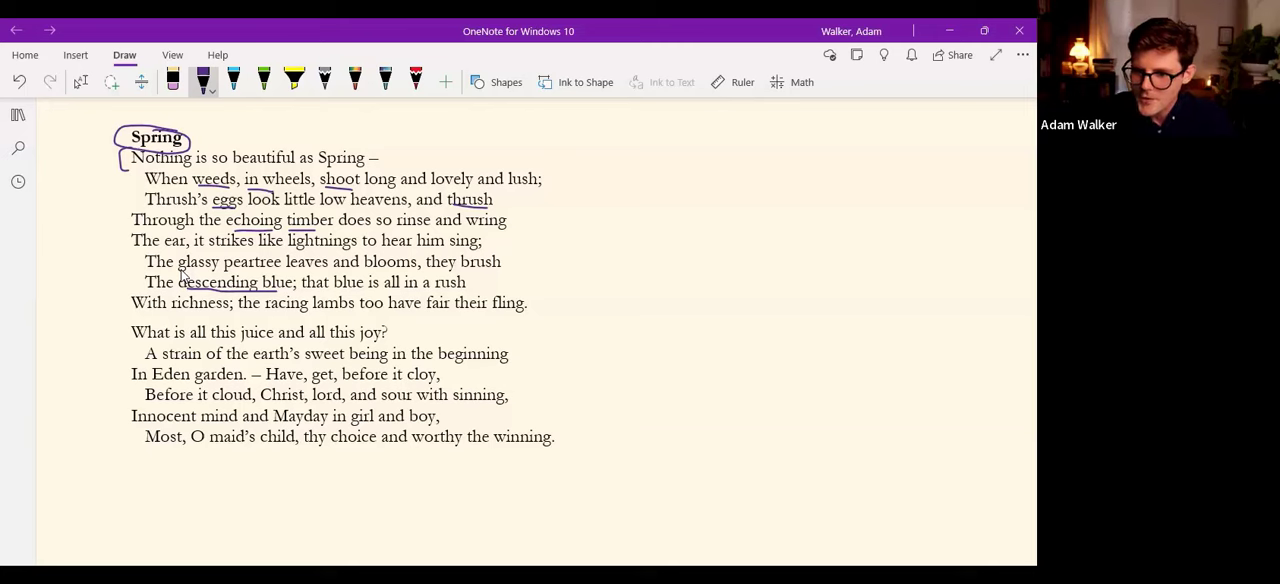
Draw a purple arrow down the margin beside Spring's first stanza.
{"action": "left_click_drag", "start_coordinate": [116, 184], "coordinate": [112, 250]}
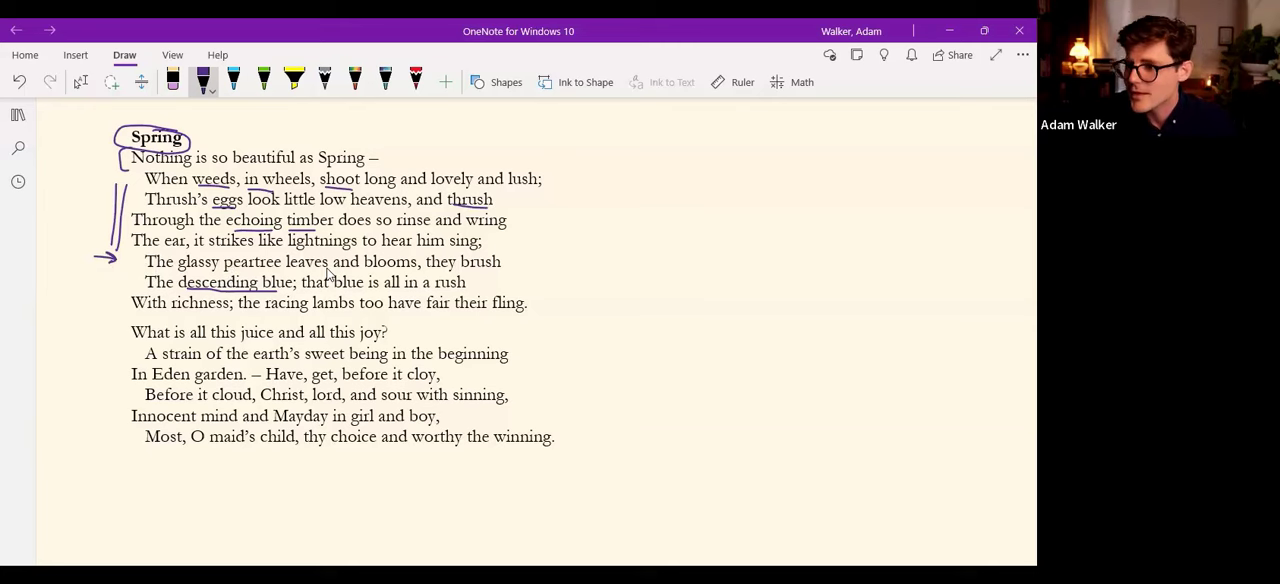
{"action": "mouse_move", "coordinate": [490, 278]}
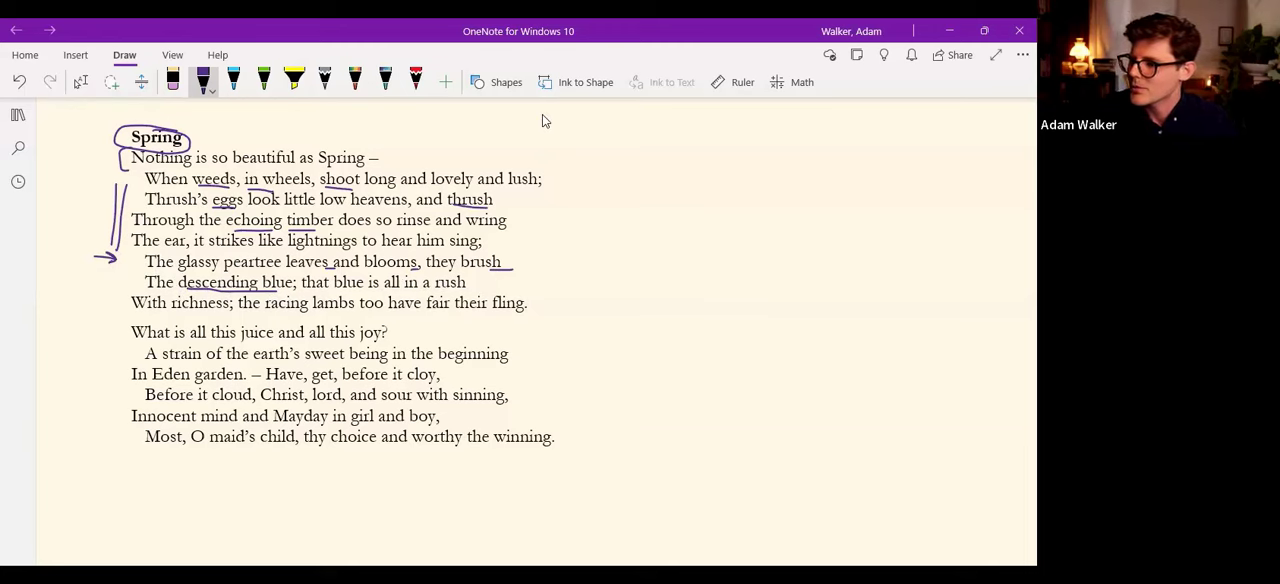
{"action": "mouse_move", "coordinate": [550, 140]}
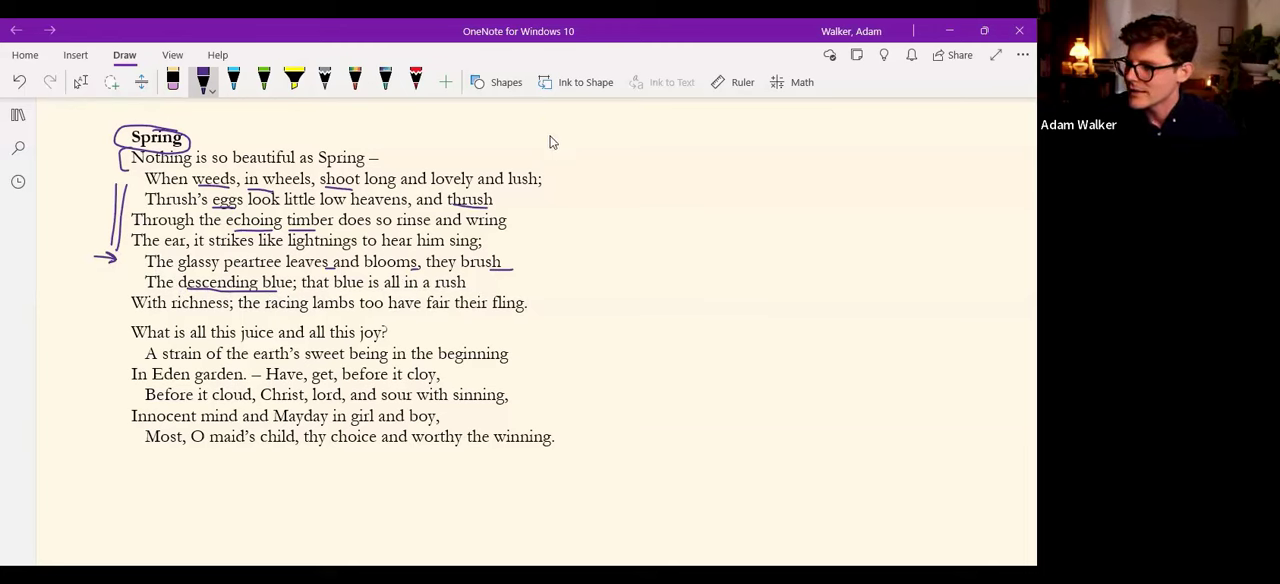
{"action": "mouse_move", "coordinate": [116, 308]}
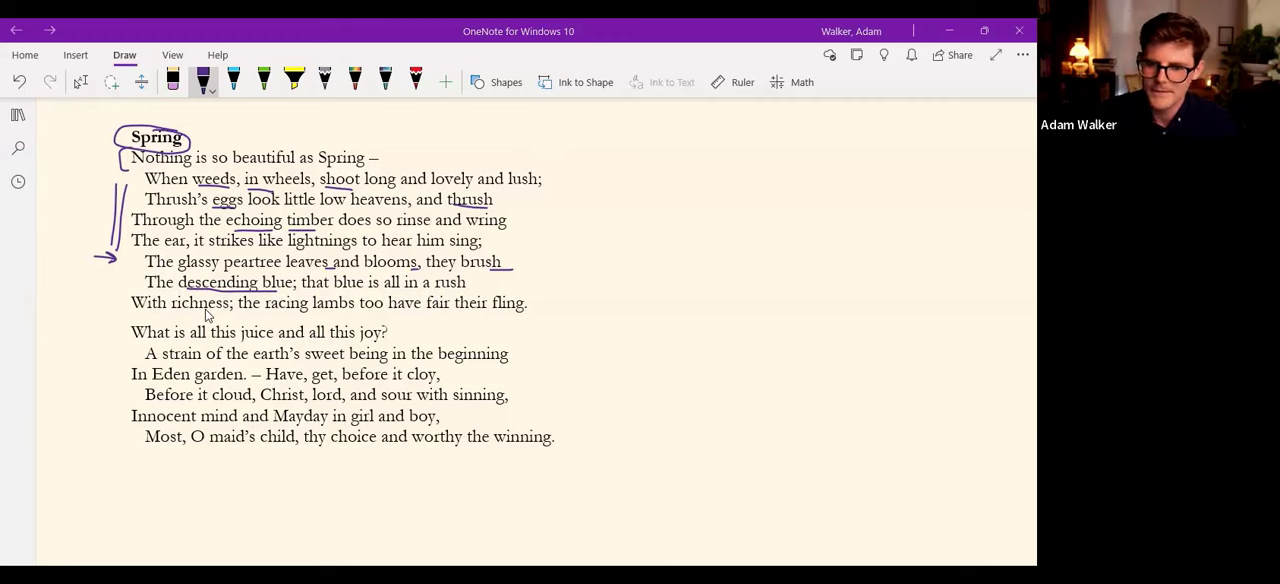
{"action": "mouse_move", "coordinate": [108, 334]}
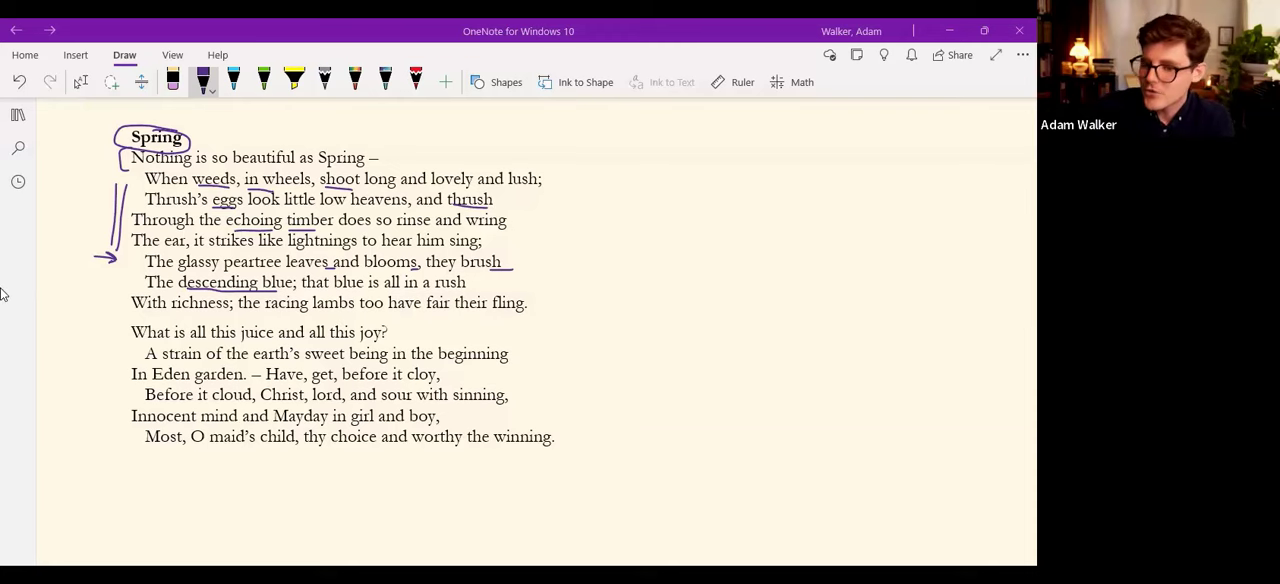
{"action": "left_click_drag", "start_coordinate": [110, 332], "coordinate": [108, 360]}
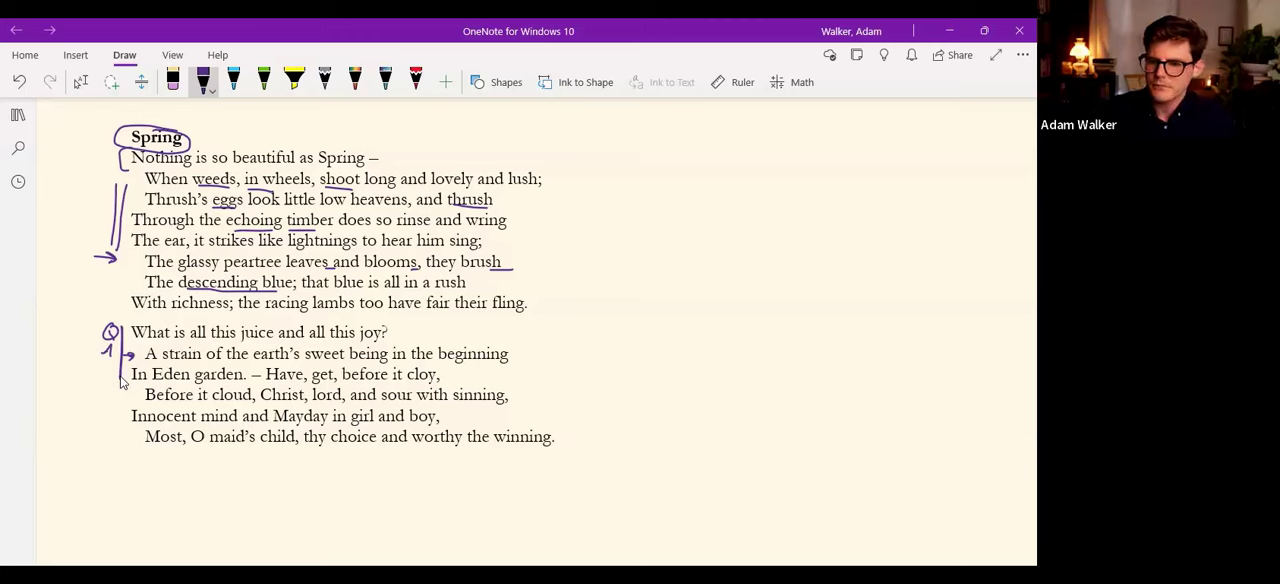
{"action": "mouse_move", "coordinate": [640, 116]}
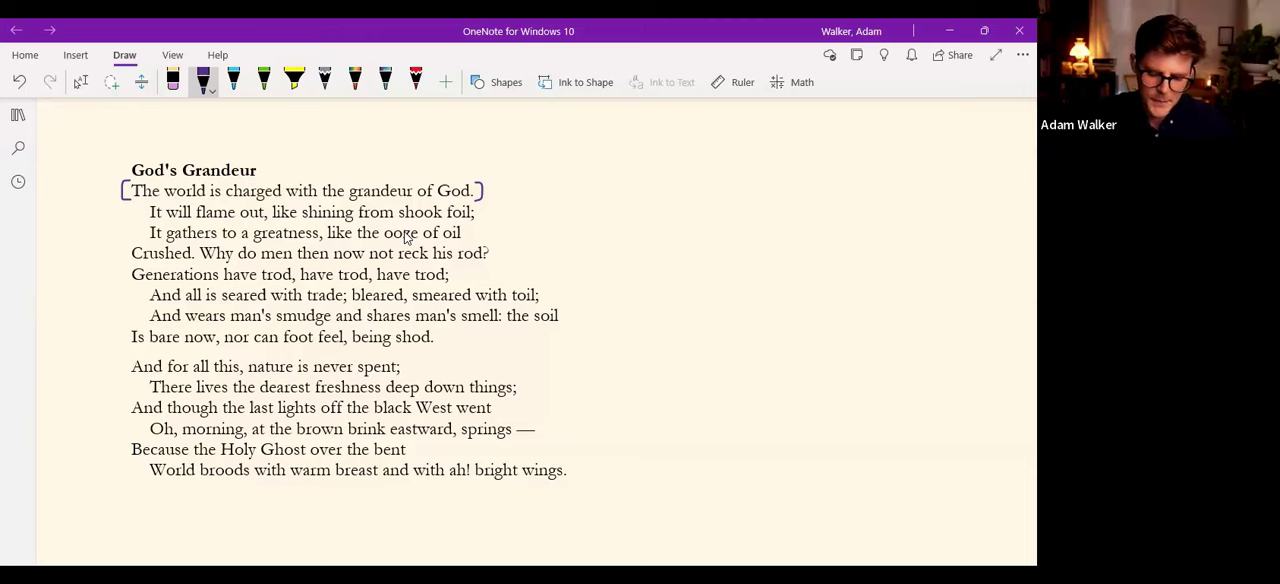
{"action": "mouse_move", "coordinate": [190, 190]}
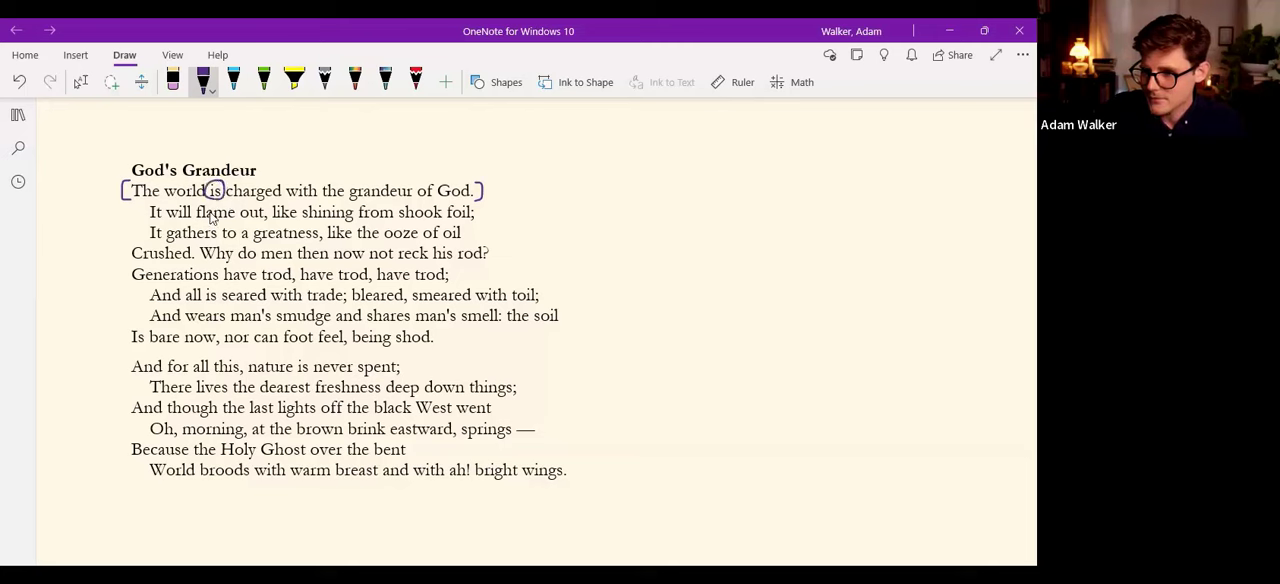
Underline 'will' and circle 'world' and the line-two opening 'It' in purple ink.
{"action": "left_click_drag", "start_coordinate": [166, 216], "coordinate": [190, 216]}
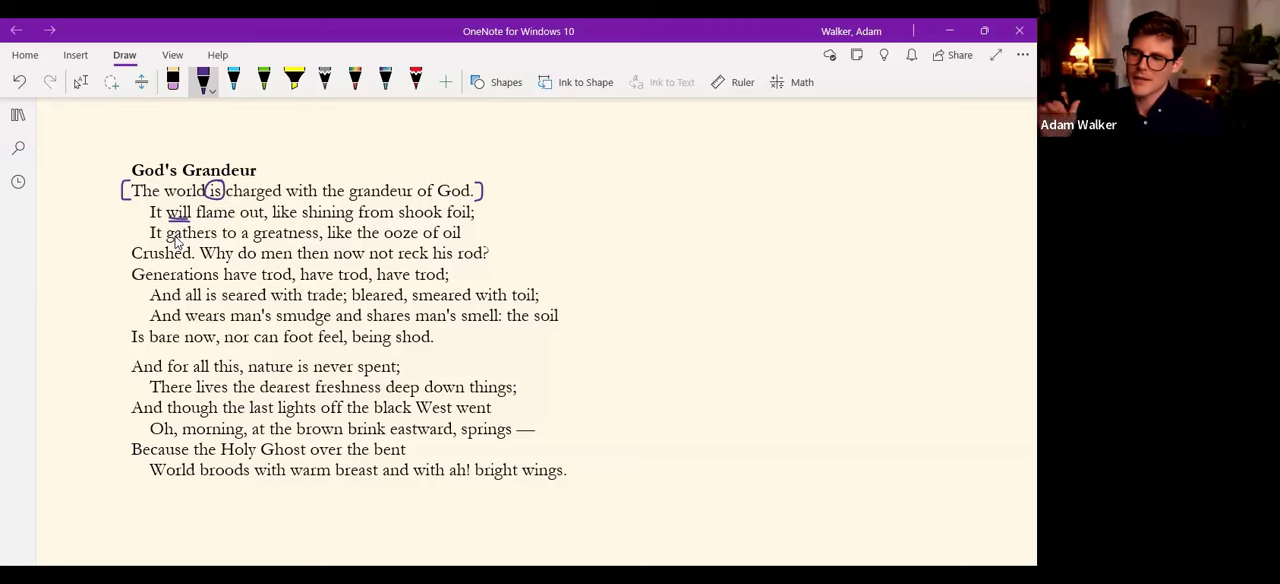
{"action": "mouse_move", "coordinate": [180, 216]}
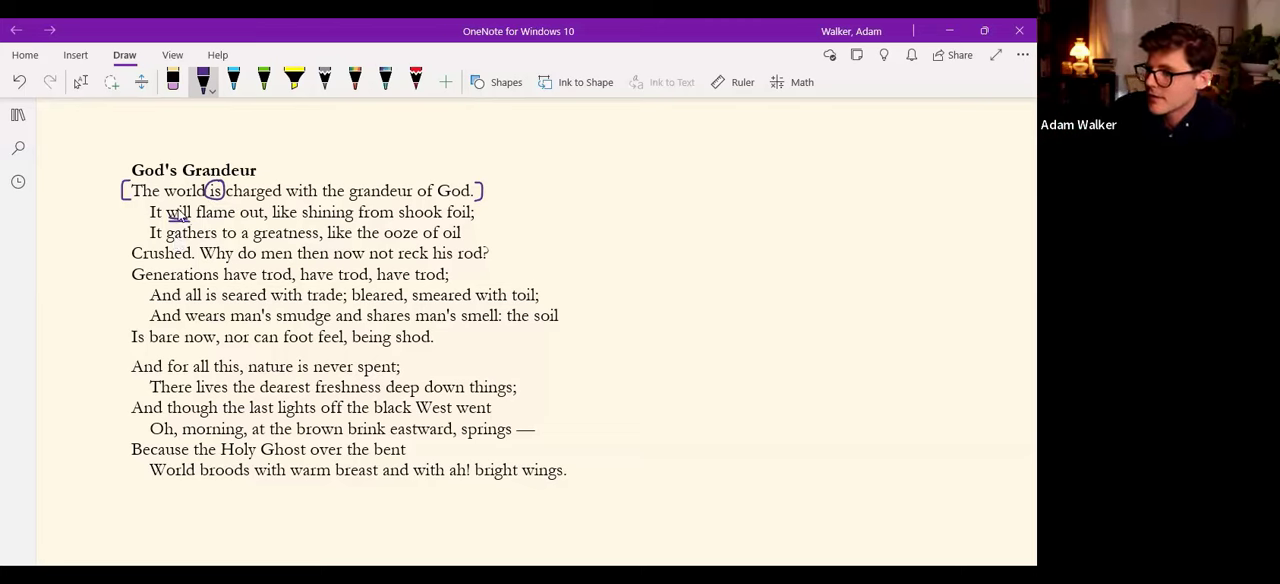
{"action": "left_click_drag", "start_coordinate": [160, 204], "coordinate": [184, 196]}
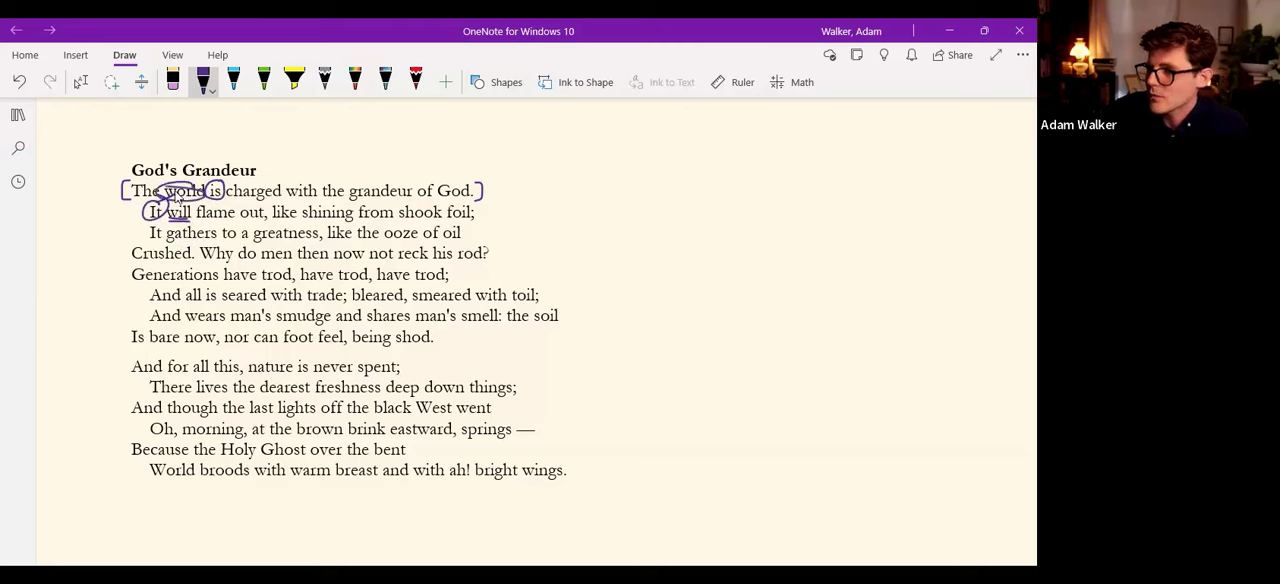
{"action": "left_click_drag", "start_coordinate": [176, 196], "coordinate": [350, 204]}
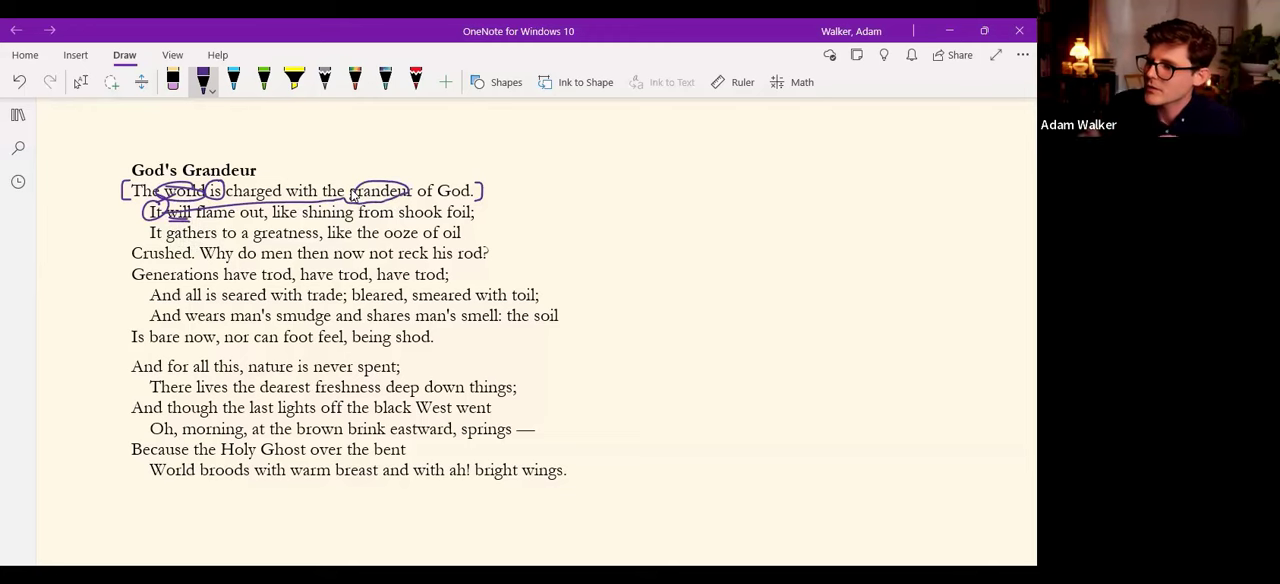
{"action": "mouse_move", "coordinate": [344, 214]}
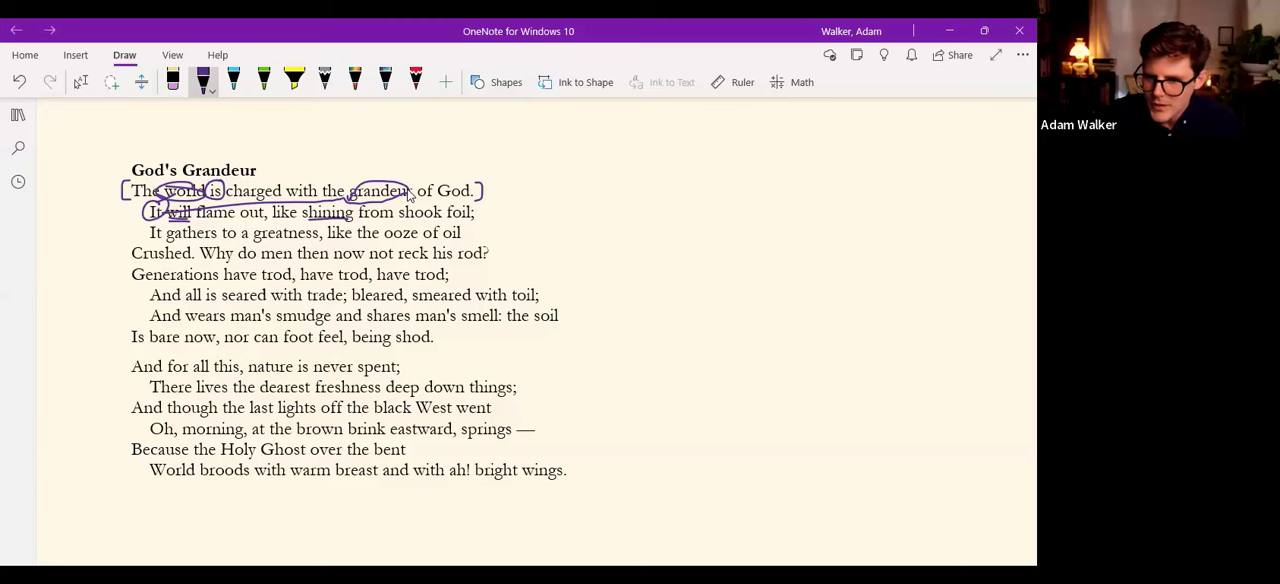
{"action": "mouse_move", "coordinate": [516, 252]}
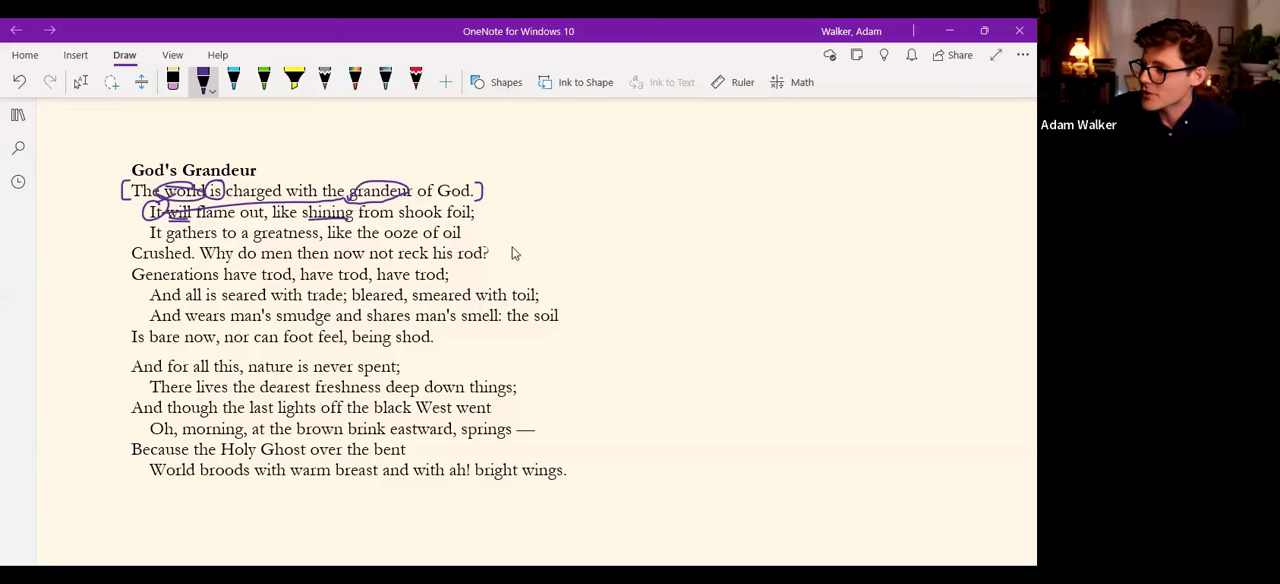
Add a curled mark beside 'Crushed' and underline 'foot feel, being shod' in line eight.
{"action": "left_click_drag", "start_coordinate": [510, 256], "coordinate": [552, 256]}
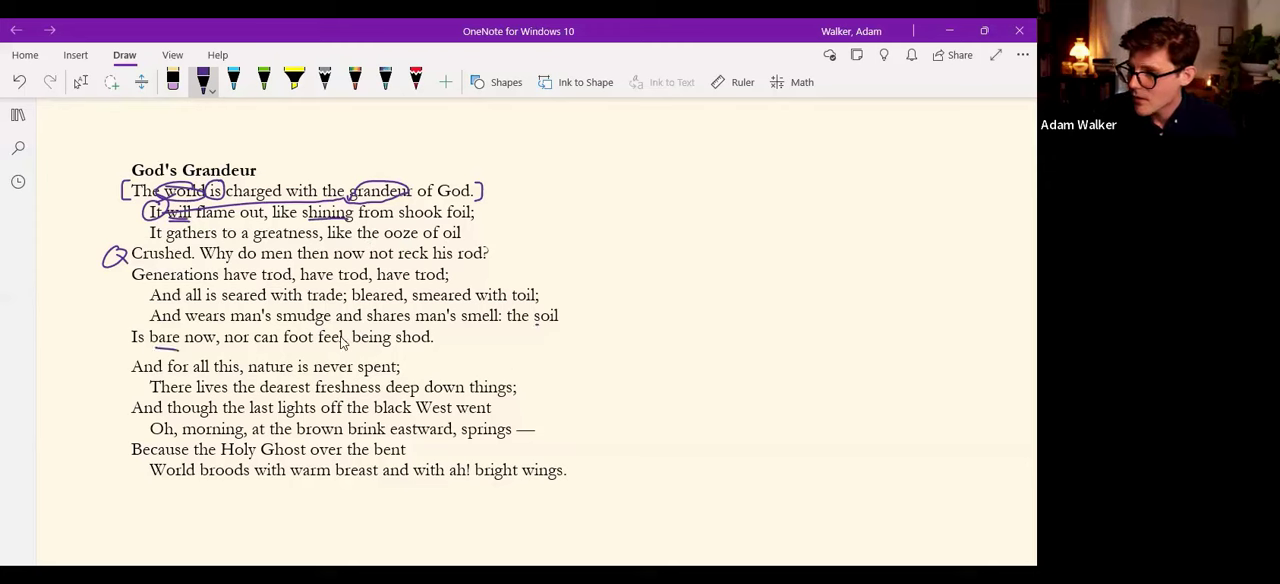
{"action": "left_click_drag", "start_coordinate": [284, 348], "coordinate": [382, 348]}
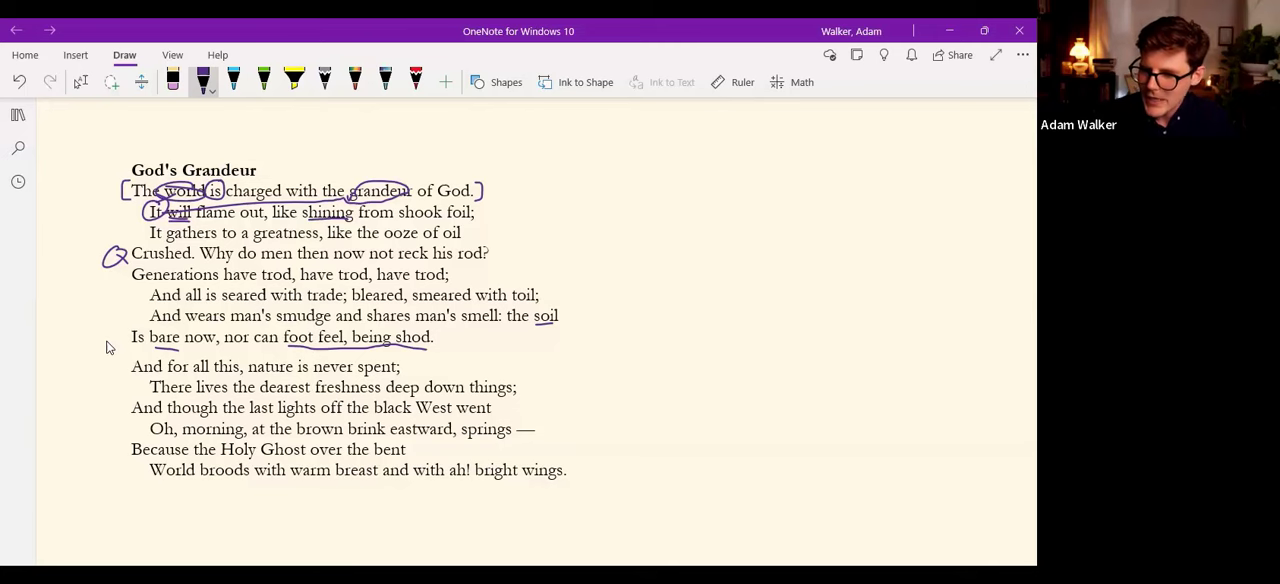
{"action": "mouse_move", "coordinate": [86, 308]}
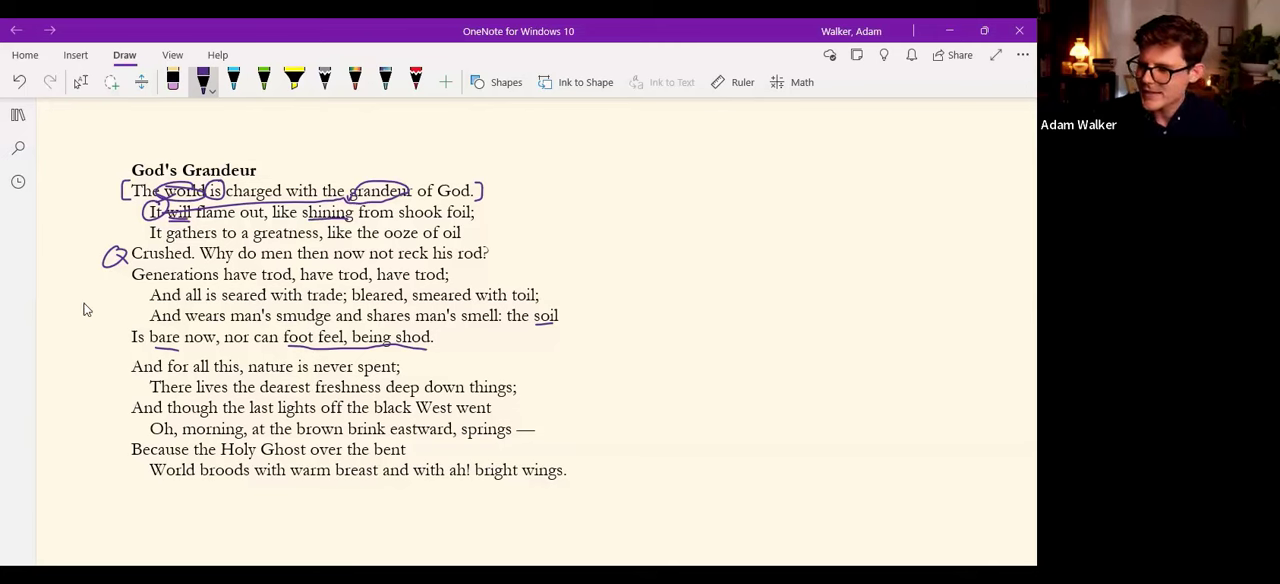
{"action": "mouse_move", "coordinate": [70, 312]}
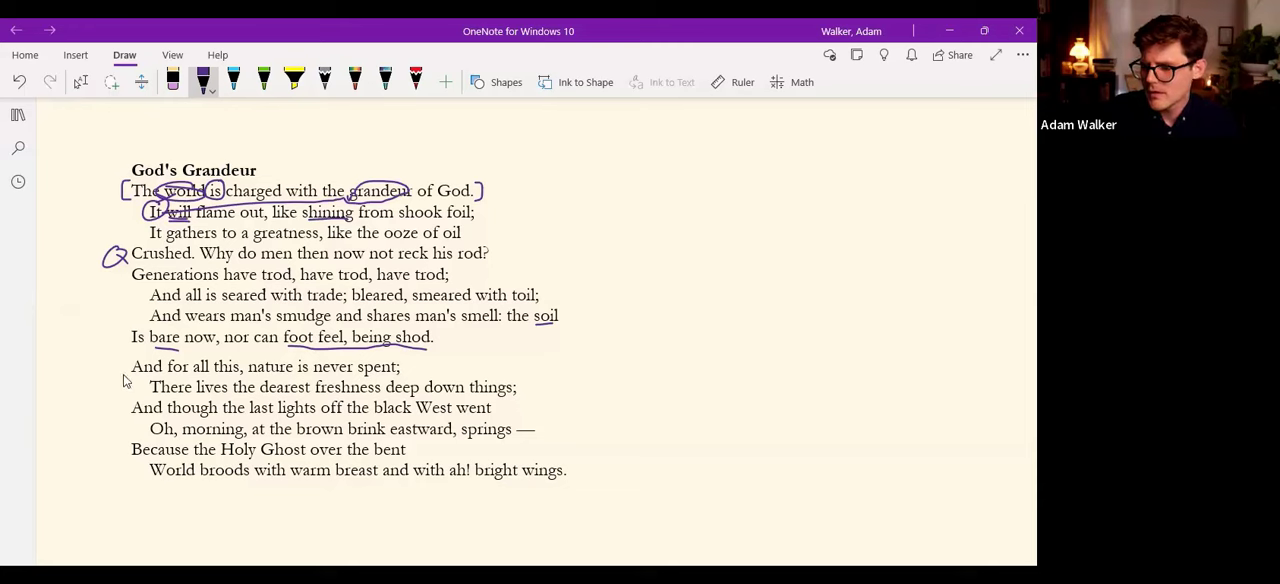
{"action": "mouse_move", "coordinate": [108, 368]}
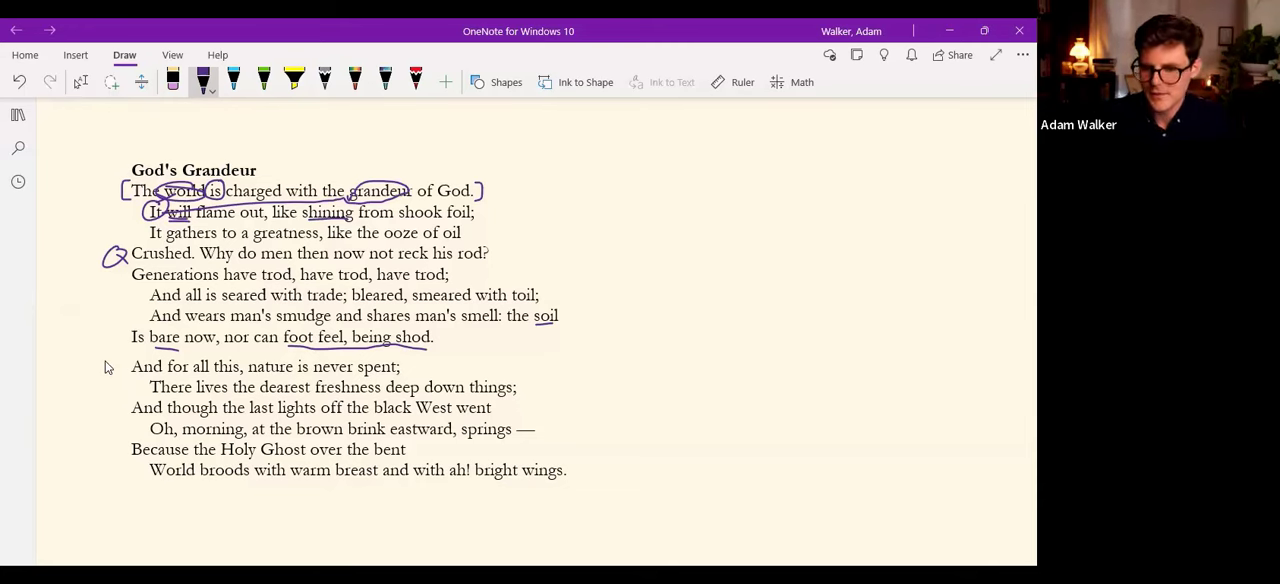
{"action": "mouse_move", "coordinate": [252, 392]}
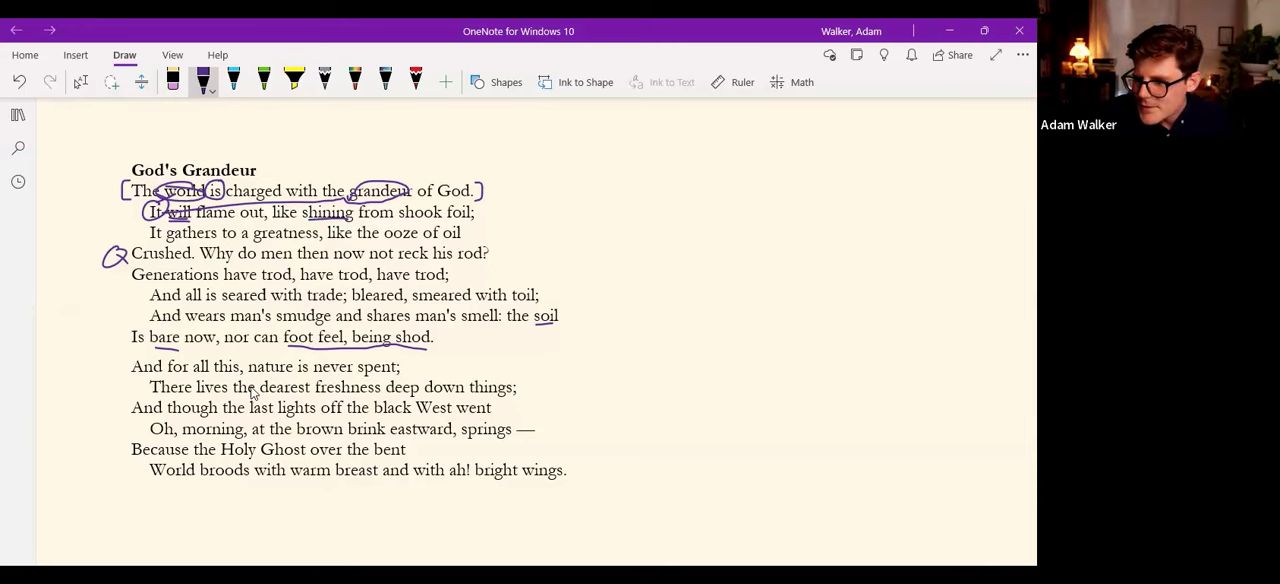
Underline 'lives' and extend the line across 'deep down things' in the second stanza.
{"action": "left_click_drag", "start_coordinate": [196, 392], "coordinate": [464, 390]}
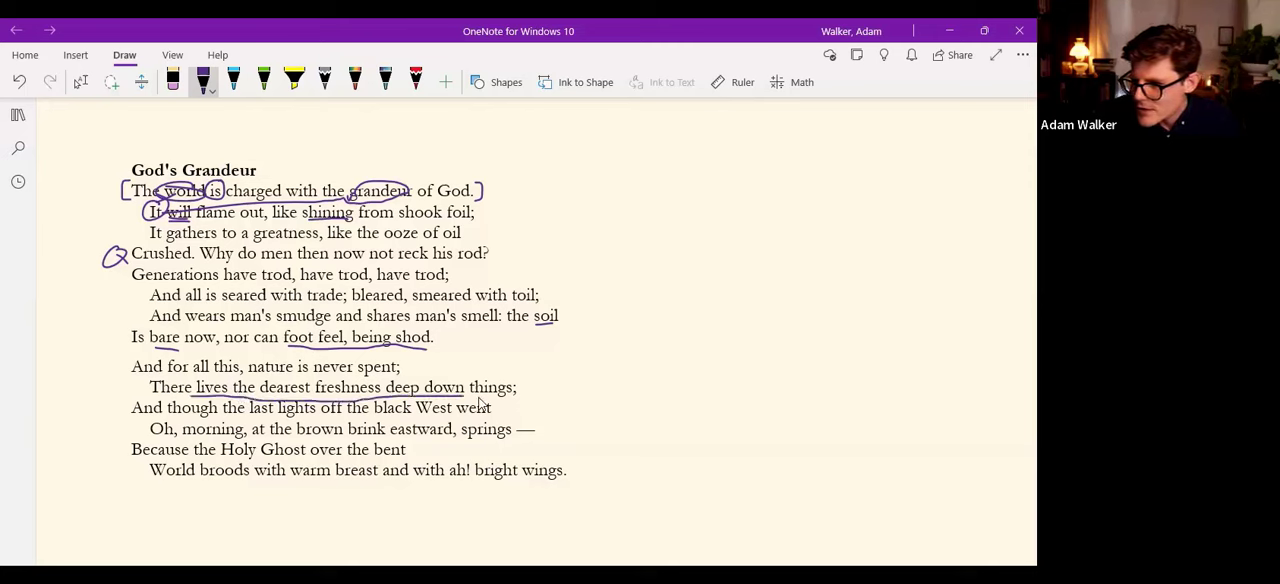
{"action": "left_click_drag", "start_coordinate": [464, 408], "coordinate": [516, 406]}
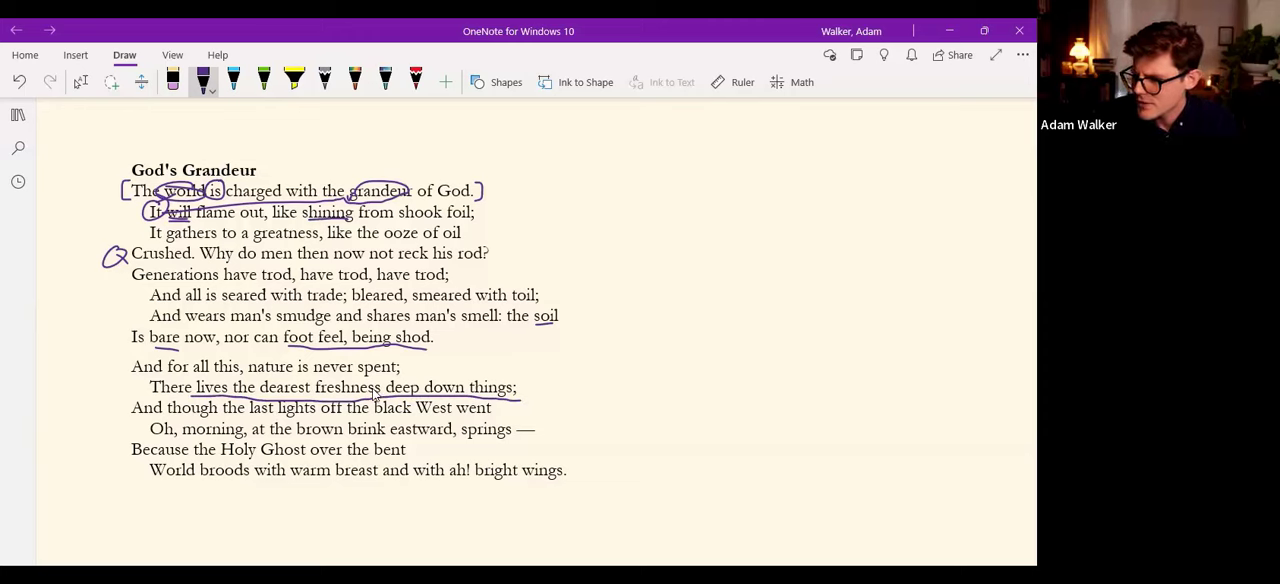
{"action": "mouse_move", "coordinate": [420, 408]}
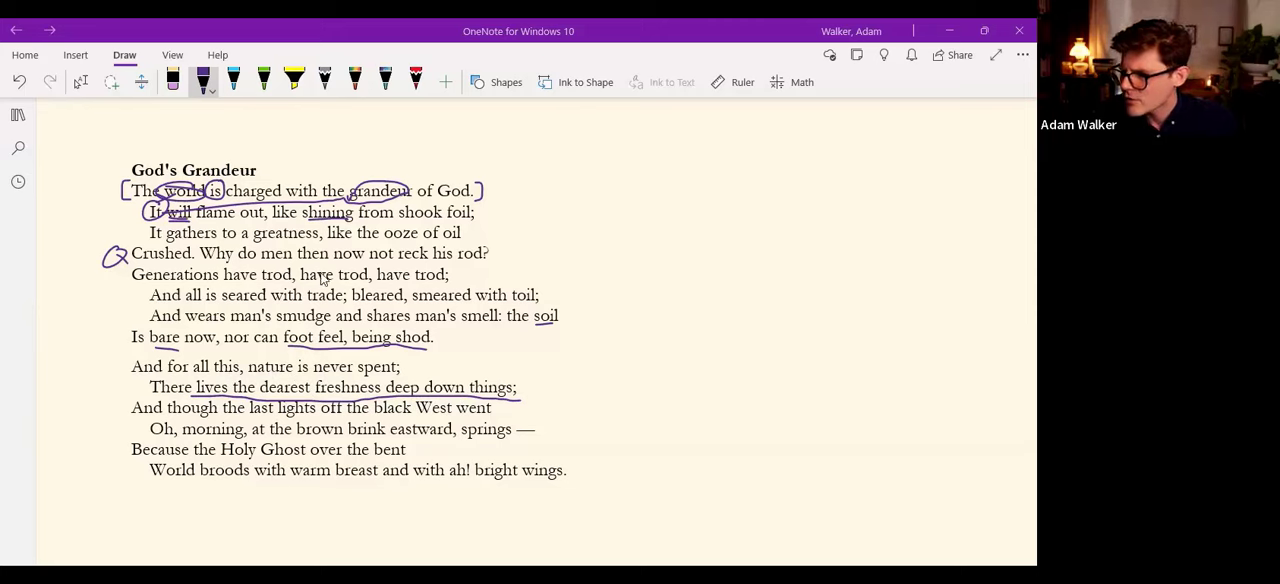
Mark 'have trod' in the Generations line and circle 'reck his rod' in line four.
{"action": "left_click_drag", "start_coordinate": [378, 252], "coordinate": [504, 252]}
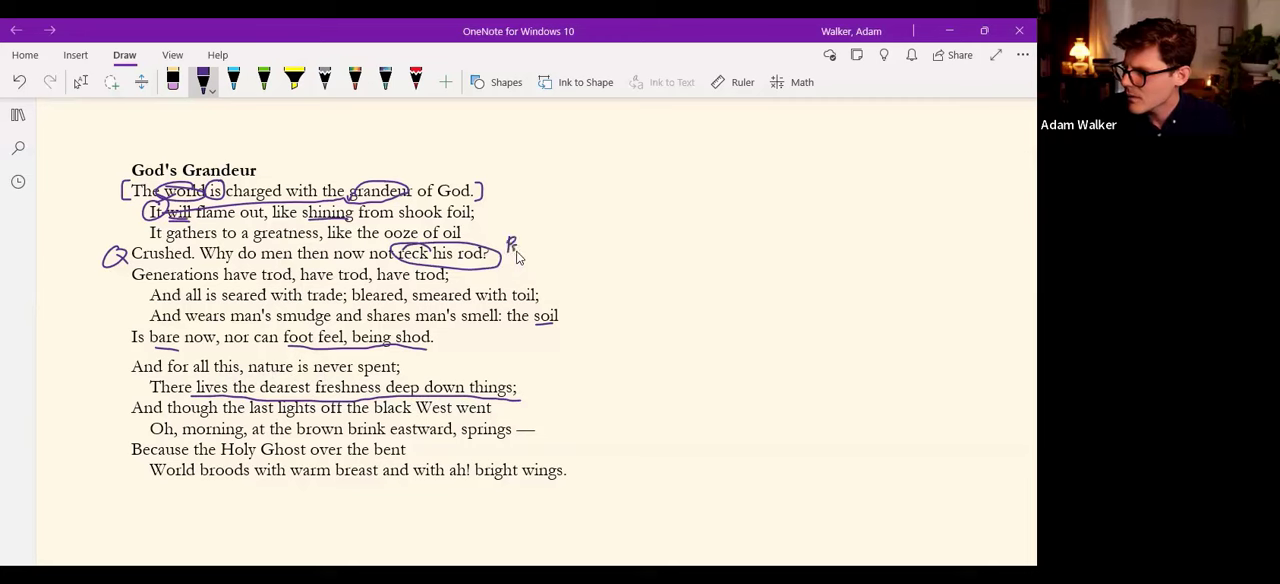
{"action": "left_click_drag", "start_coordinate": [520, 244], "coordinate": [544, 250]}
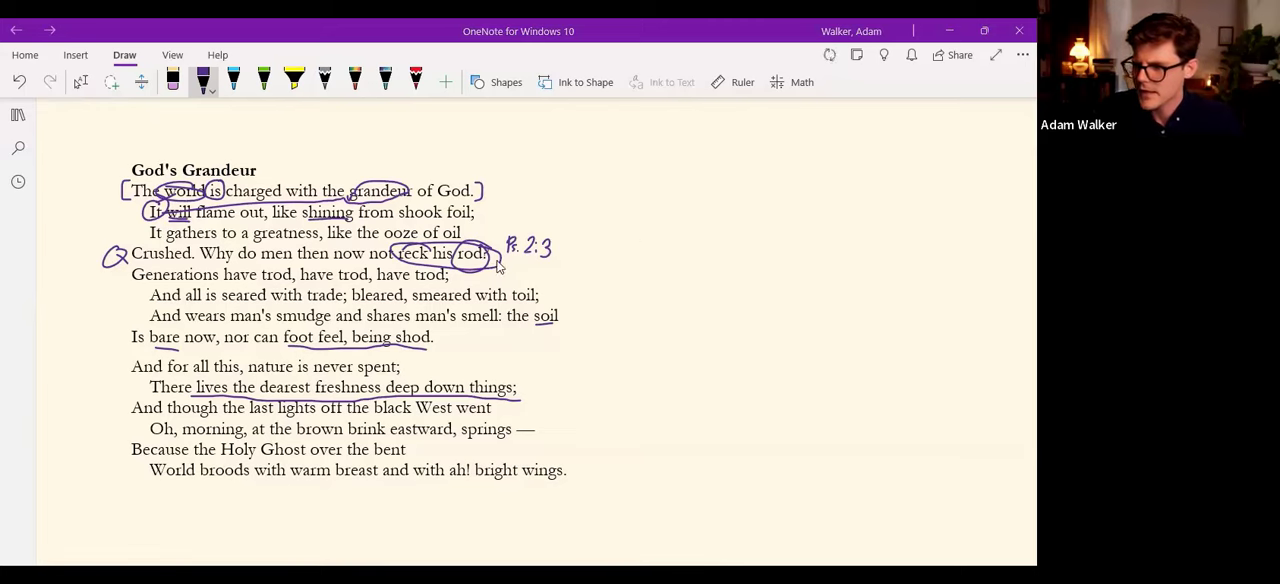
{"action": "mouse_move", "coordinate": [448, 414]}
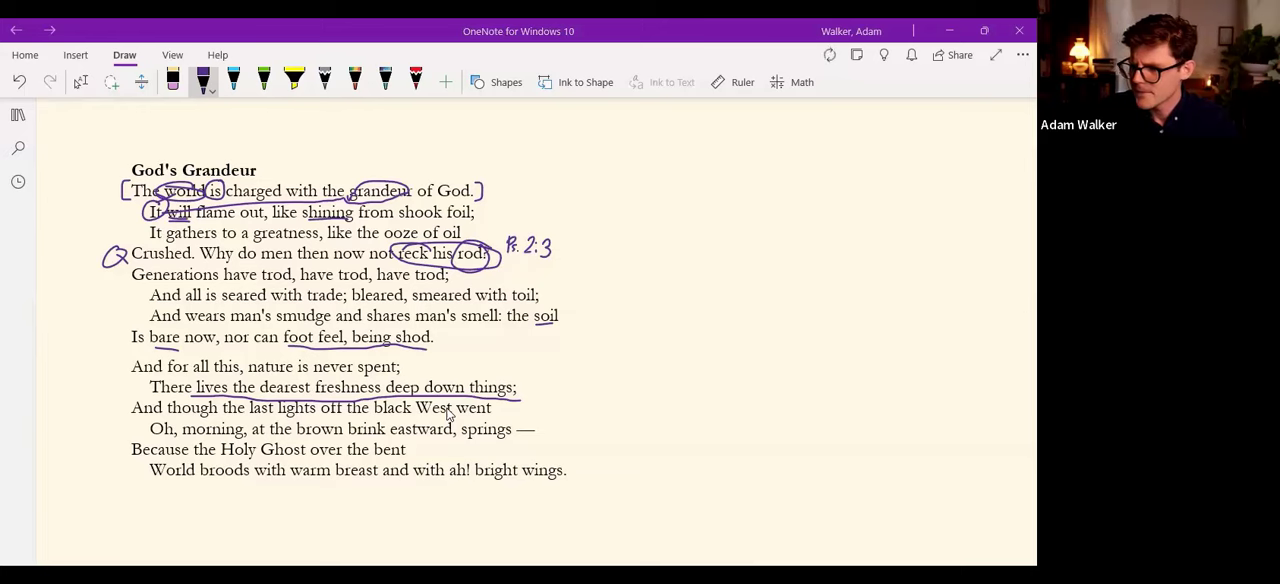
{"action": "mouse_move", "coordinate": [320, 392]}
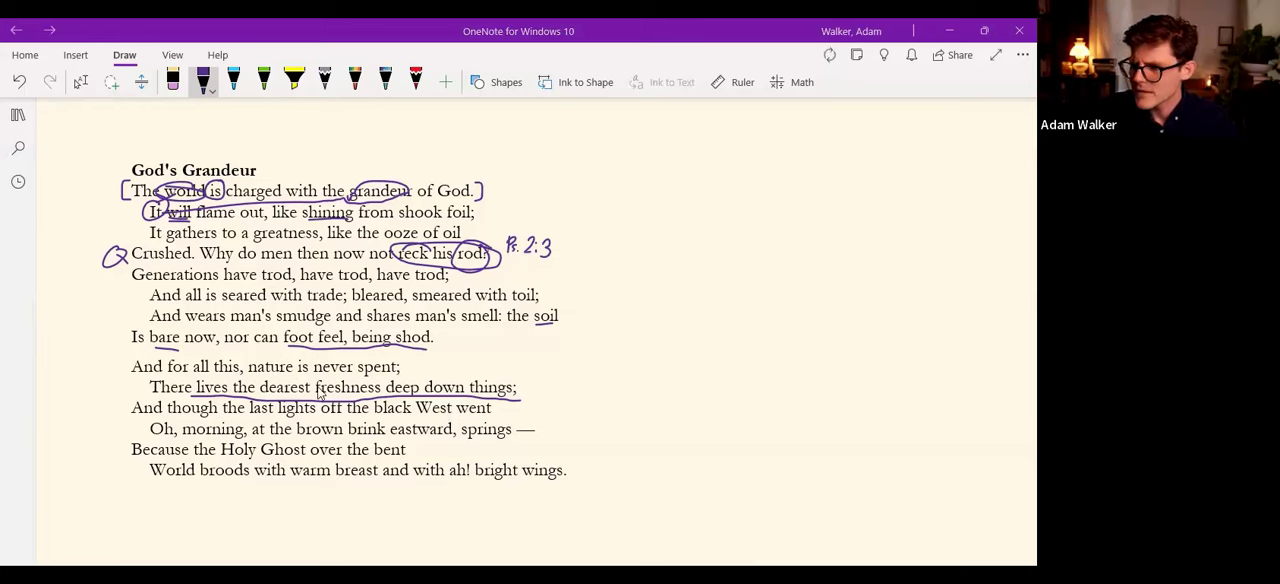
{"action": "mouse_move", "coordinate": [520, 384]}
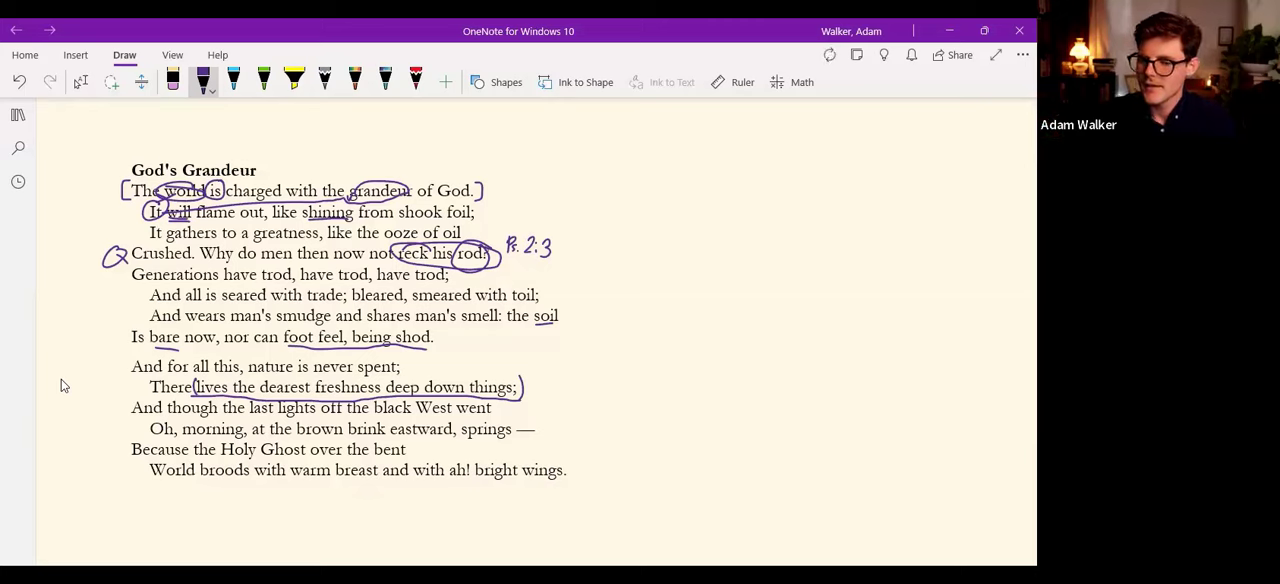
{"action": "mouse_move", "coordinate": [370, 484]}
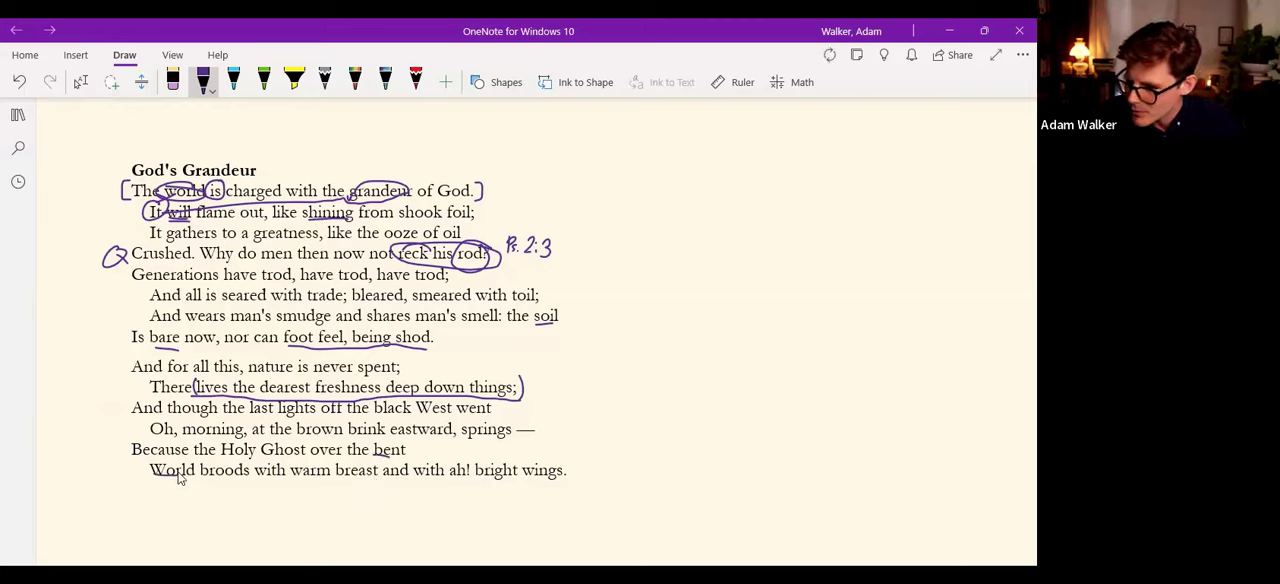
Underline 'World broods', circle 'bright wings' with an upward link, and circle 'bent'.
{"action": "left_click_drag", "start_coordinate": [184, 480], "coordinate": [244, 488]}
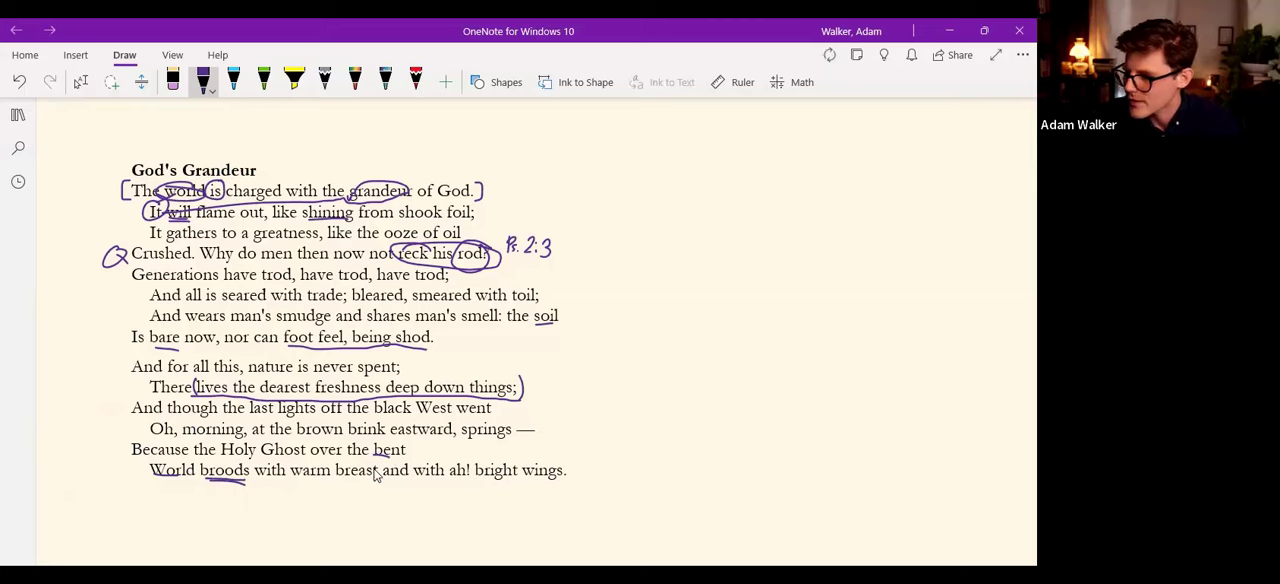
{"action": "mouse_move", "coordinate": [604, 484]}
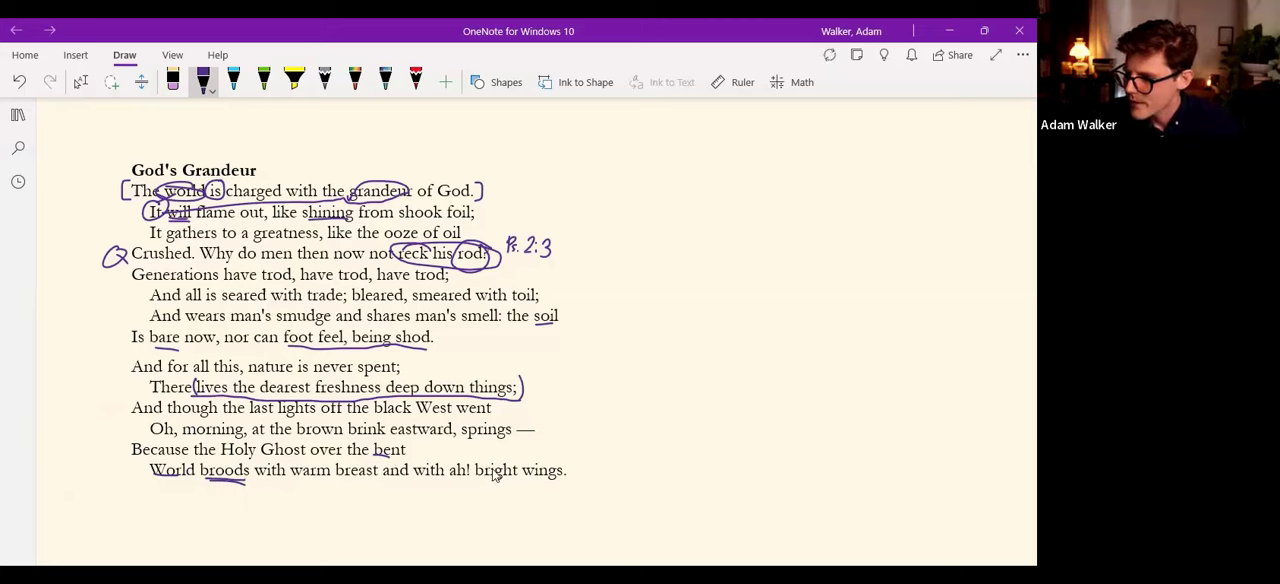
{"action": "left_click_drag", "start_coordinate": [476, 480], "coordinate": [560, 478]}
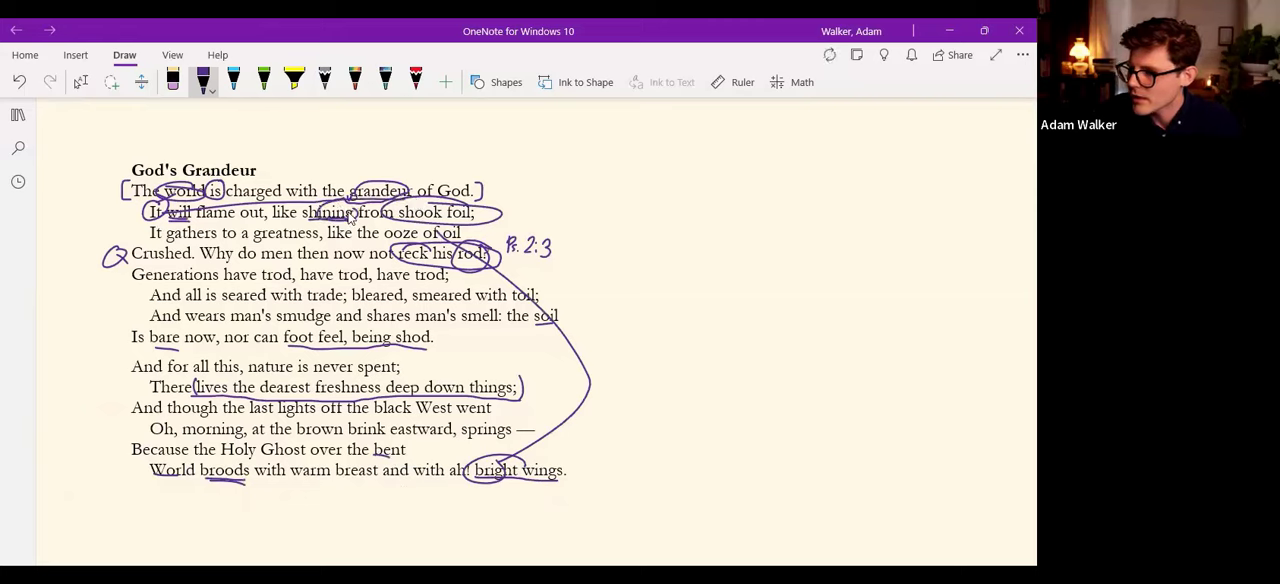
{"action": "mouse_move", "coordinate": [424, 350]}
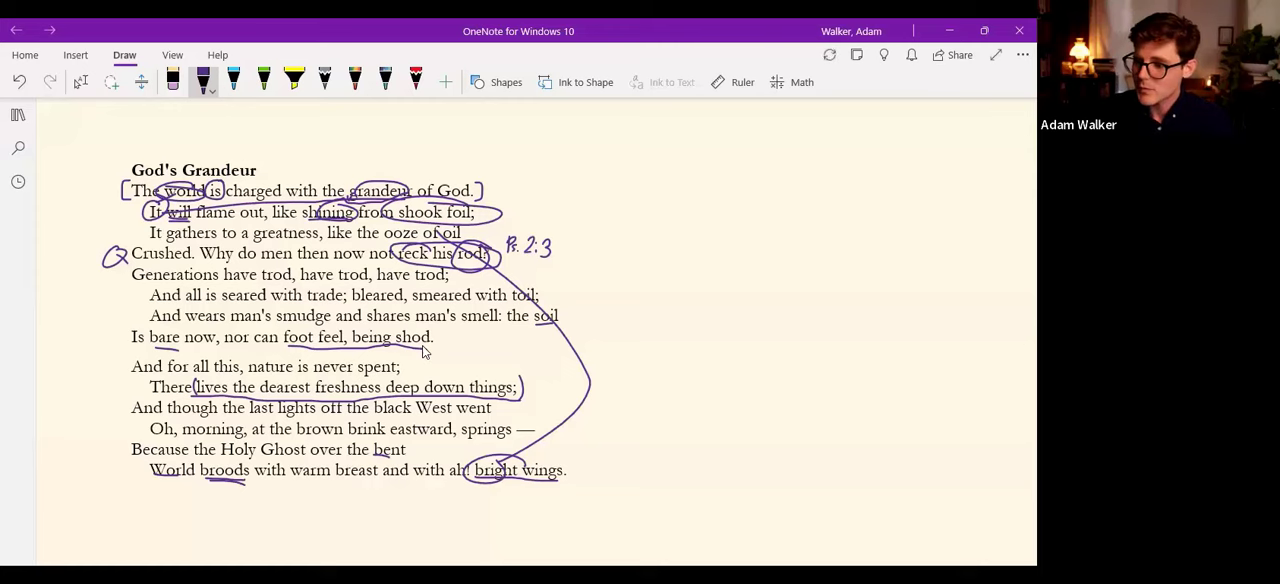
{"action": "mouse_move", "coordinate": [302, 484]}
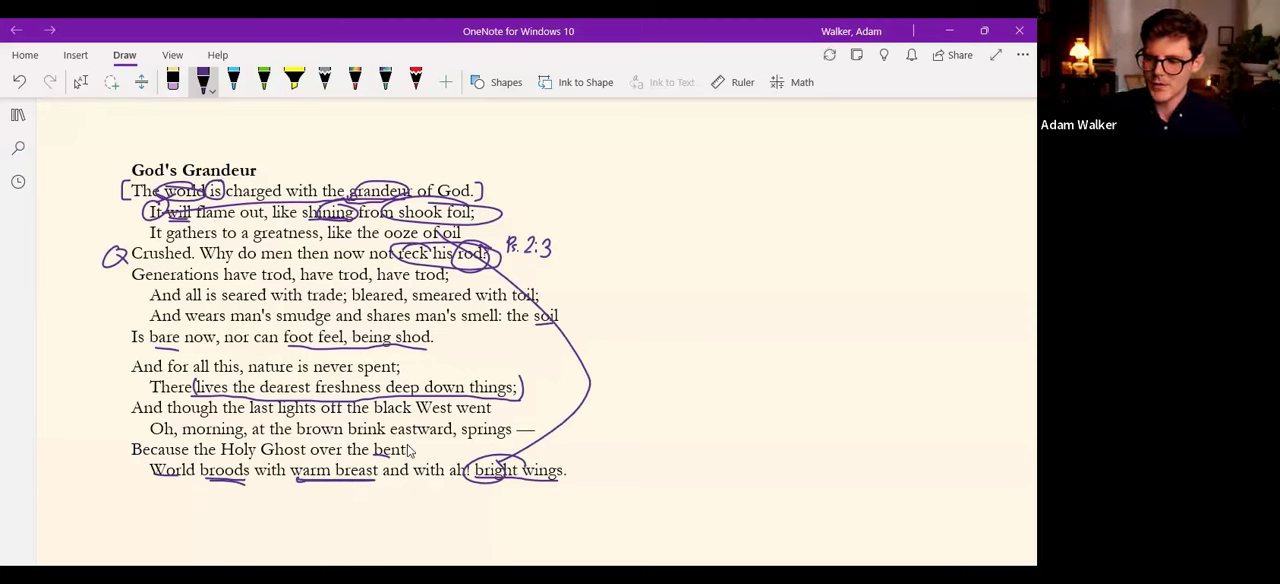
{"action": "left_click_drag", "start_coordinate": [144, 470], "coordinate": [200, 480]}
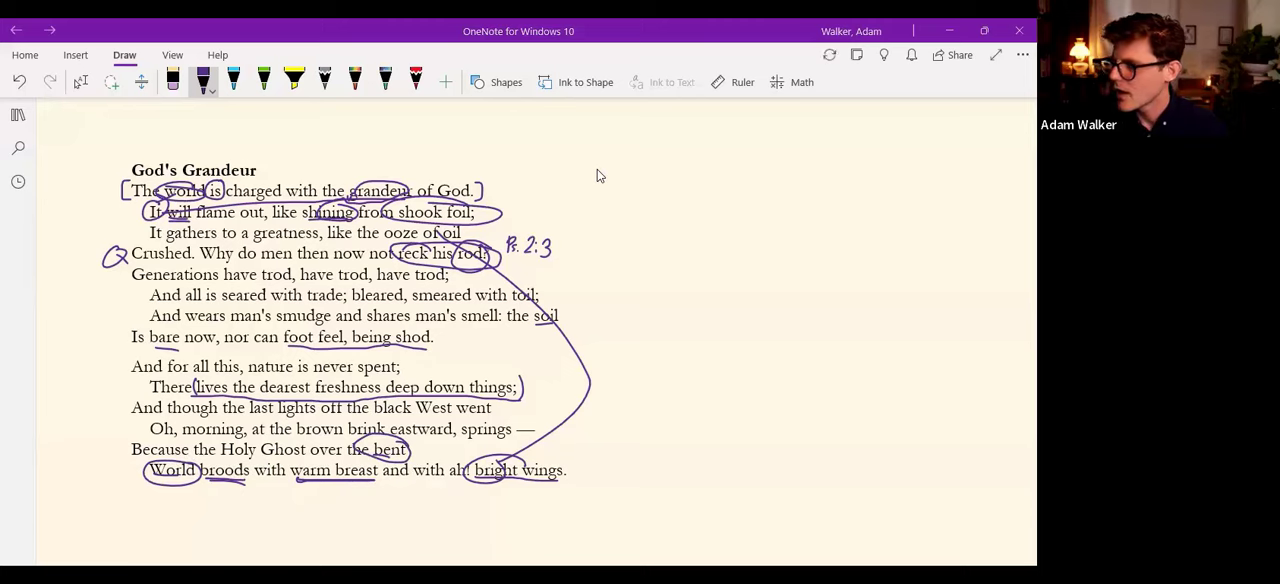
{"action": "mouse_move", "coordinate": [556, 252]}
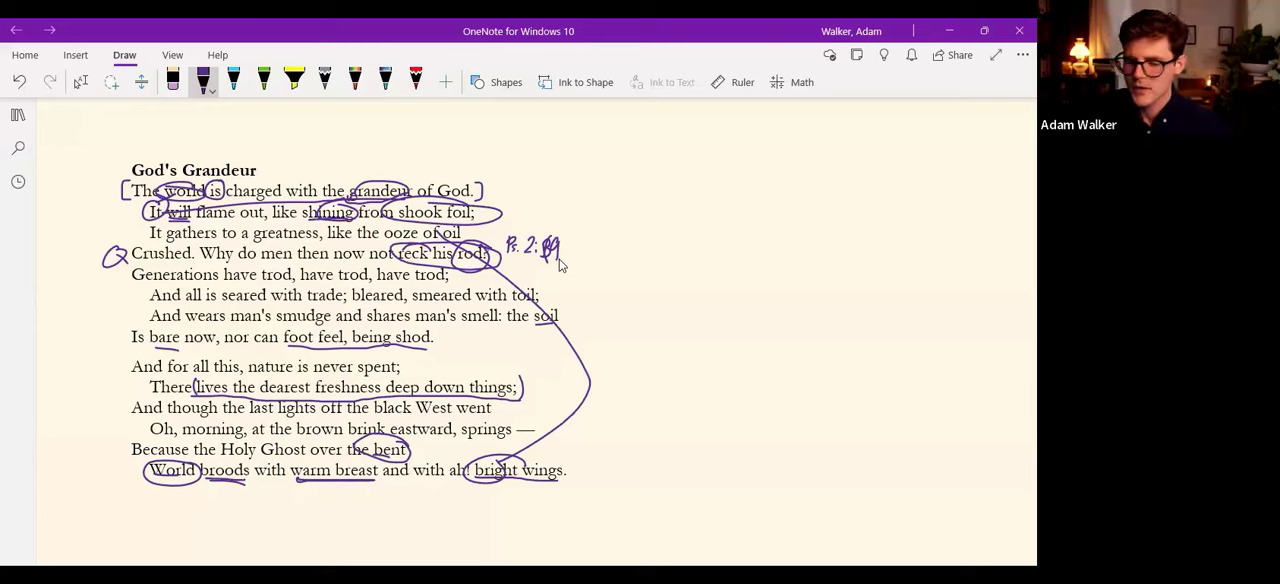
{"action": "mouse_move", "coordinate": [616, 348]}
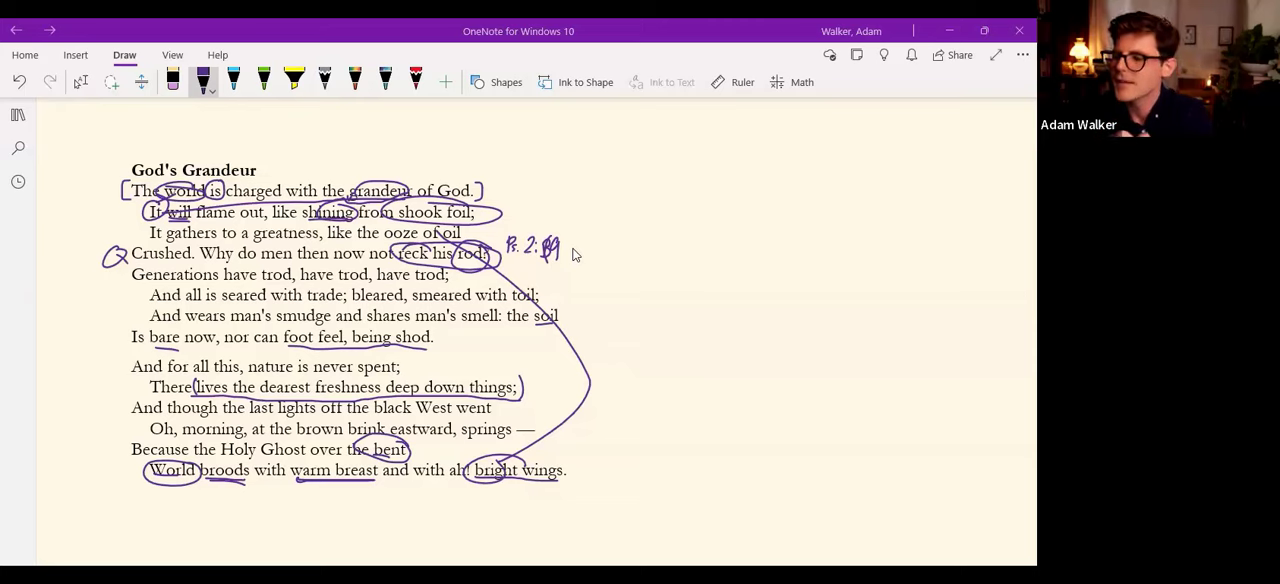
{"action": "mouse_move", "coordinate": [510, 198]}
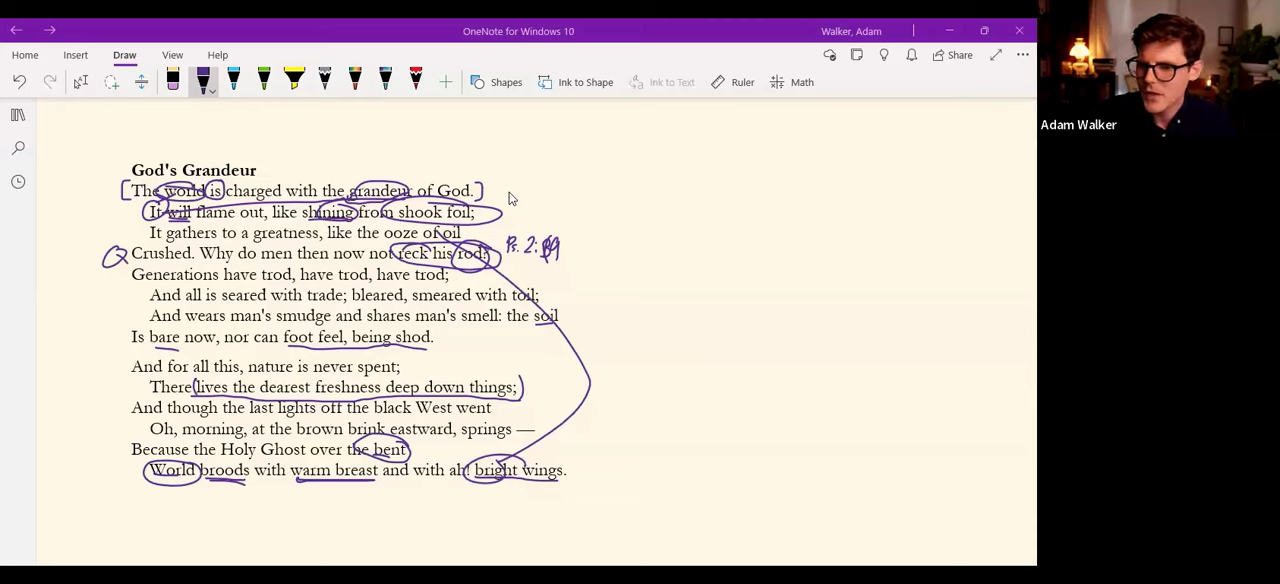
{"action": "mouse_move", "coordinate": [492, 148]}
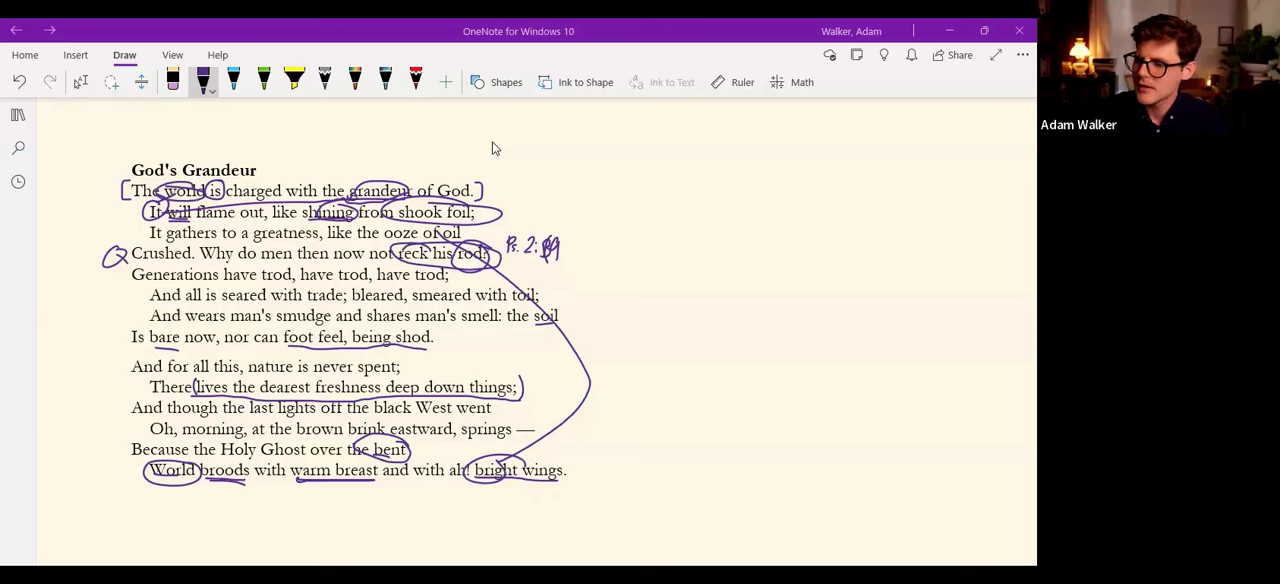
{"action": "mouse_move", "coordinate": [528, 118]}
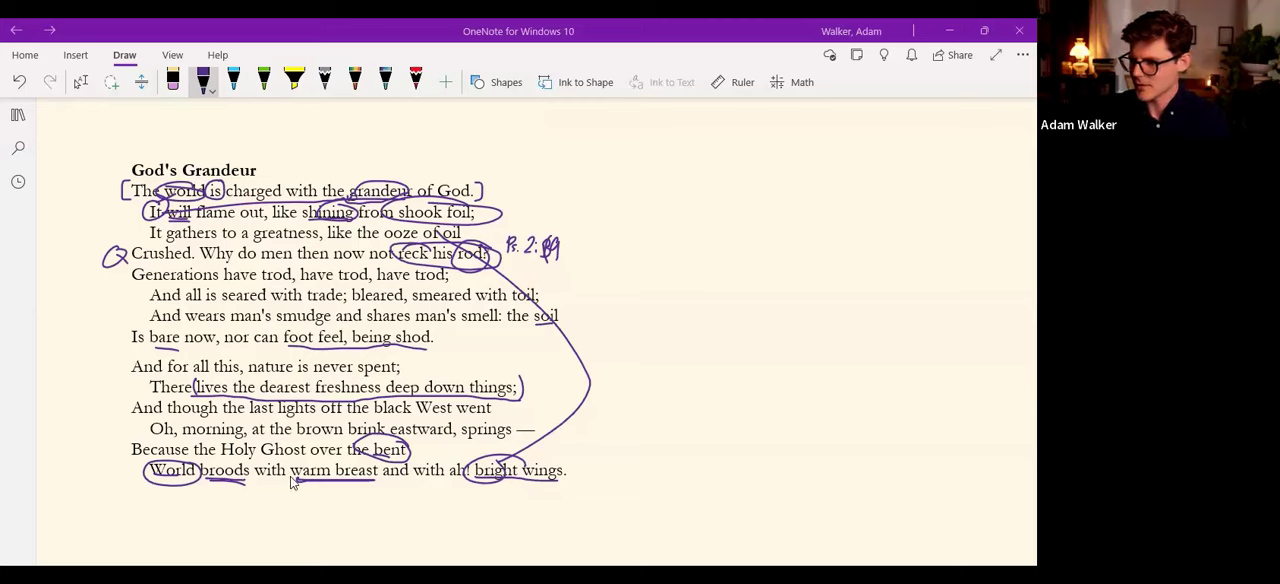
{"action": "mouse_move", "coordinate": [224, 432]}
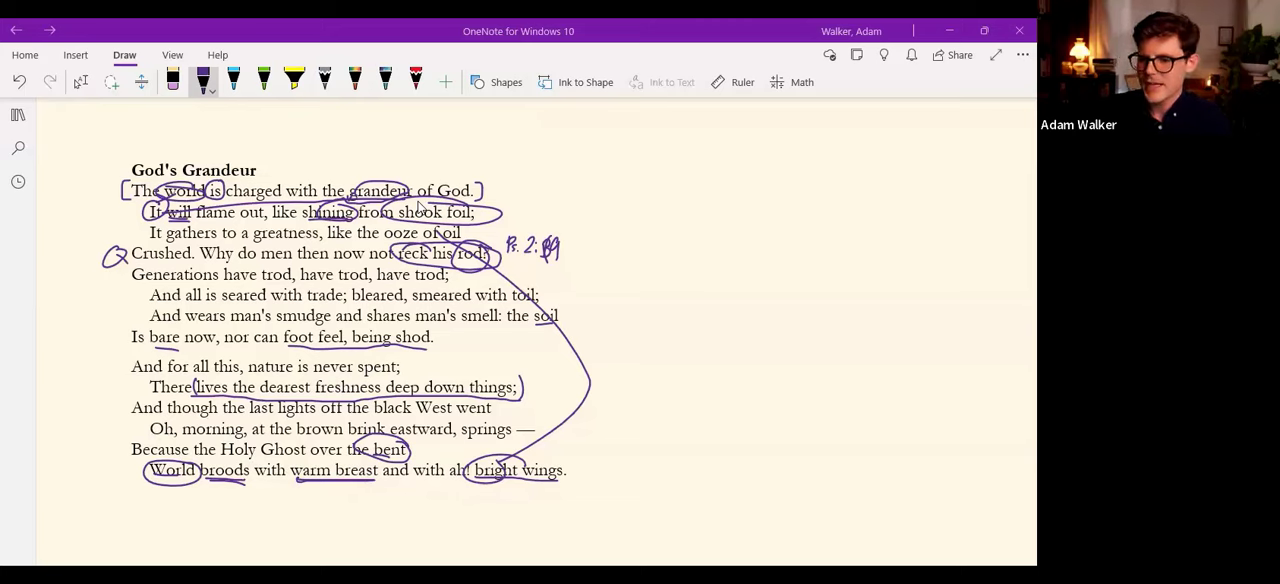
{"action": "mouse_move", "coordinate": [800, 44]}
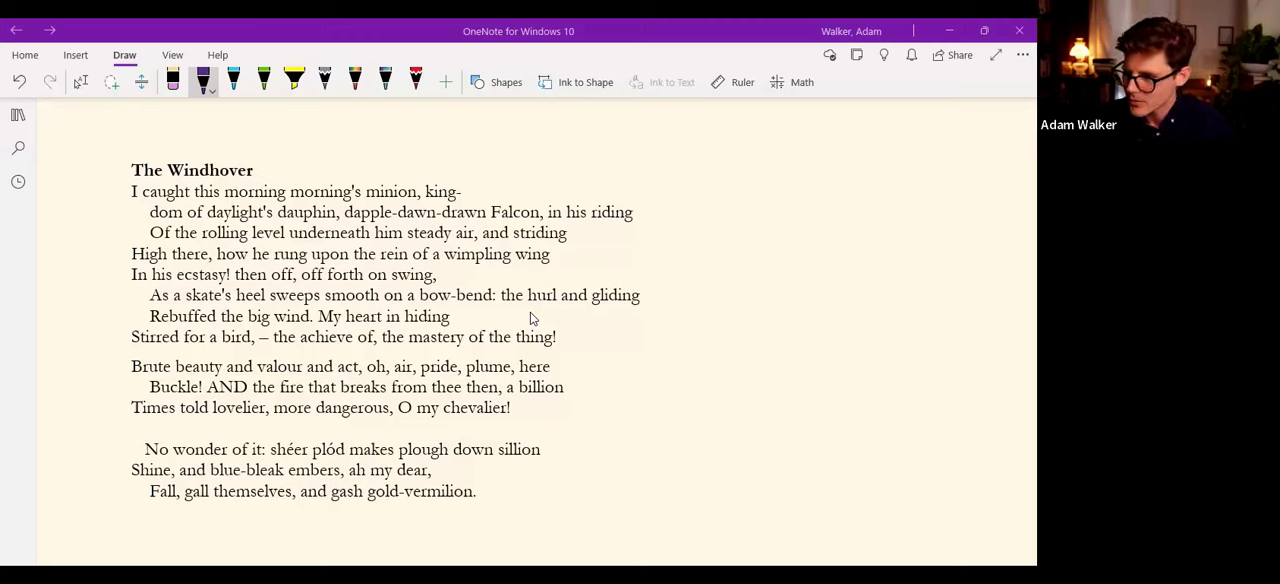
{"action": "mouse_move", "coordinate": [600, 118]}
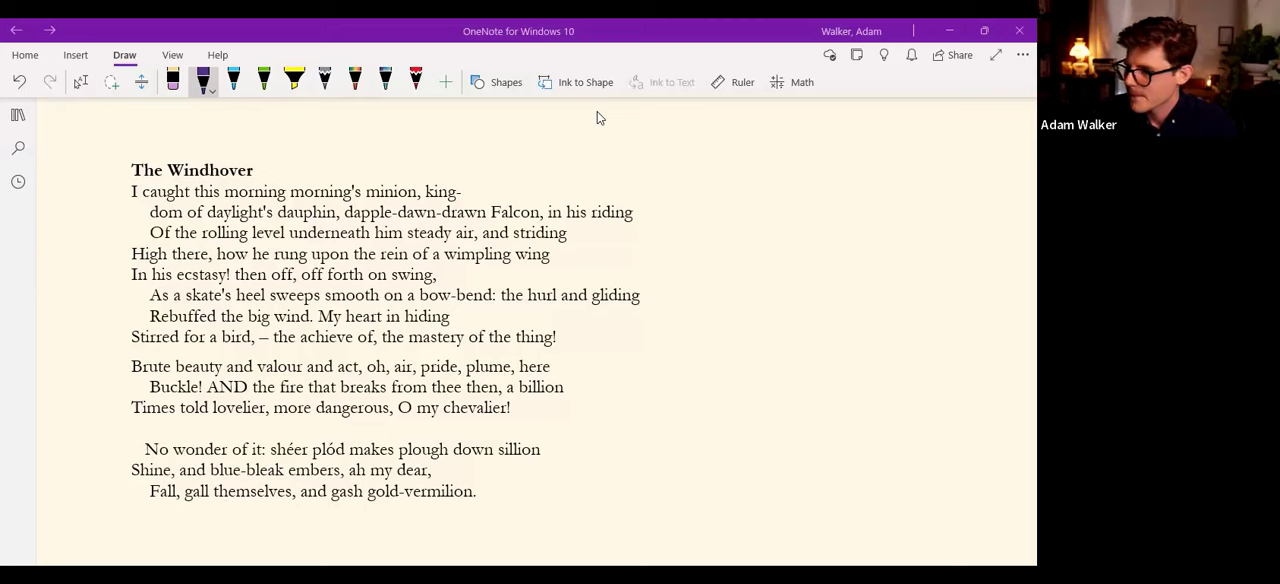
{"action": "mouse_move", "coordinate": [2, 302]}
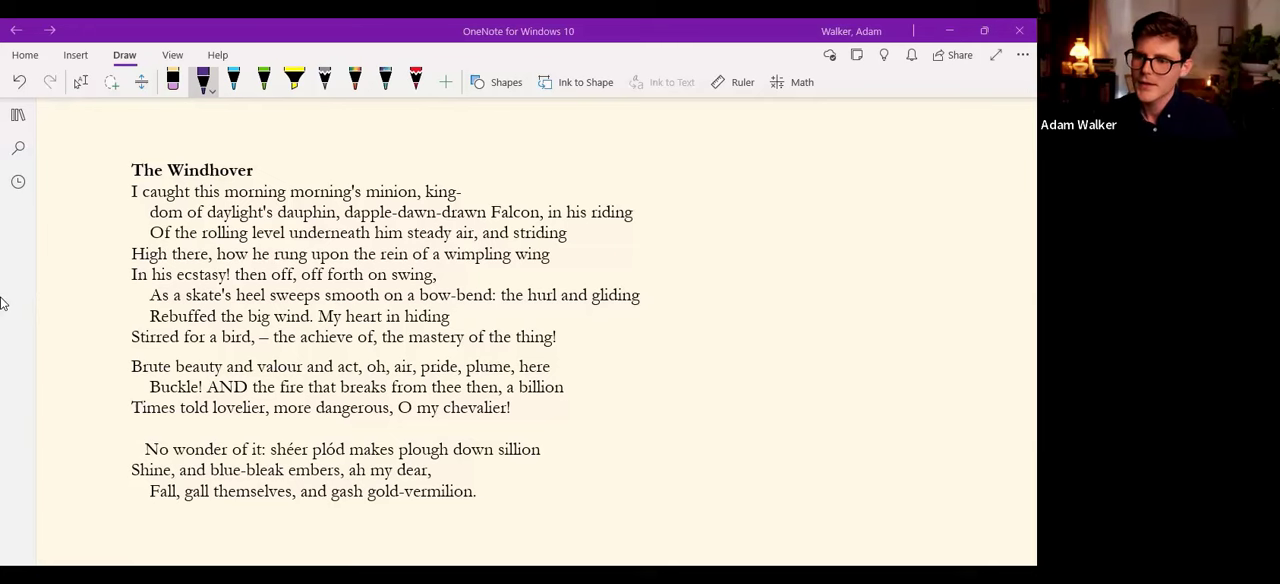
{"action": "mouse_move", "coordinate": [280, 240]}
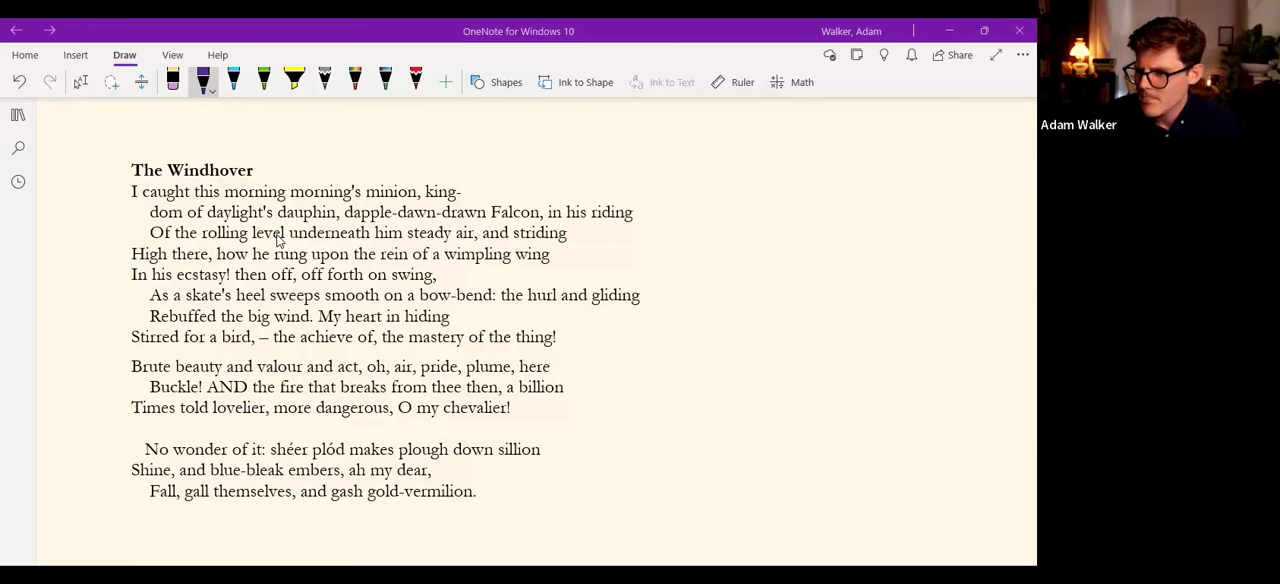
{"action": "mouse_move", "coordinate": [186, 380]}
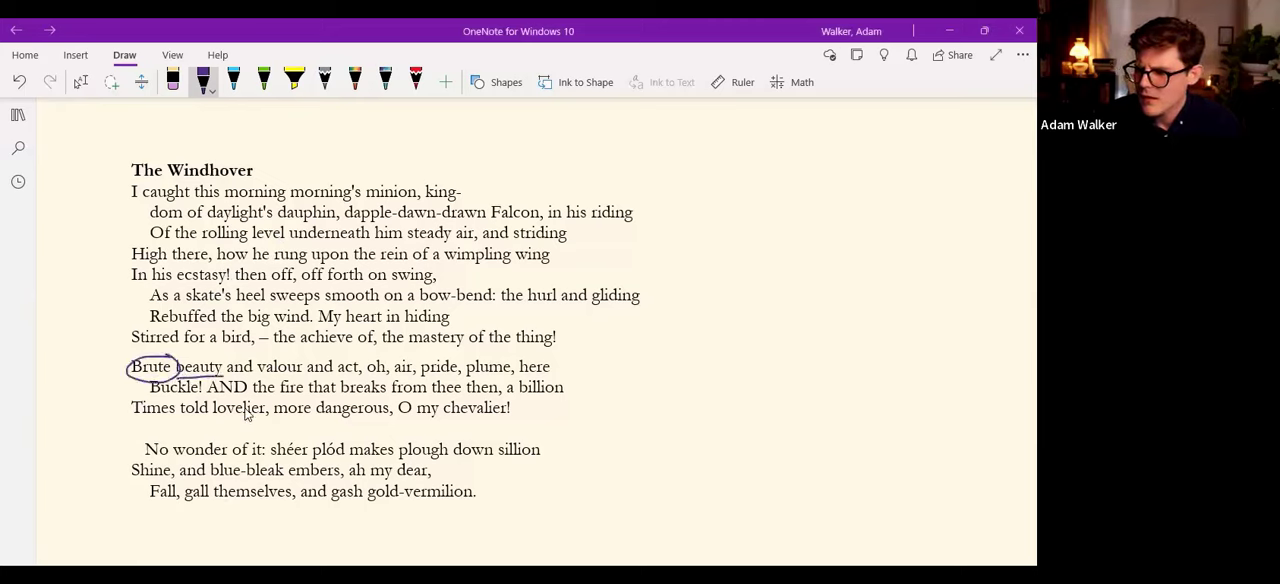
Circle 'more dangerous' and add a purple mark in The Windhover's final stanza.
{"action": "left_click_drag", "start_coordinate": [310, 408], "coordinate": [396, 408]}
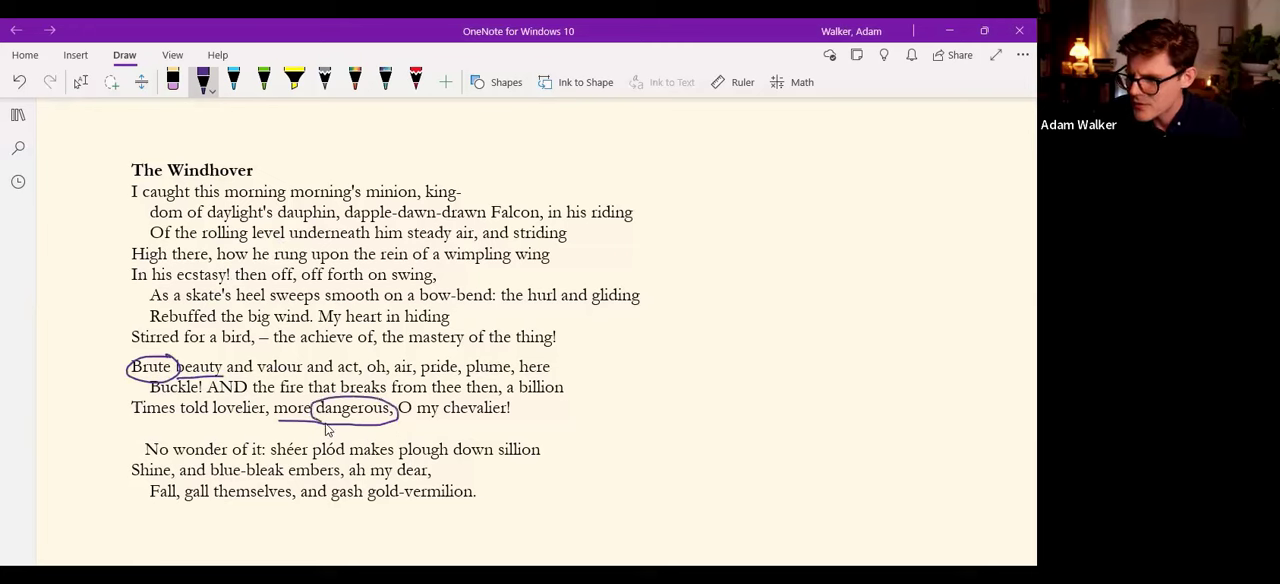
{"action": "mouse_move", "coordinate": [336, 424]}
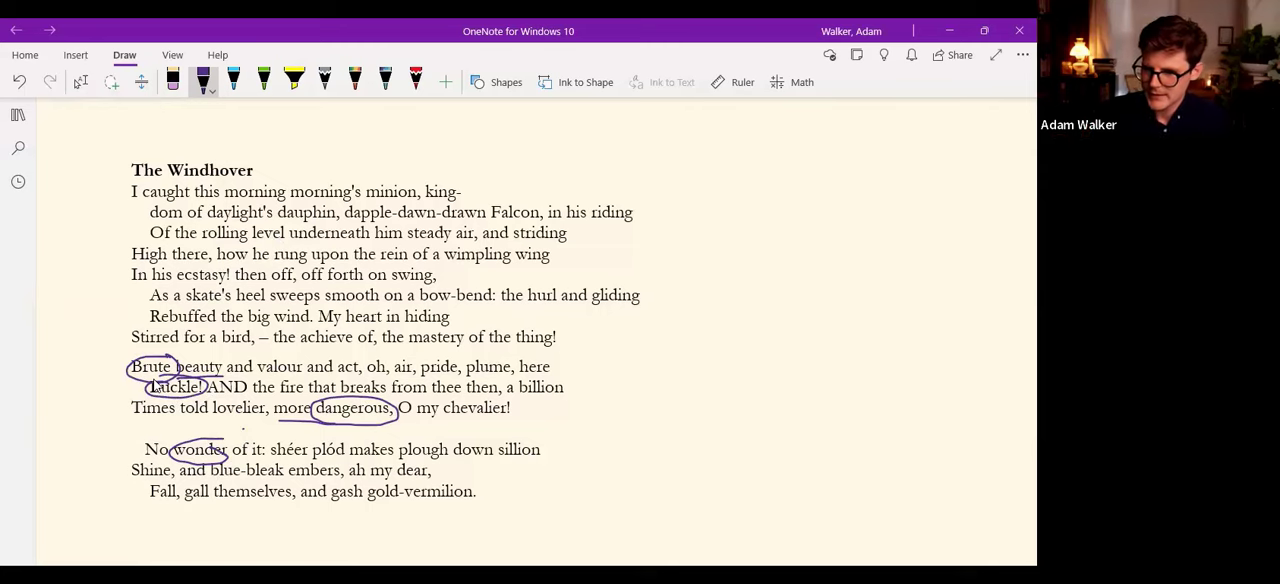
{"action": "left_click_drag", "start_coordinate": [180, 492], "coordinate": [210, 492]}
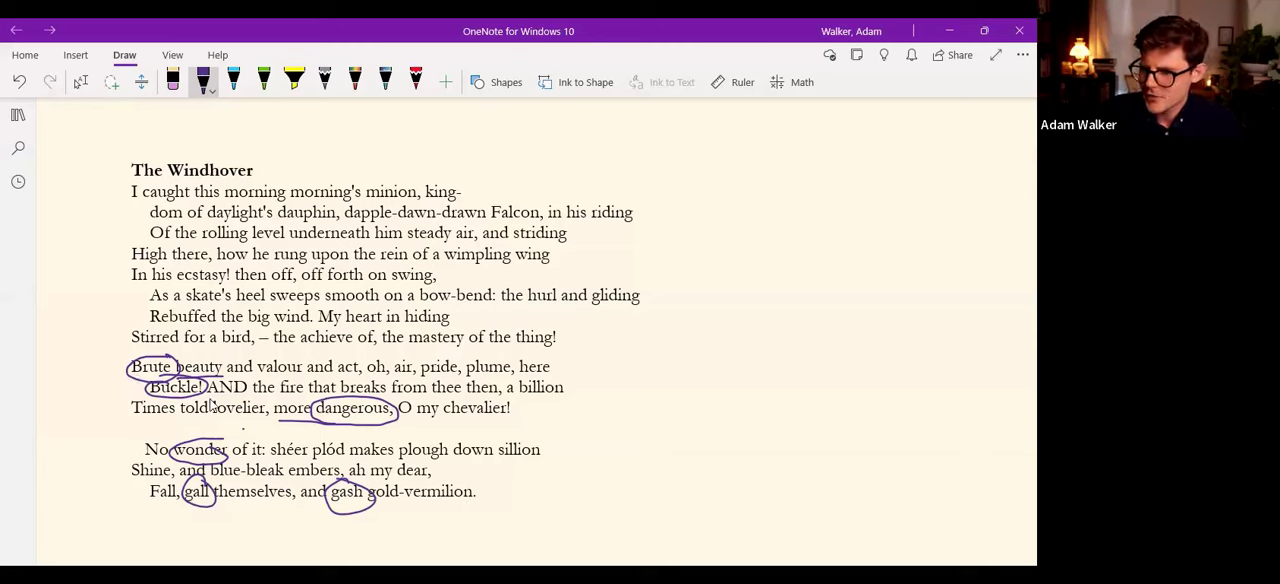
Scroll down the page to bring Tennyson's Canto LIV and Canto LVI into view.
{"action": "scroll", "scroll_direction": "down", "scroll_amount": 3}
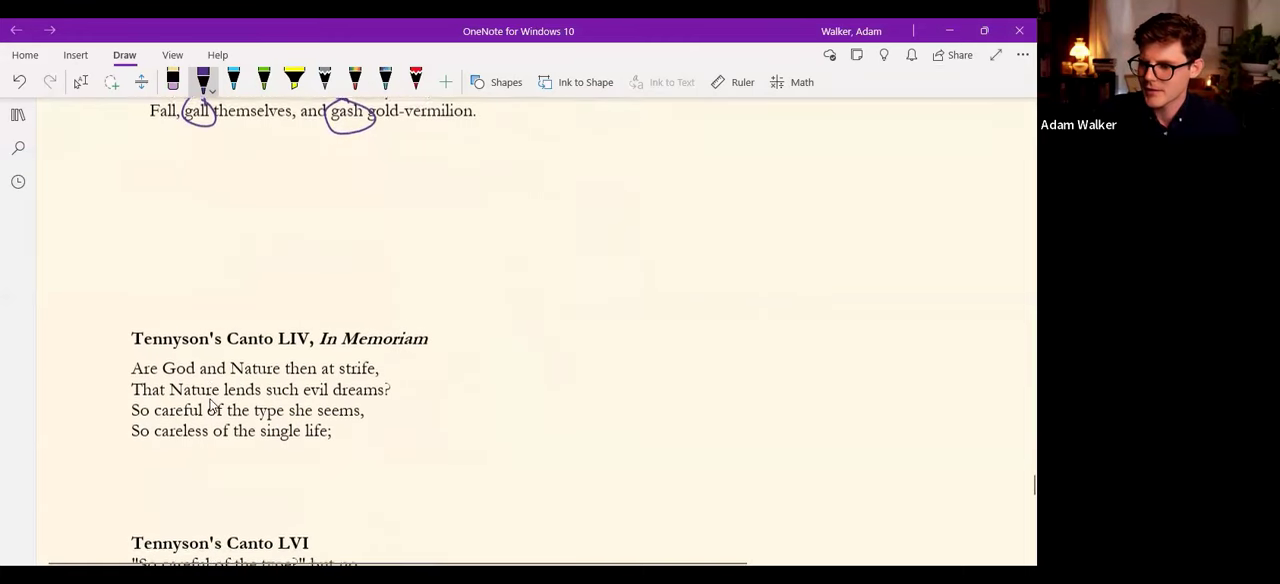
{"action": "scroll", "scroll_direction": "down", "scroll_amount": 3}
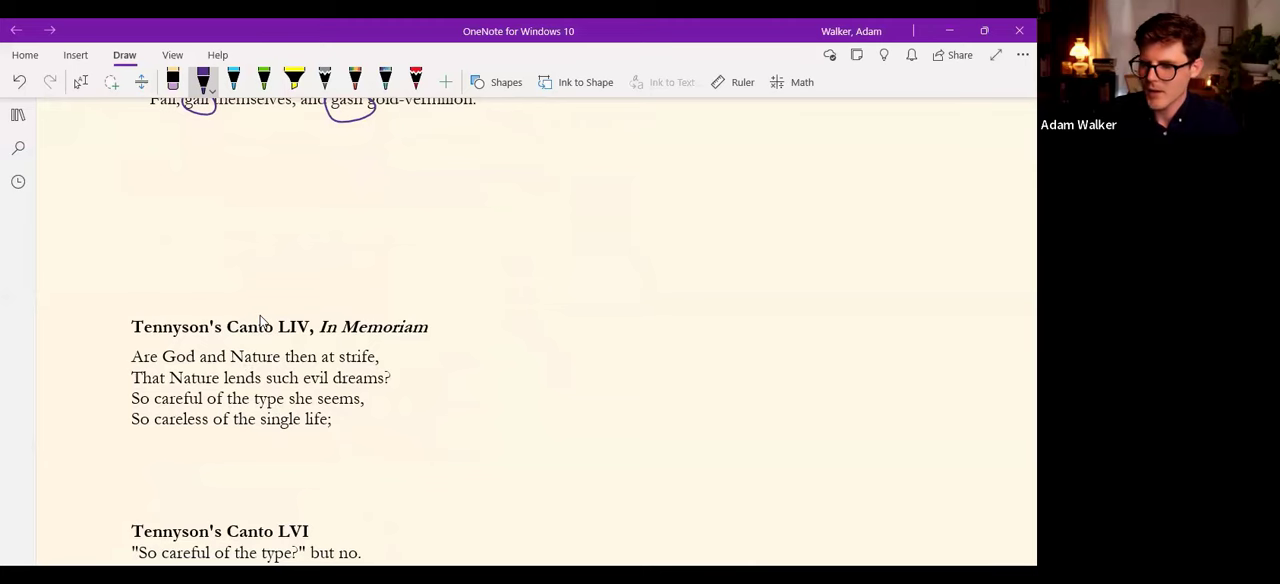
{"action": "scroll", "scroll_direction": "down", "scroll_amount": 3}
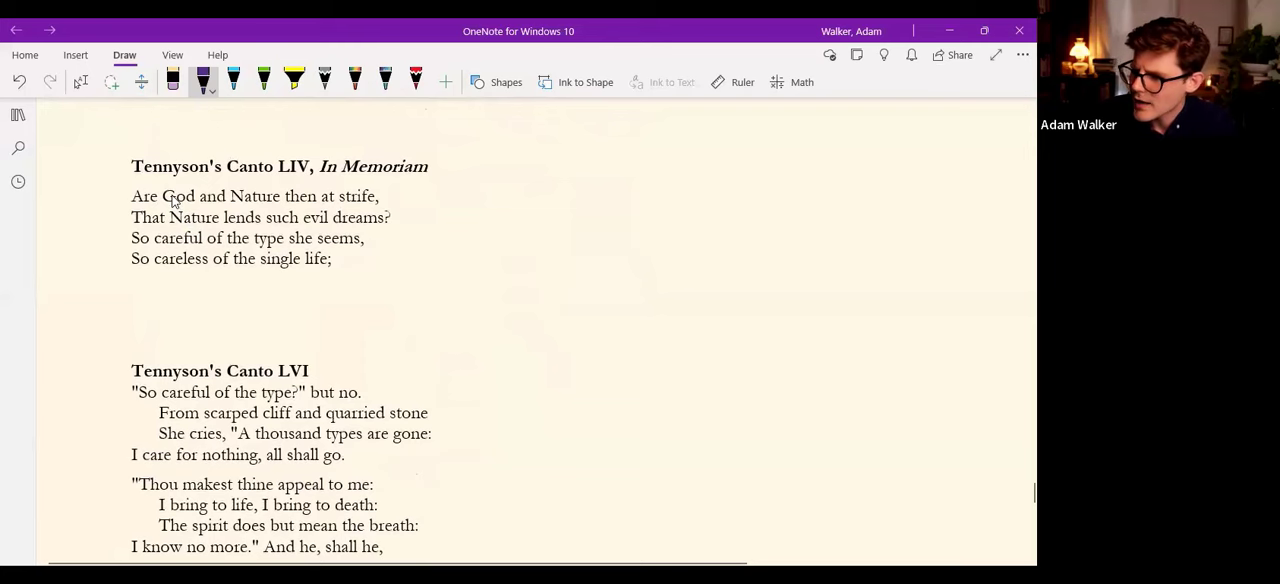
{"action": "mouse_move", "coordinate": [280, 230]}
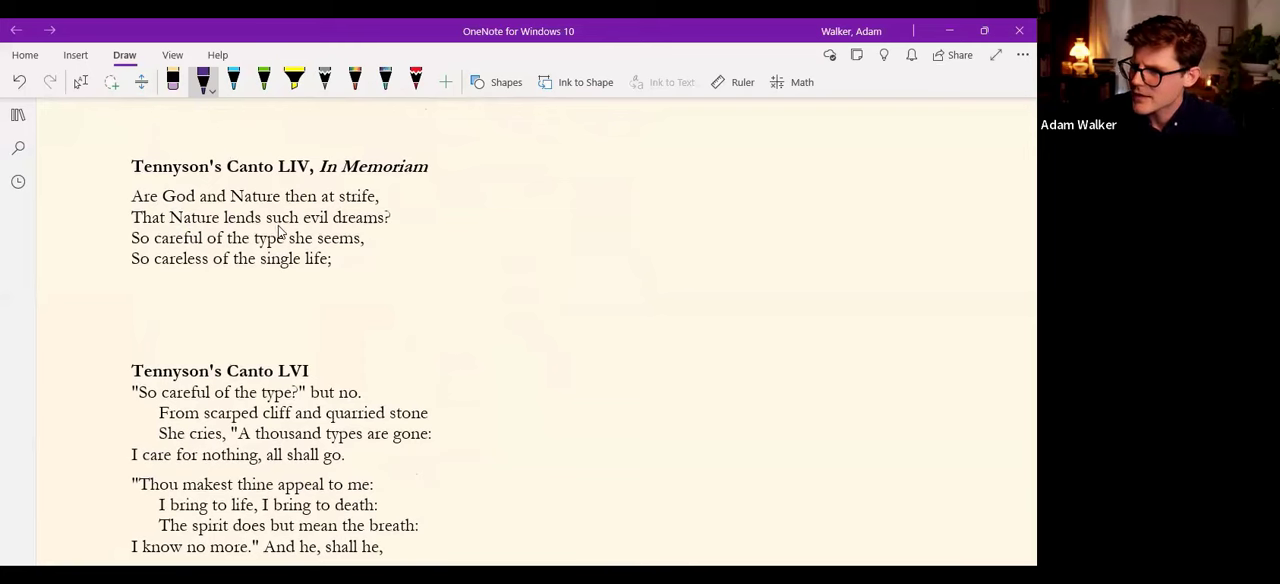
{"action": "mouse_move", "coordinate": [372, 228]}
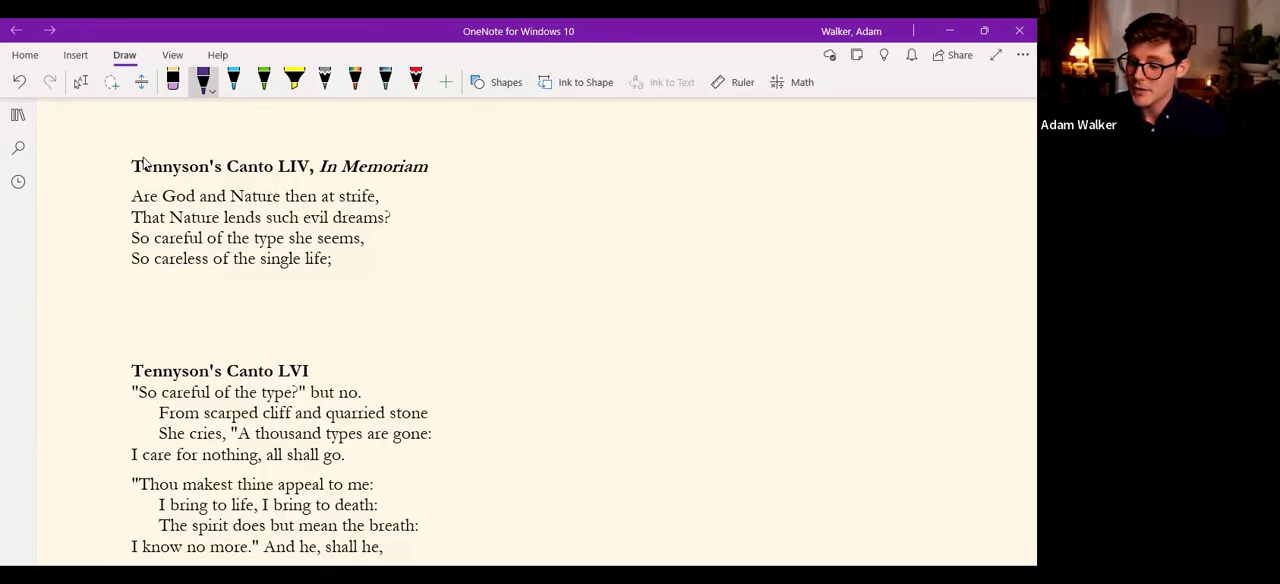
{"action": "mouse_move", "coordinate": [142, 90]}
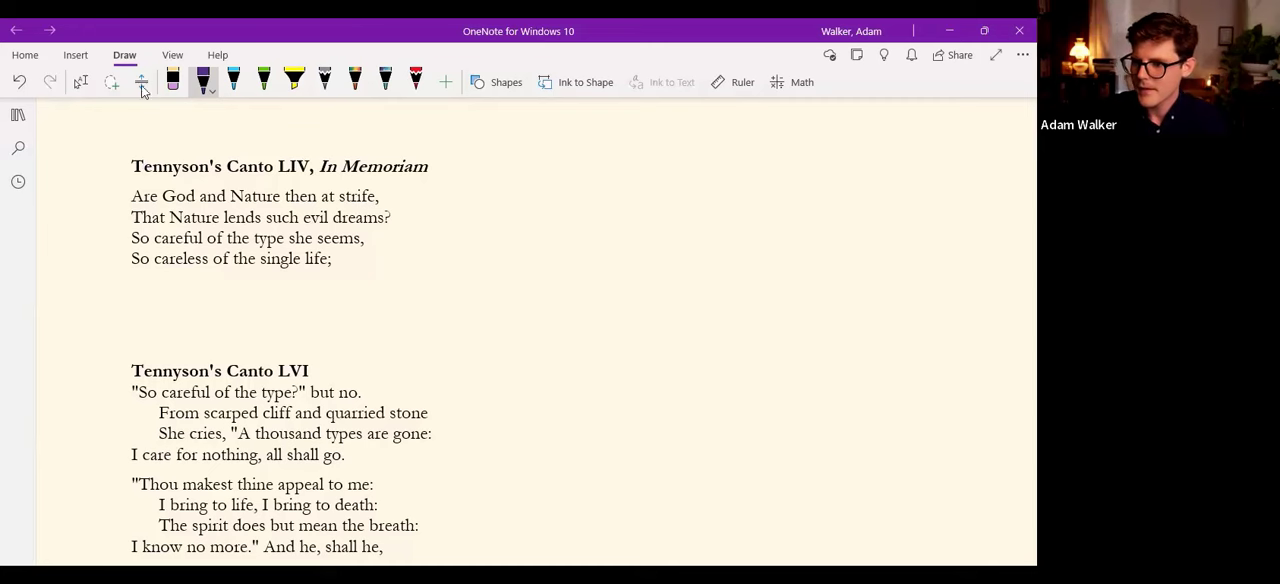
{"action": "mouse_move", "coordinate": [126, 172]}
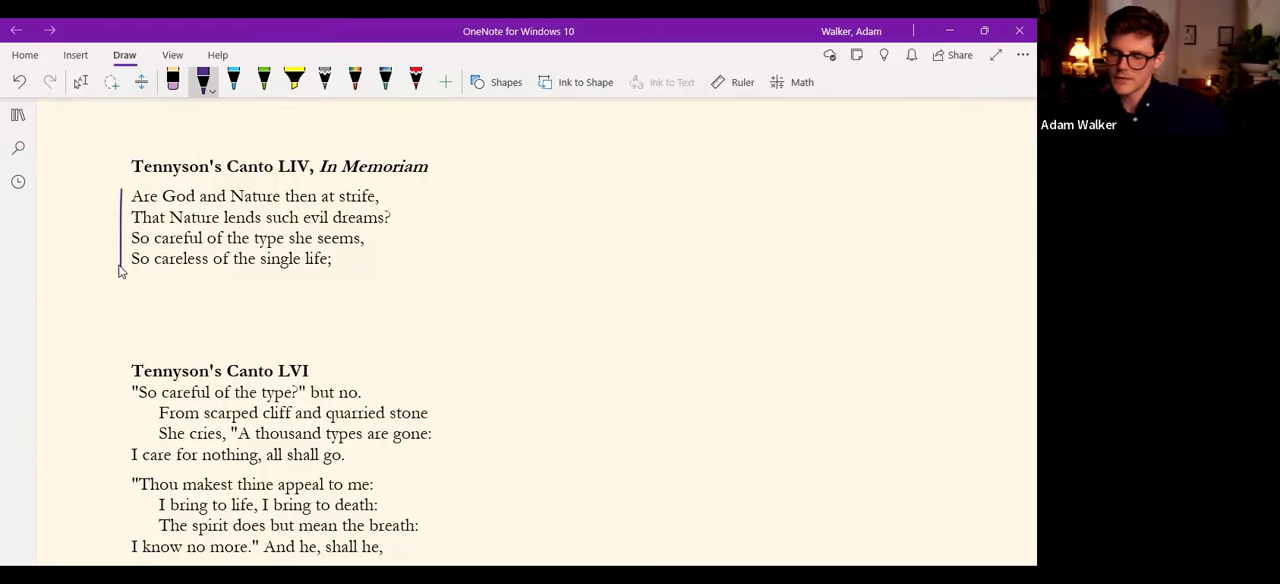
Scroll down slightly to Canto LVI's opening line 'So careful of the type?'.
{"action": "scroll", "scroll_direction": "down", "scroll_amount": 3}
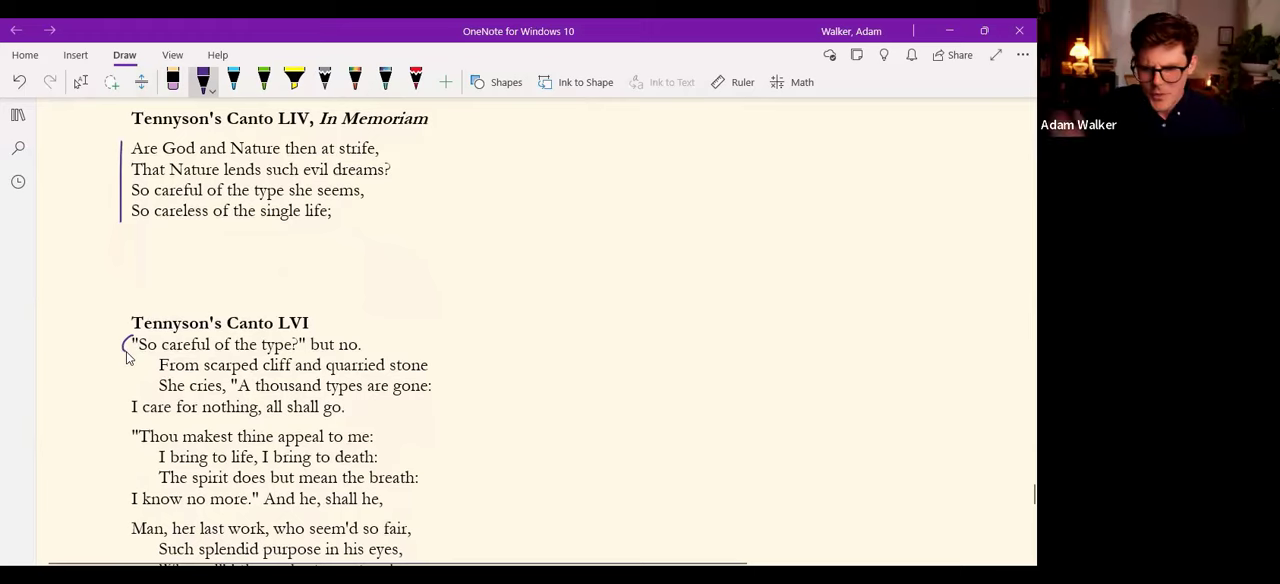
{"action": "mouse_move", "coordinate": [212, 374]}
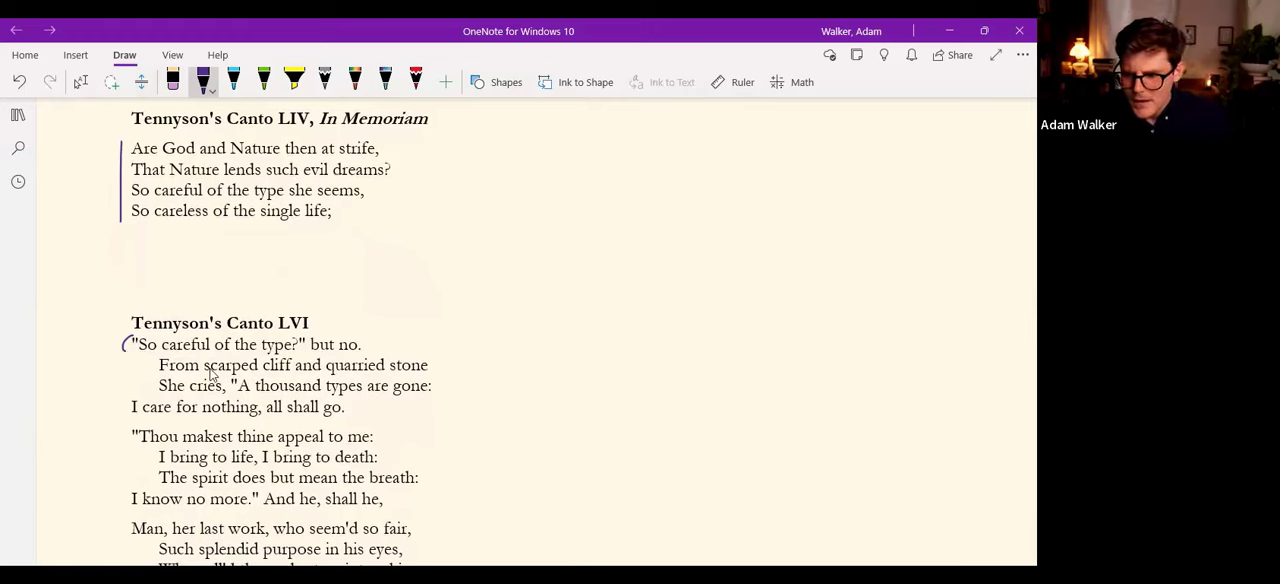
Underline 'red in tooth and claw' and 'With ravine, shriek'd against his creed' in Canto LVI with purple ink.
{"action": "scroll", "scroll_direction": "down", "scroll_amount": 3}
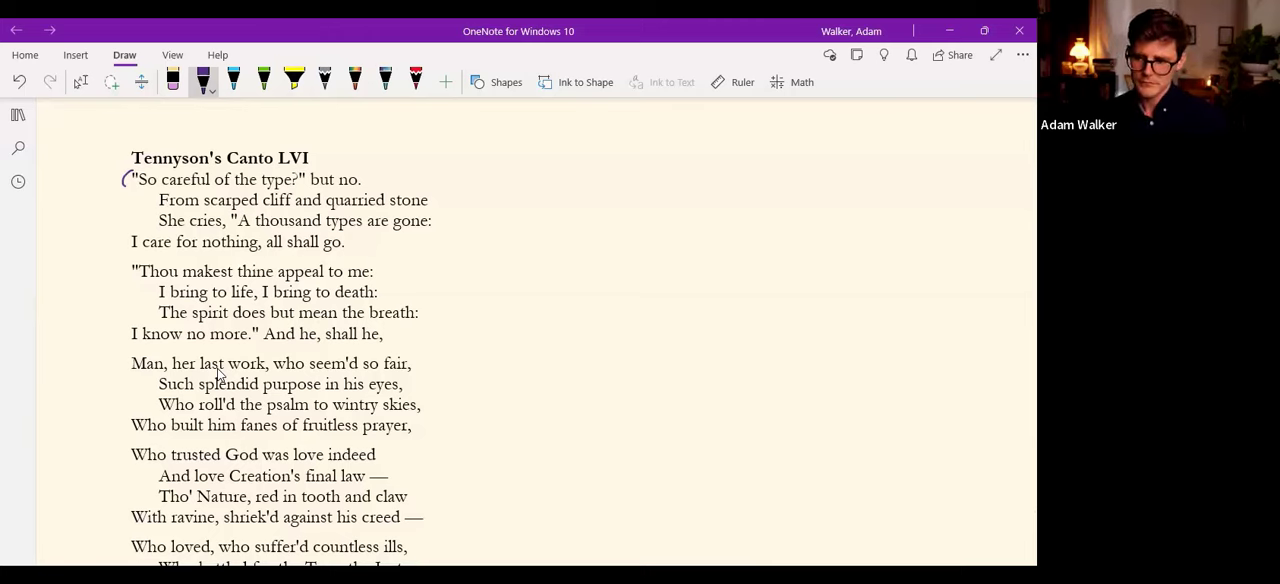
{"action": "scroll", "scroll_direction": "down", "scroll_amount": 3}
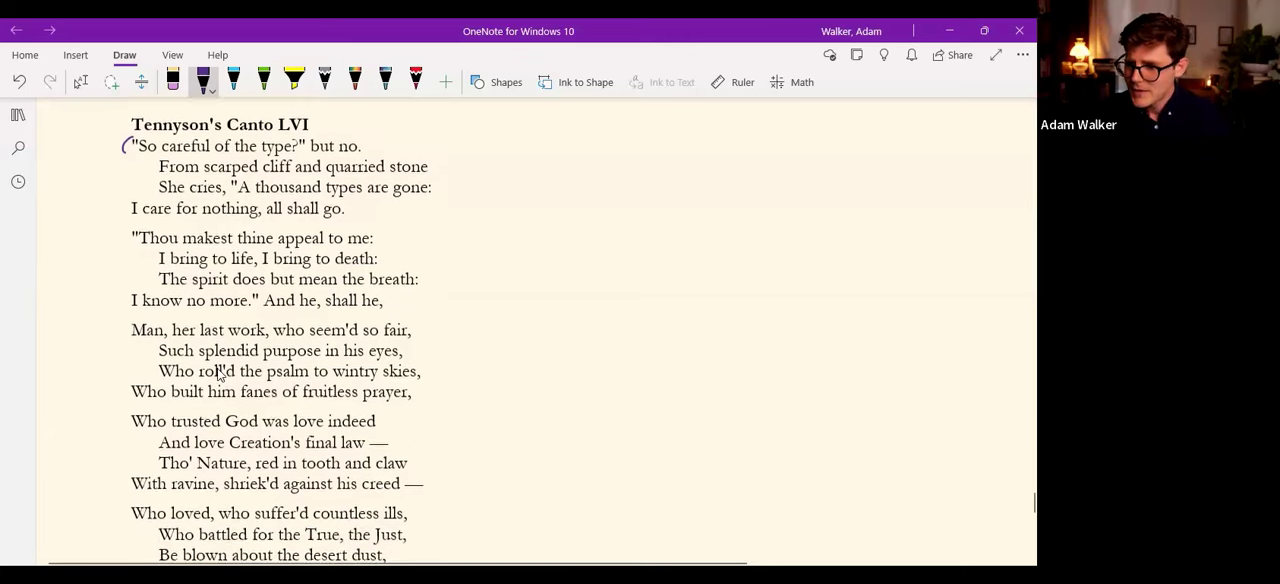
{"action": "scroll", "scroll_direction": "down", "scroll_amount": 3}
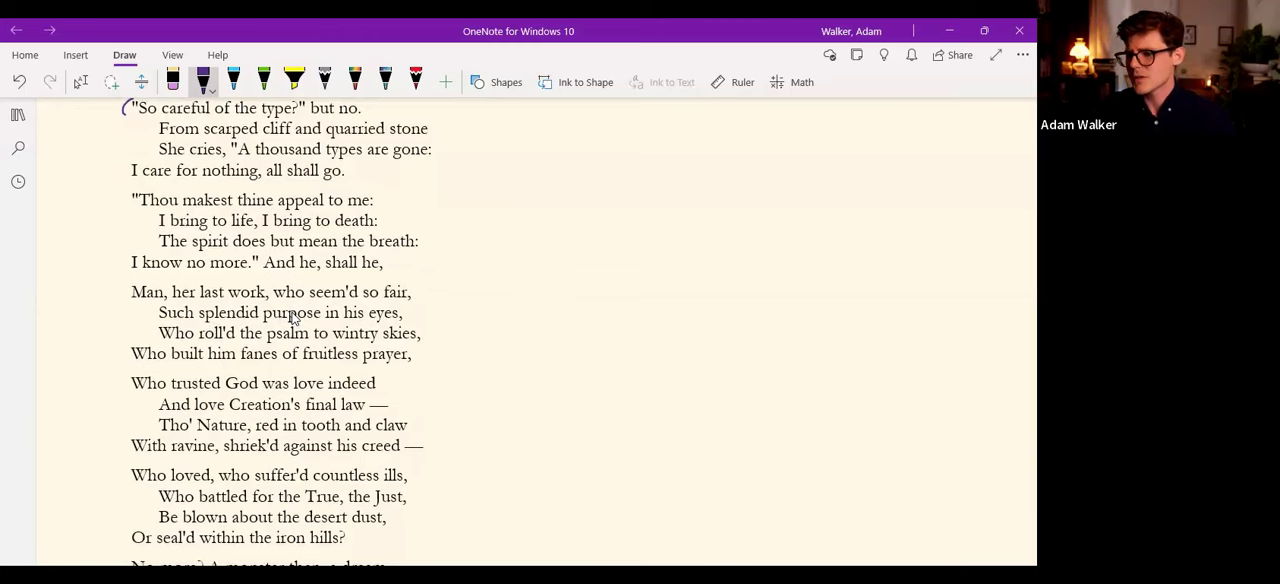
{"action": "mouse_move", "coordinate": [202, 332]}
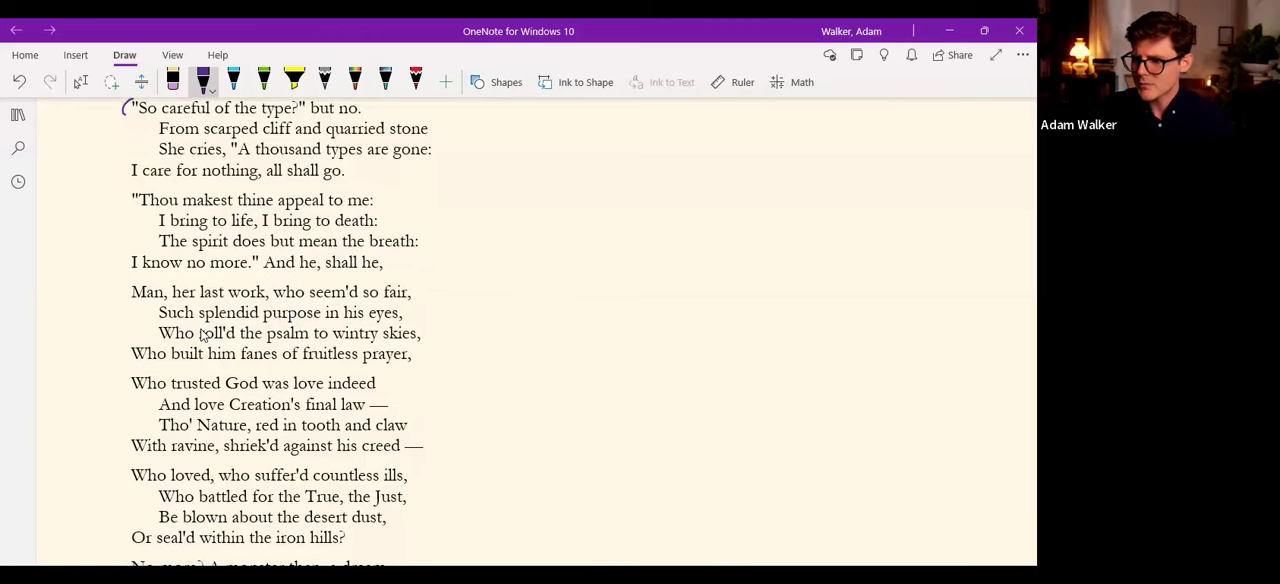
{"action": "mouse_move", "coordinate": [108, 358]}
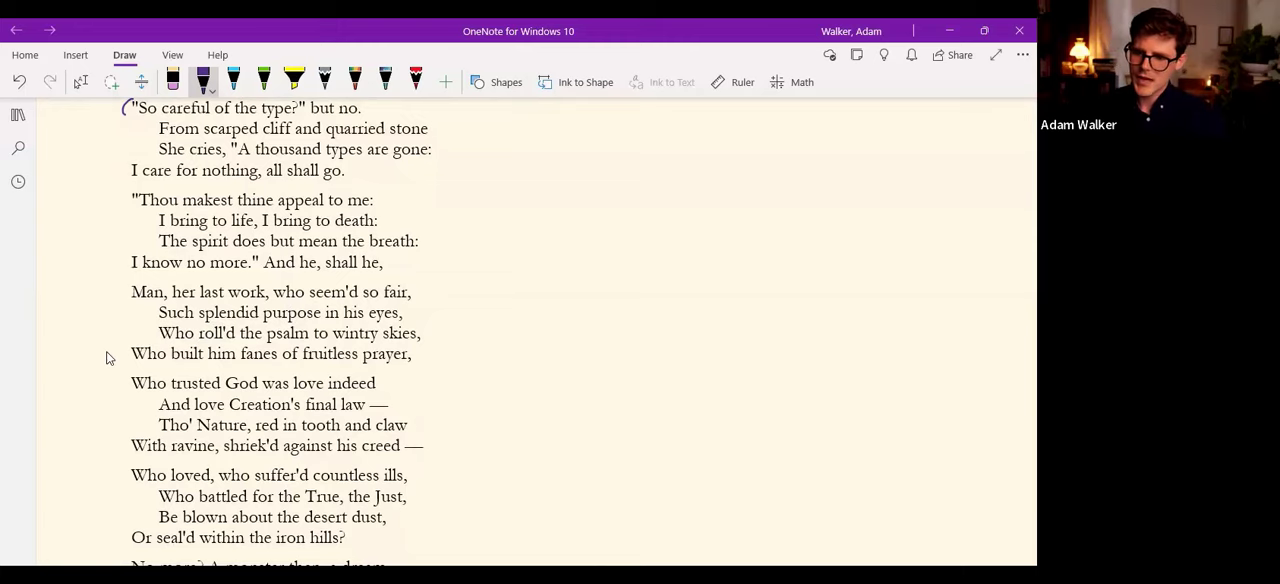
{"action": "scroll", "scroll_direction": "down", "scroll_amount": 3}
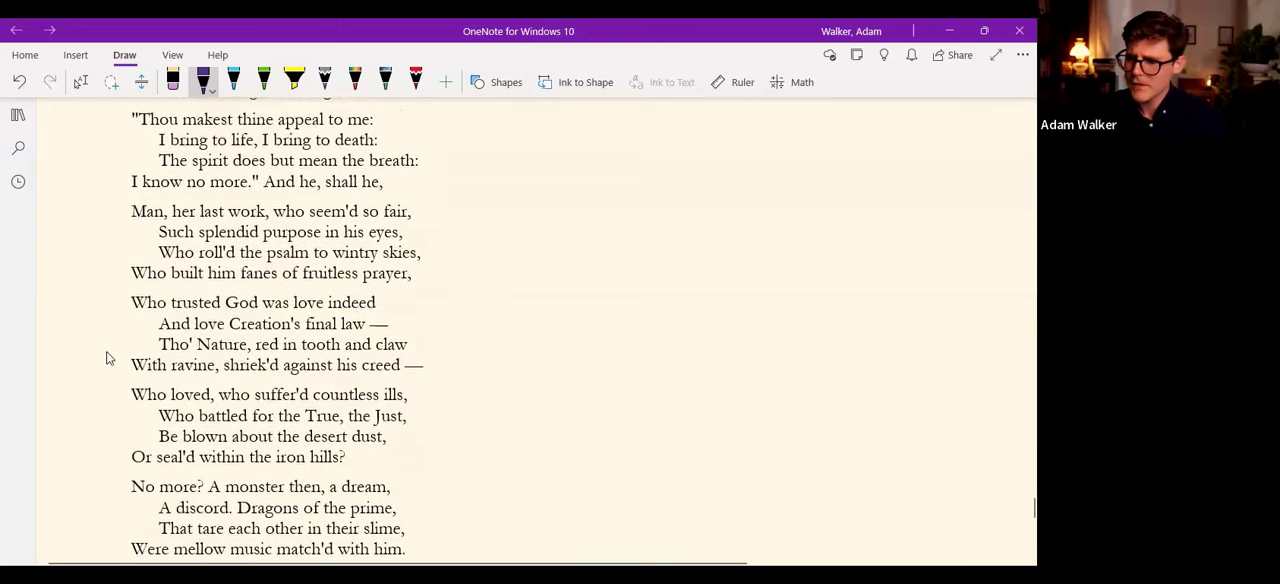
{"action": "scroll", "scroll_direction": "down", "scroll_amount": 3}
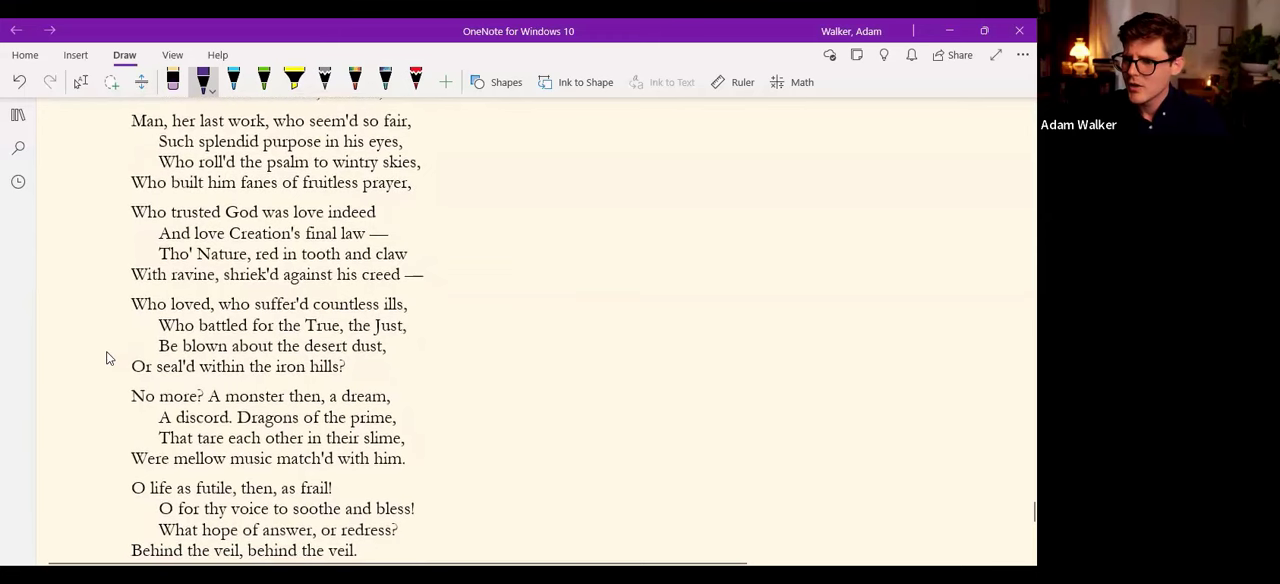
{"action": "mouse_move", "coordinate": [80, 238]}
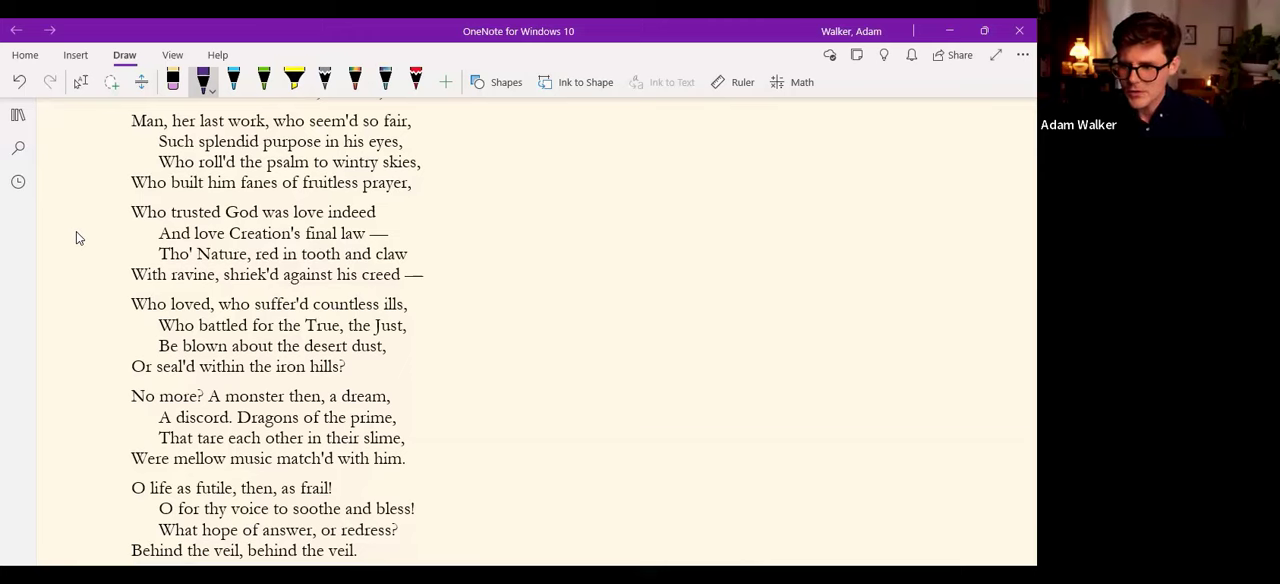
{"action": "left_click_drag", "start_coordinate": [258, 268], "coordinate": [398, 272]}
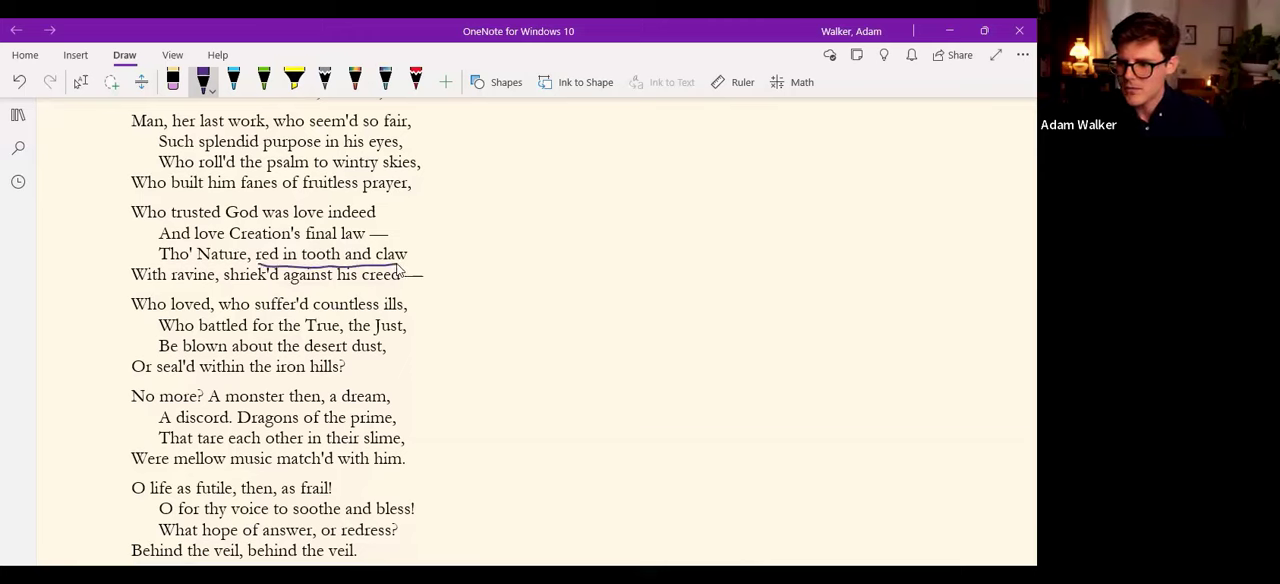
{"action": "left_click_drag", "start_coordinate": [132, 288], "coordinate": [212, 288]}
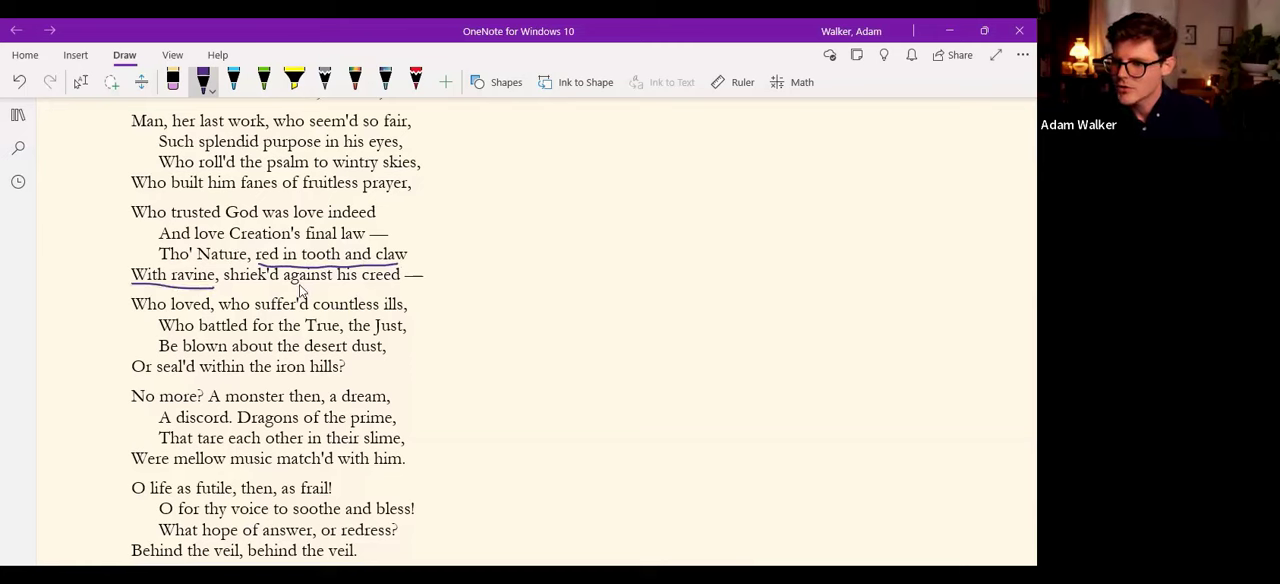
{"action": "mouse_move", "coordinate": [234, 344]}
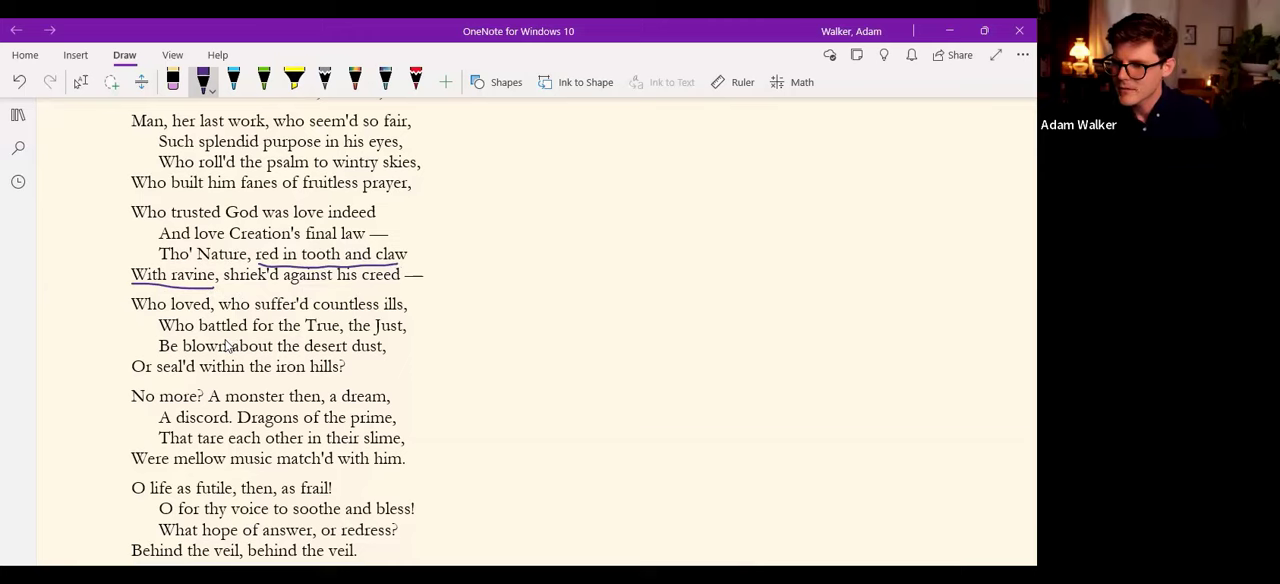
{"action": "mouse_move", "coordinate": [88, 308]}
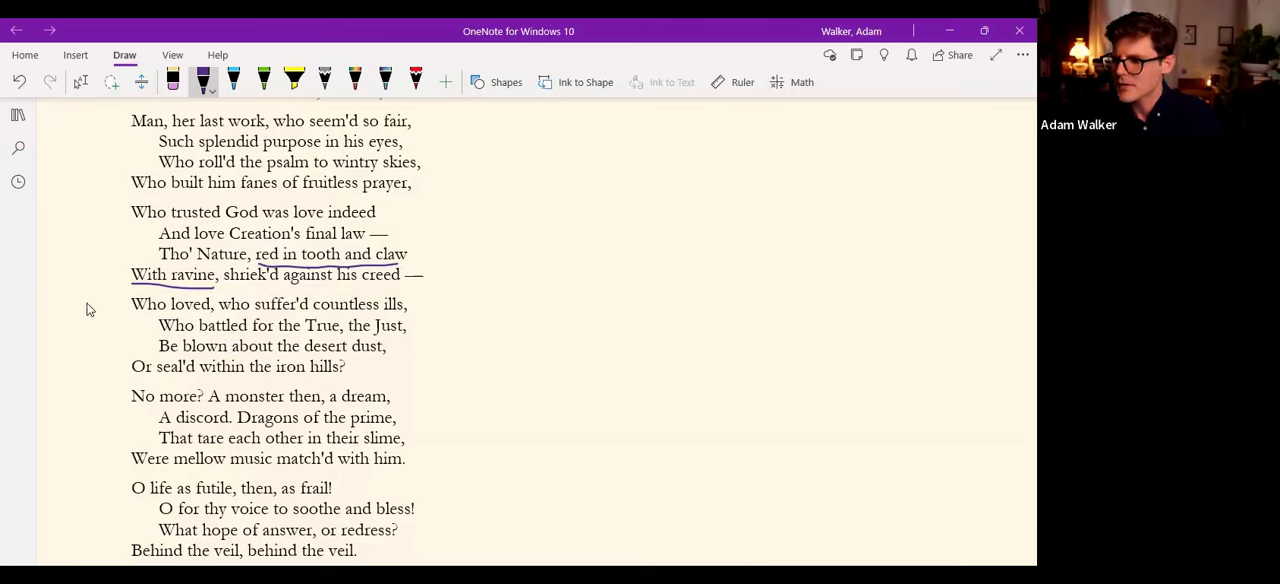
{"action": "mouse_move", "coordinate": [84, 302]}
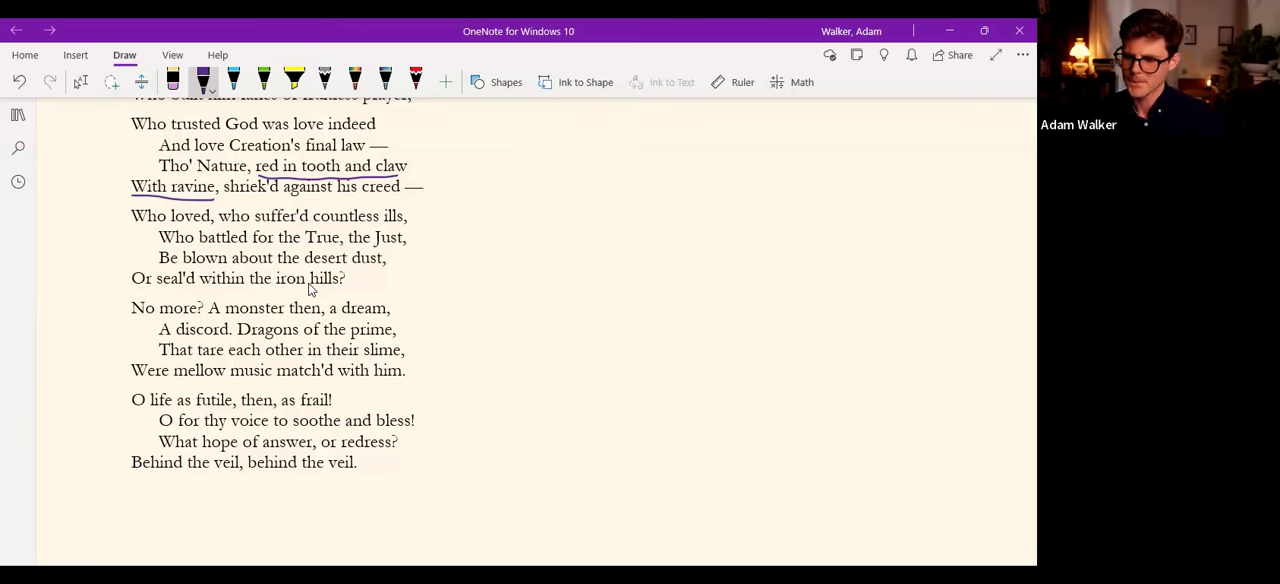
{"action": "mouse_move", "coordinate": [112, 408]}
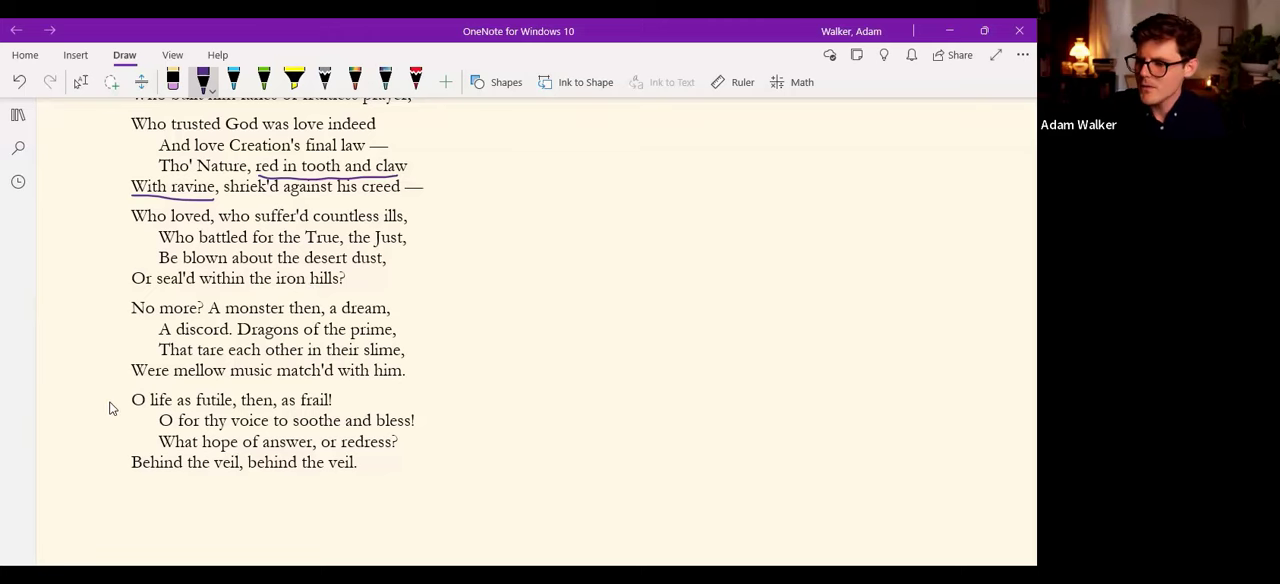
{"action": "mouse_move", "coordinate": [112, 424]}
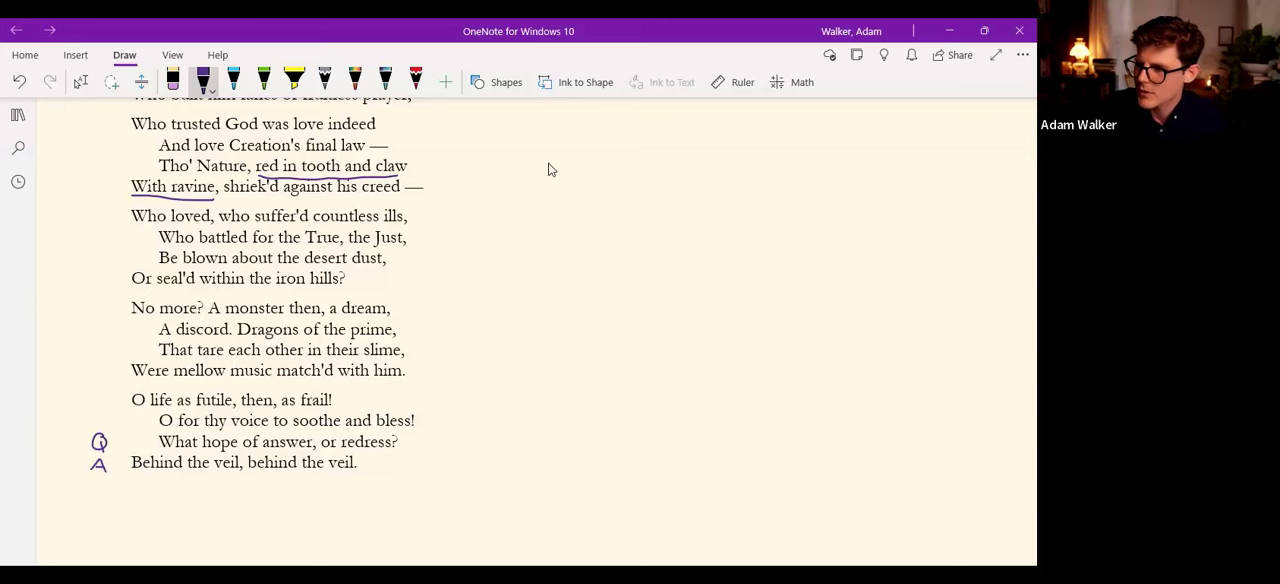
{"action": "mouse_move", "coordinate": [554, 144]}
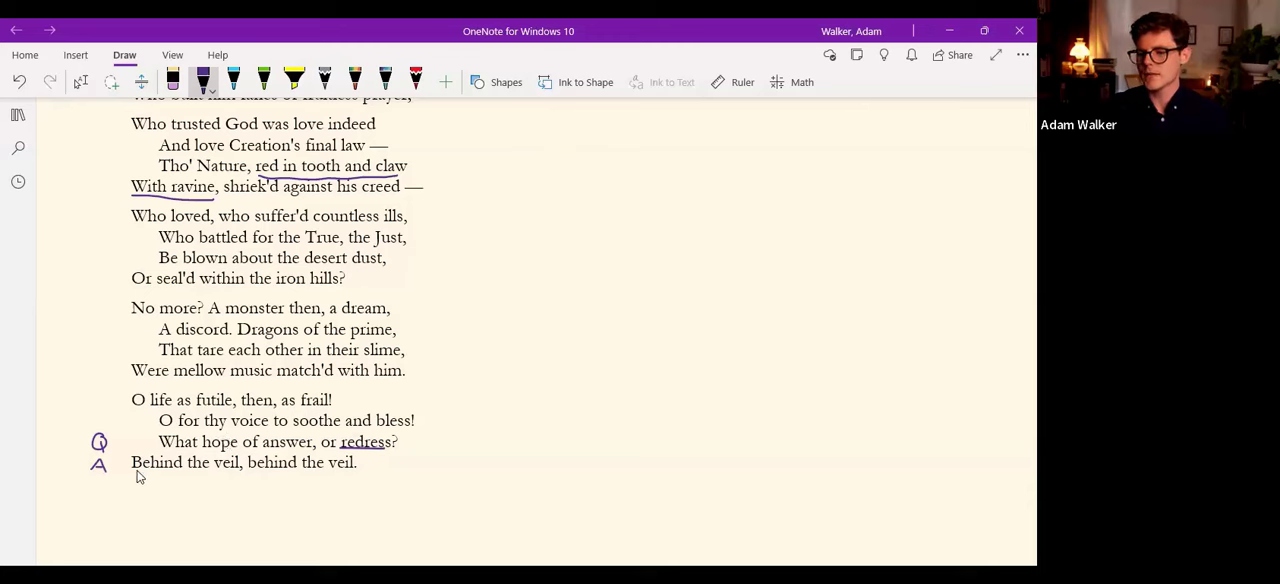
Underline the closing line 'Behind the veil, behind the veil.' in purple ink.
{"action": "left_click_drag", "start_coordinate": [138, 470], "coordinate": [356, 470]}
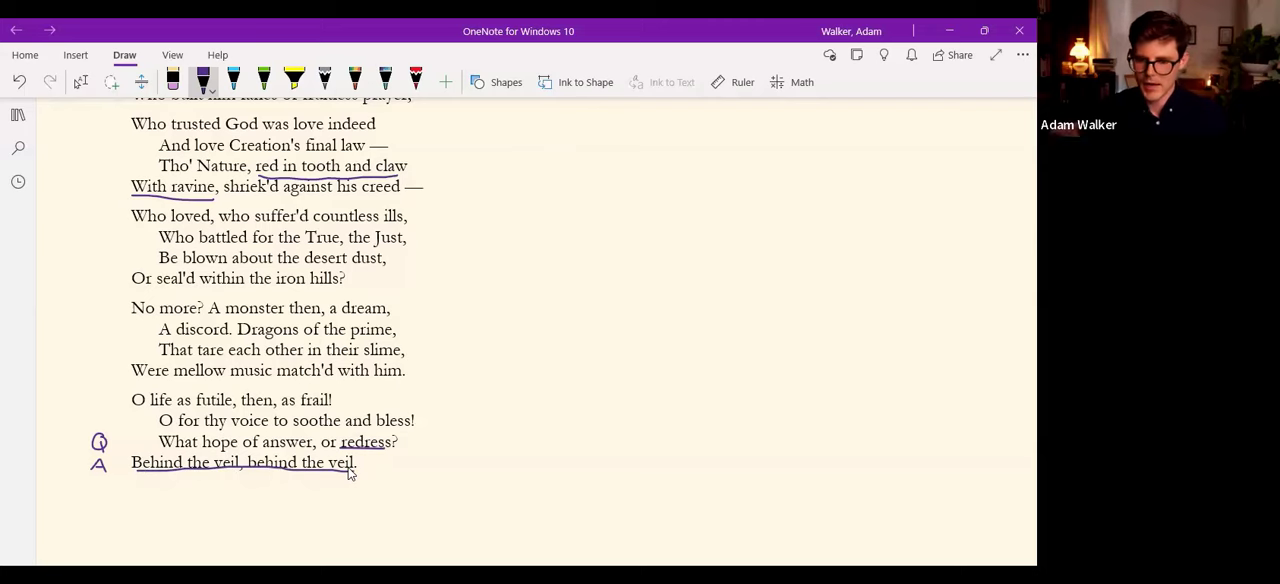
{"action": "mouse_move", "coordinate": [340, 406]}
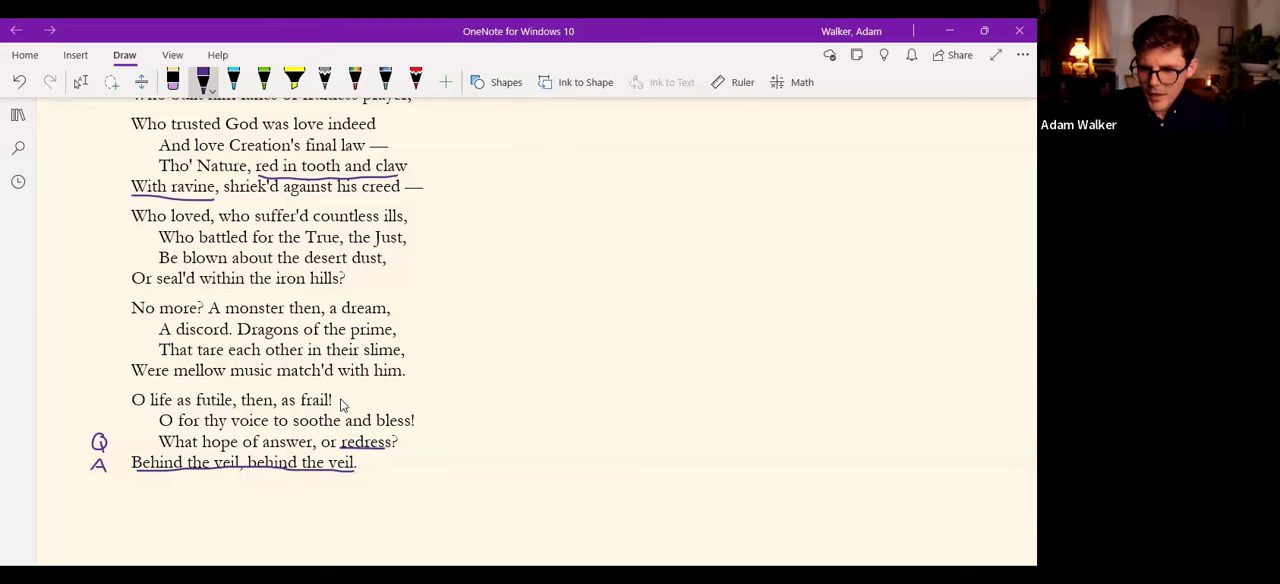
Draw a vertical margin line beside The Windhover's final stanzas and an arrow at its first line.
{"action": "scroll", "scroll_direction": "down", "scroll_amount": 3}
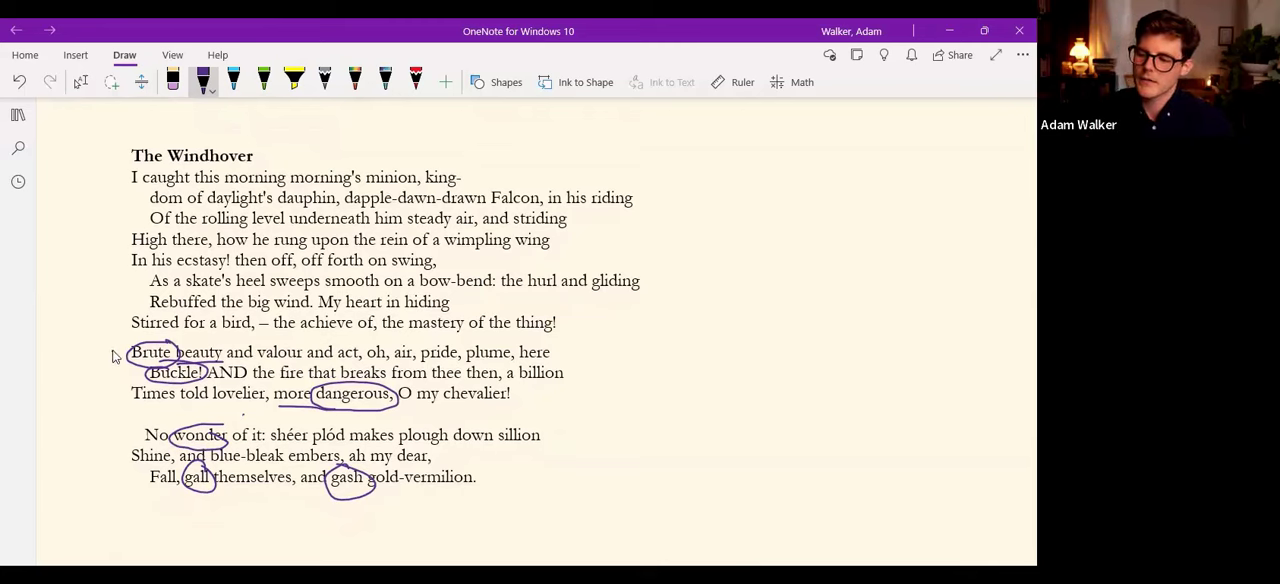
{"action": "left_click_drag", "start_coordinate": [112, 356], "coordinate": [104, 484]}
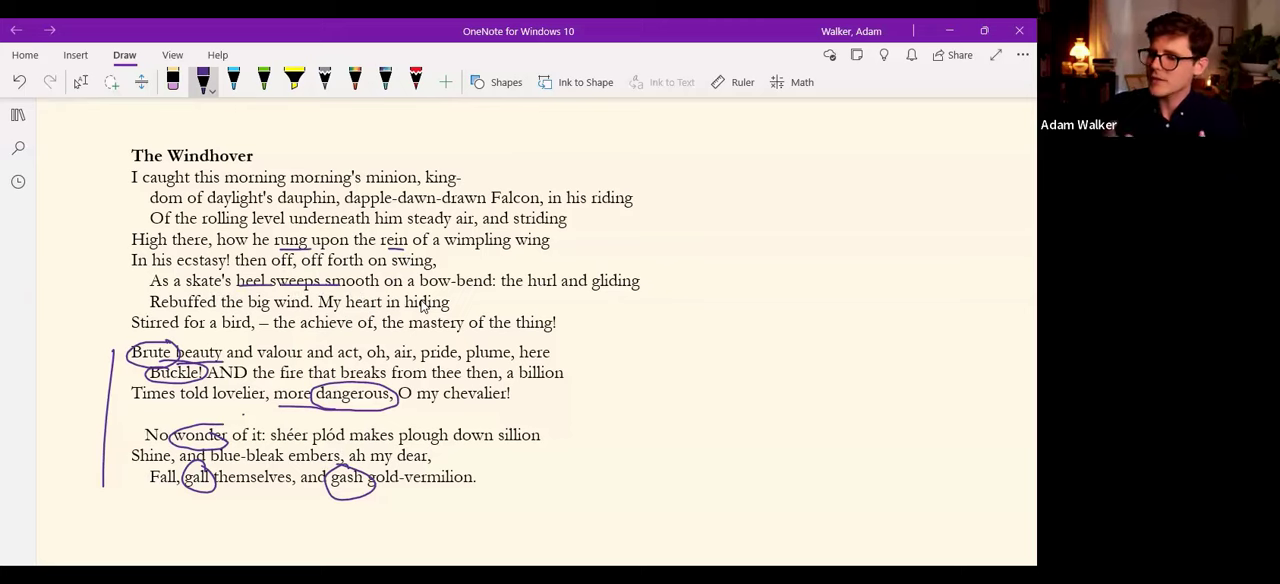
{"action": "mouse_move", "coordinate": [358, 150]}
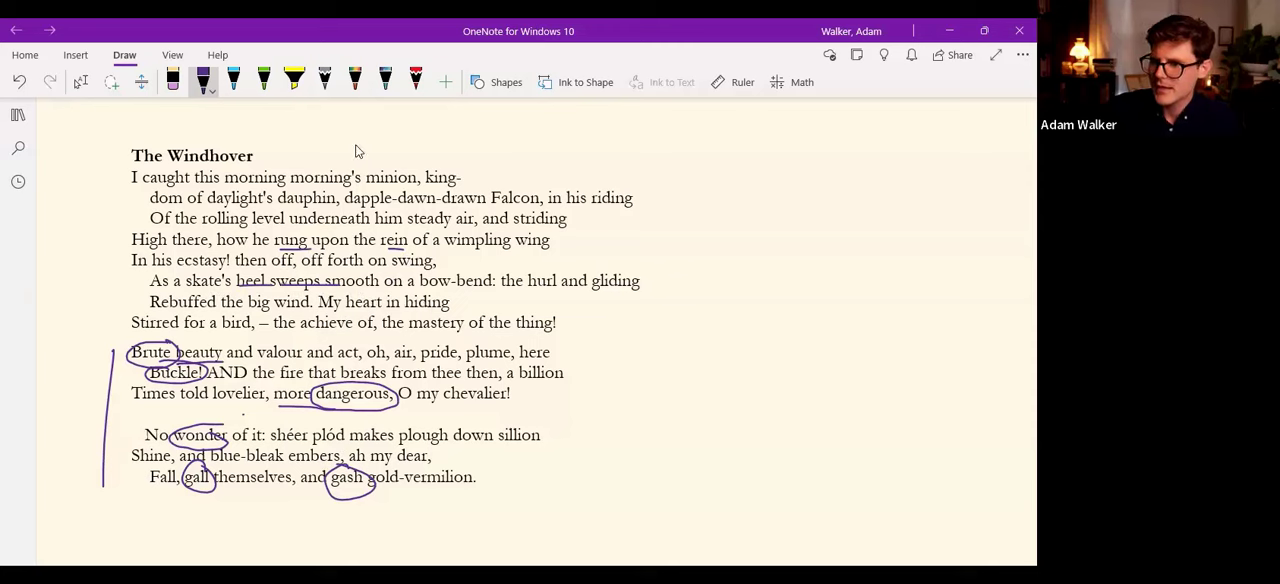
{"action": "left_click_drag", "start_coordinate": [104, 170], "coordinate": [132, 172]}
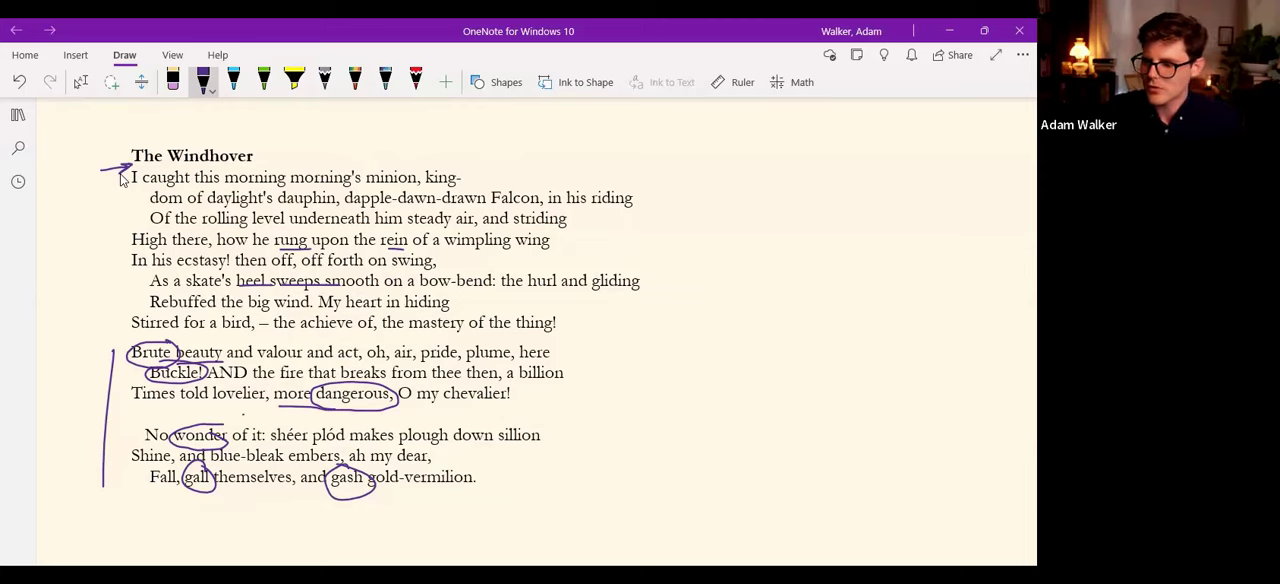
{"action": "mouse_move", "coordinate": [564, 348]}
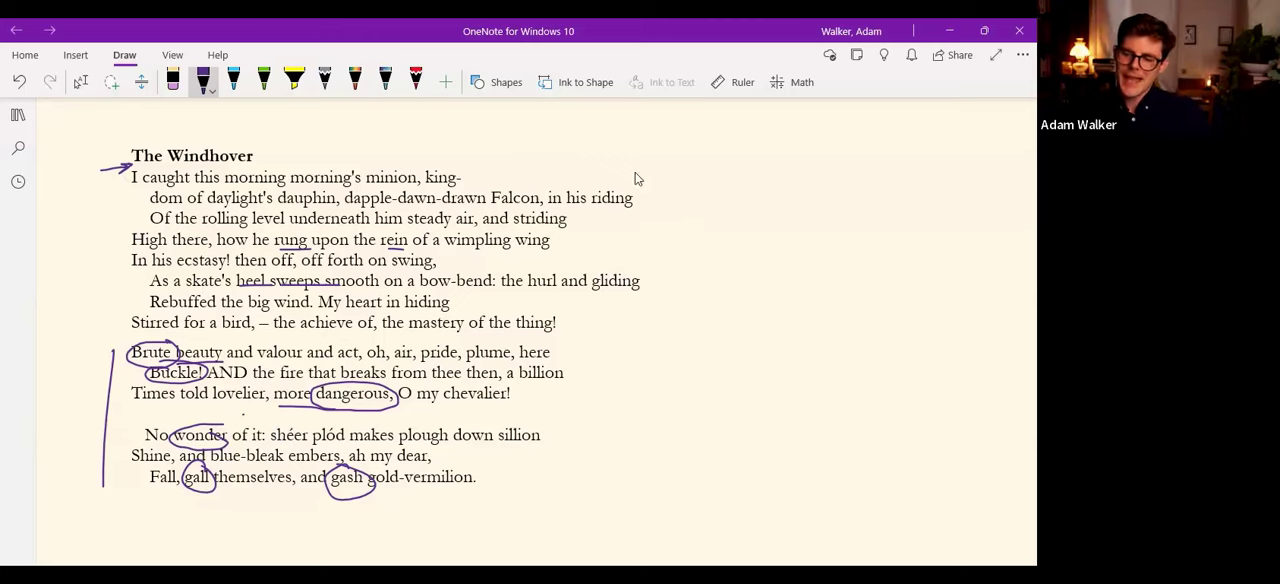
{"action": "mouse_move", "coordinate": [412, 404]}
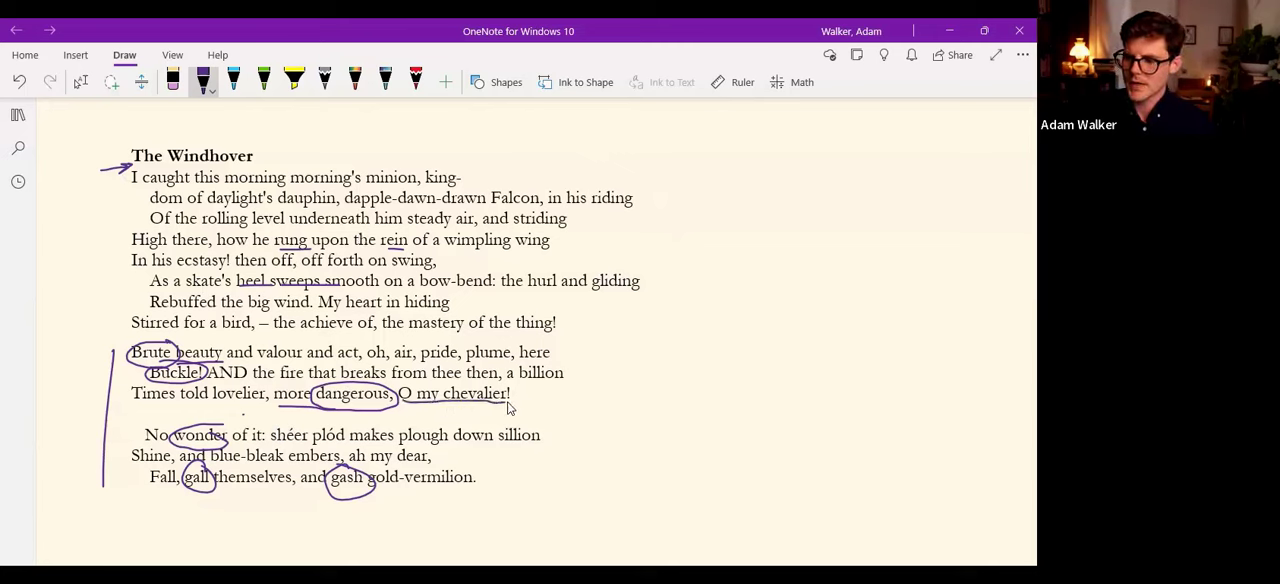
Draw a purple loop around 'O my chevalier!' on the 'Times told lovelier' line.
{"action": "left_click_drag", "start_coordinate": [400, 392], "coordinate": [510, 392]}
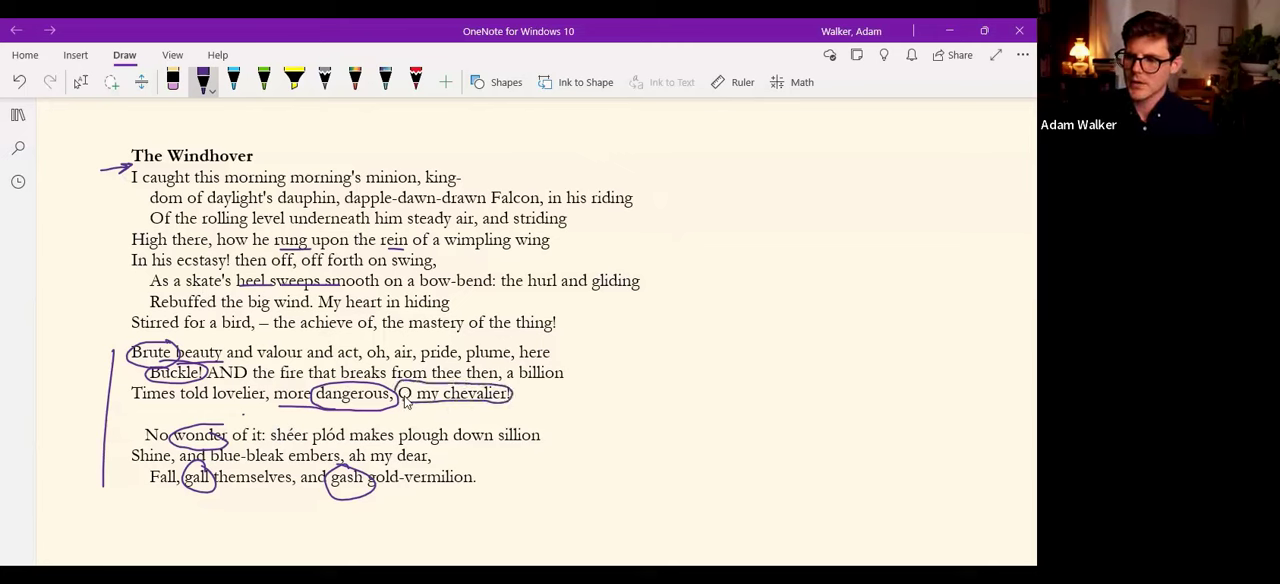
{"action": "left_click_drag", "start_coordinate": [344, 450], "coordinate": [430, 460]}
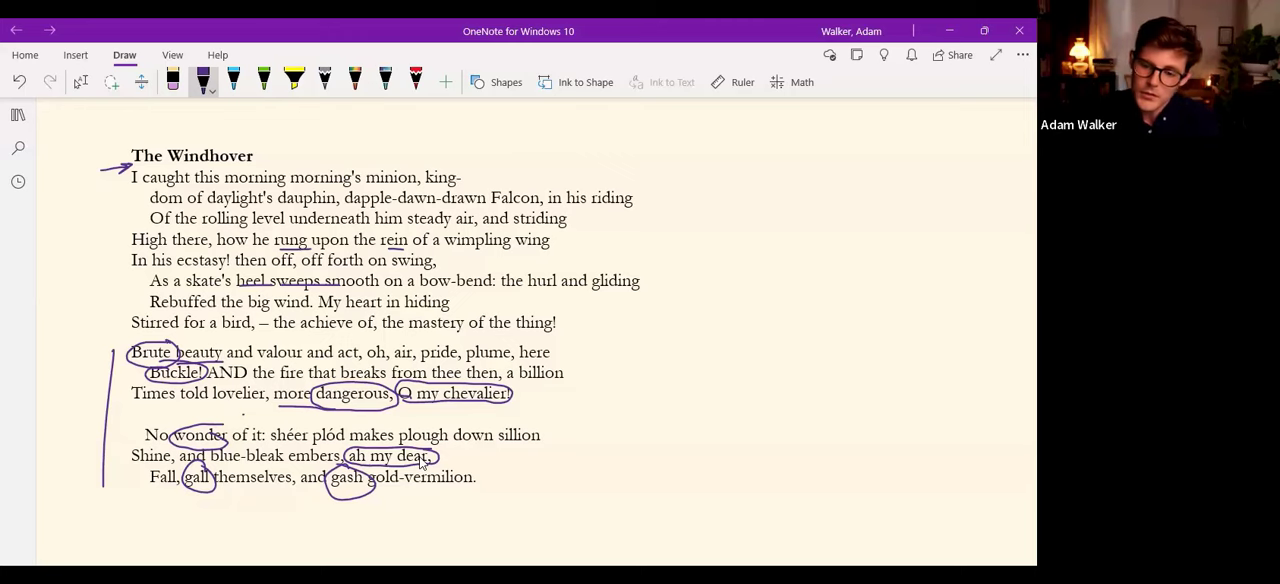
{"action": "mouse_move", "coordinate": [240, 414]}
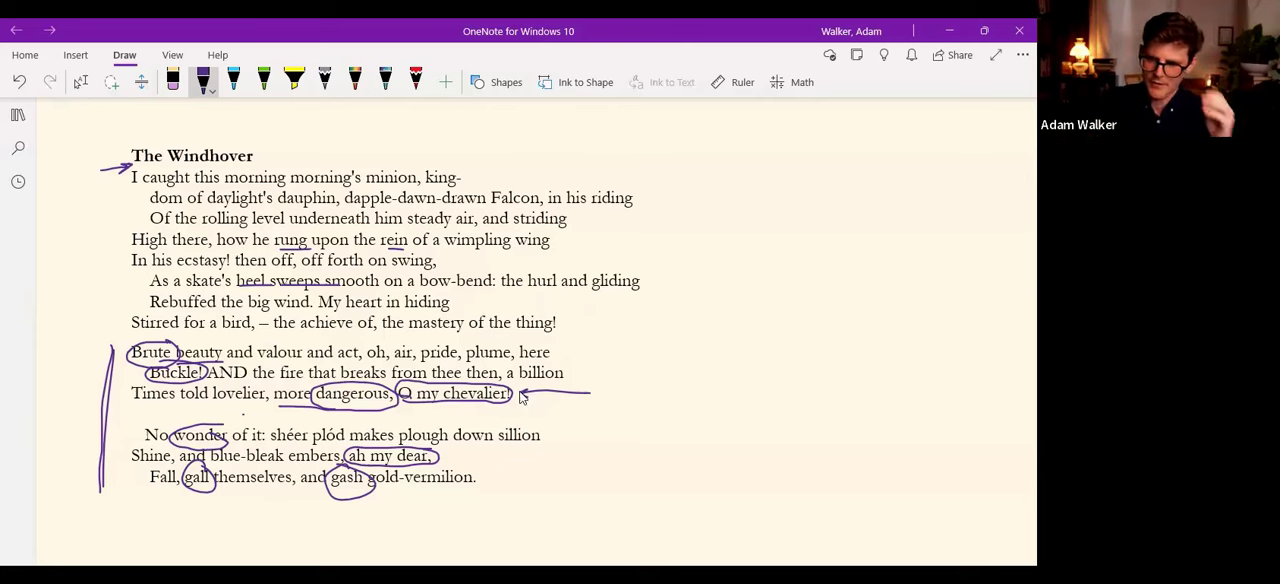
{"action": "mouse_move", "coordinate": [516, 396]}
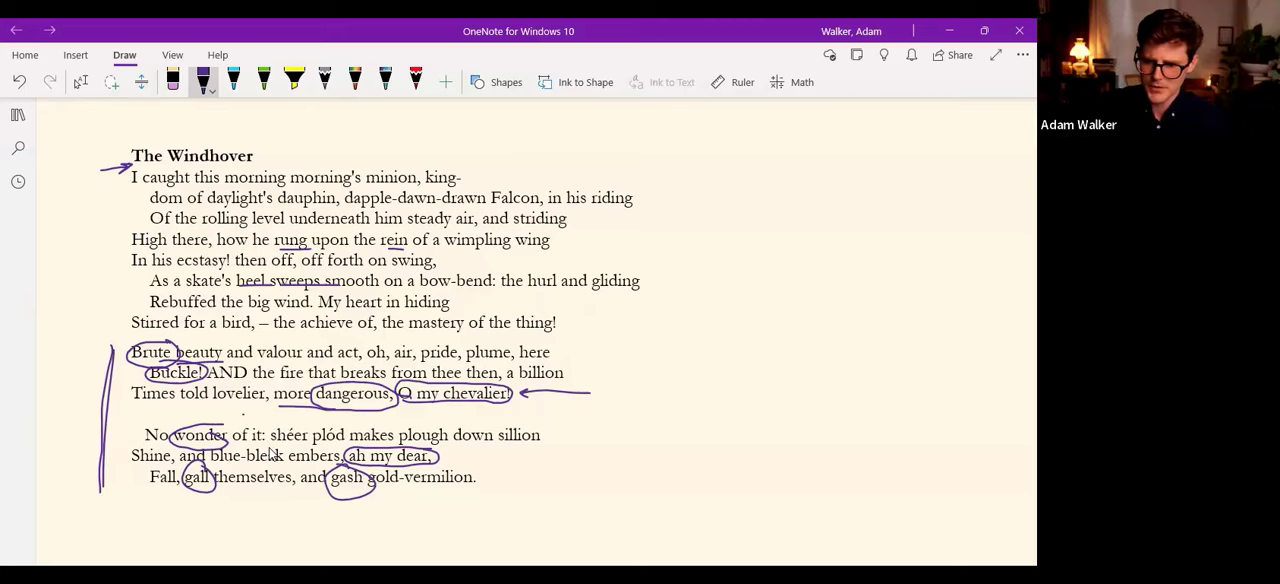
{"action": "mouse_move", "coordinate": [284, 472]}
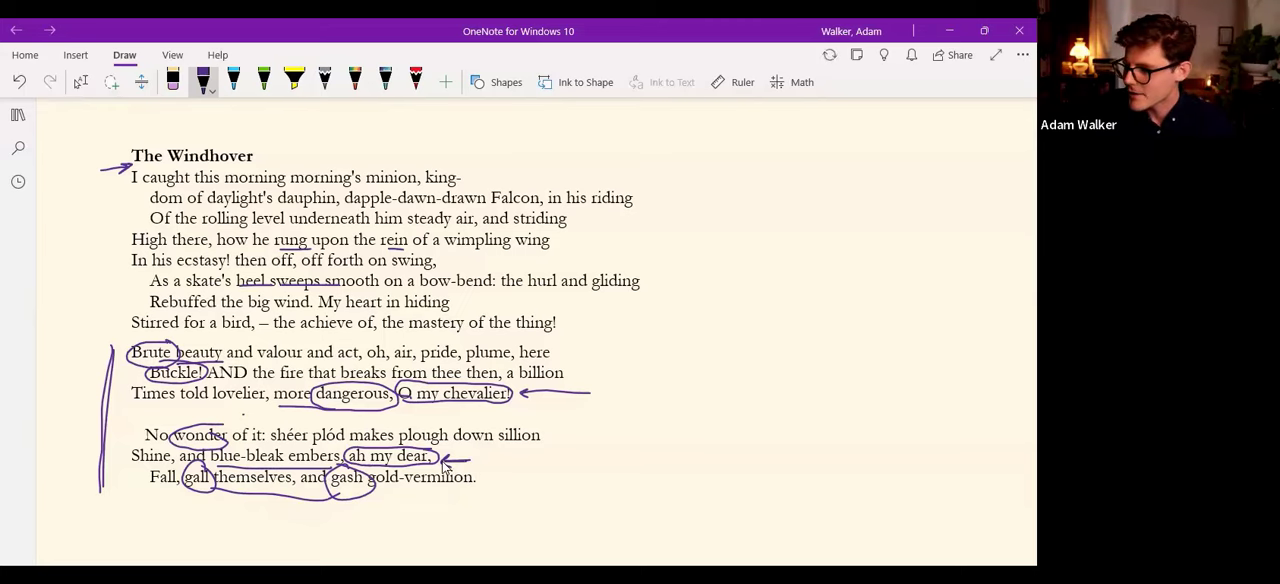
{"action": "mouse_move", "coordinate": [490, 470]}
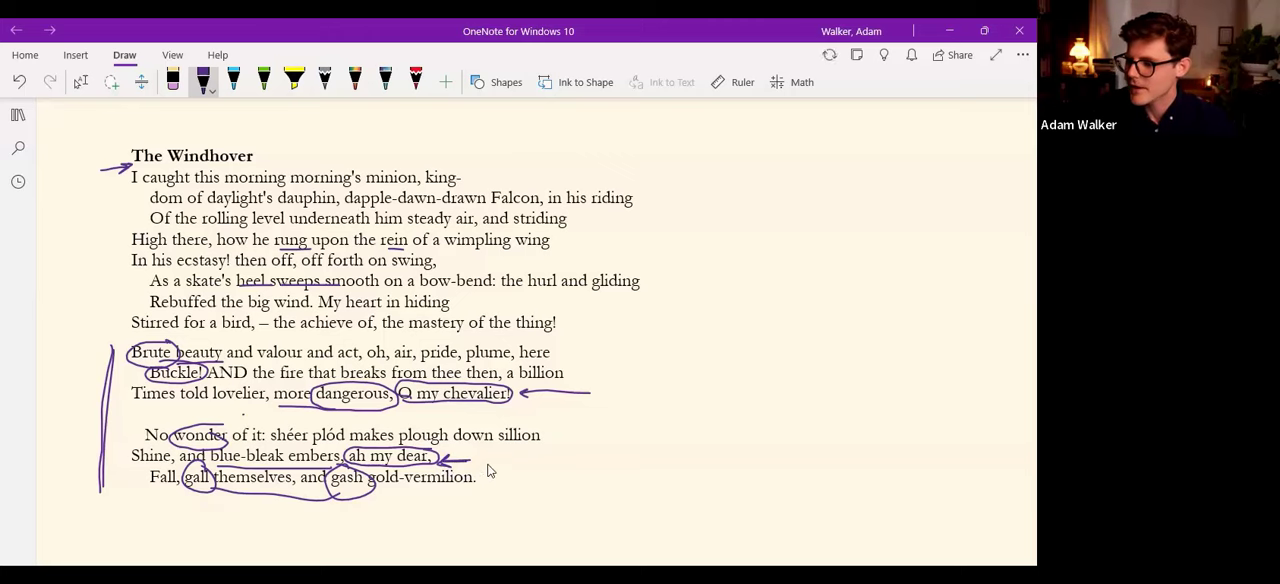
Handwrite the note 'Love 3' in purple beside 'ah my dear'.
{"action": "left_click_drag", "start_coordinate": [478, 462], "coordinate": [518, 464]}
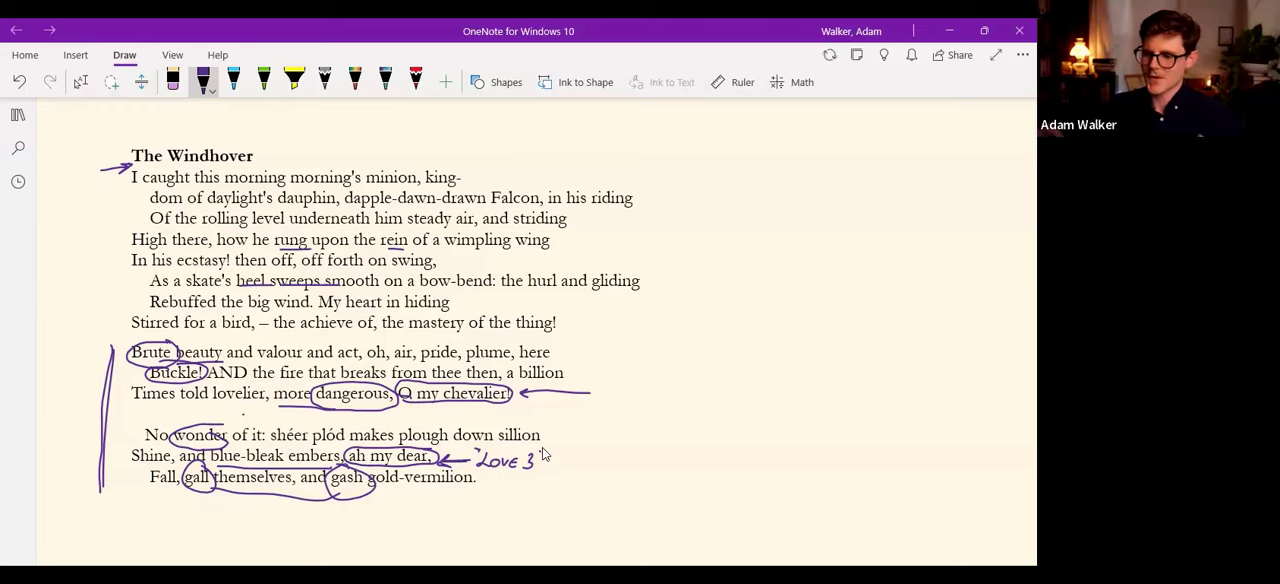
{"action": "mouse_move", "coordinate": [600, 400]}
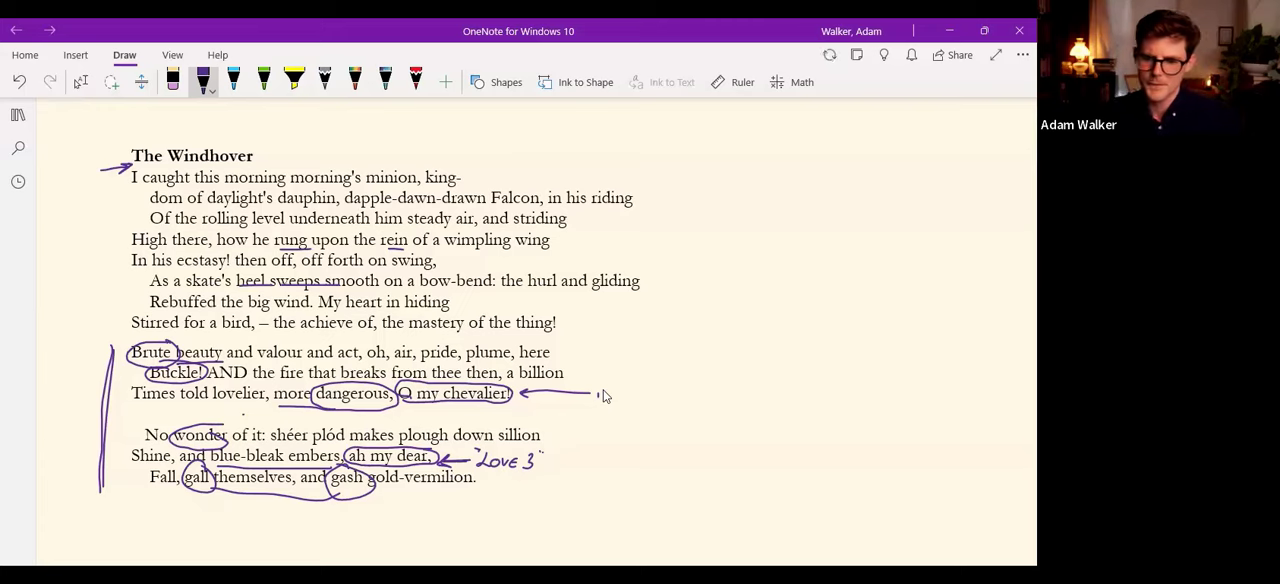
{"action": "mouse_move", "coordinate": [716, 150]}
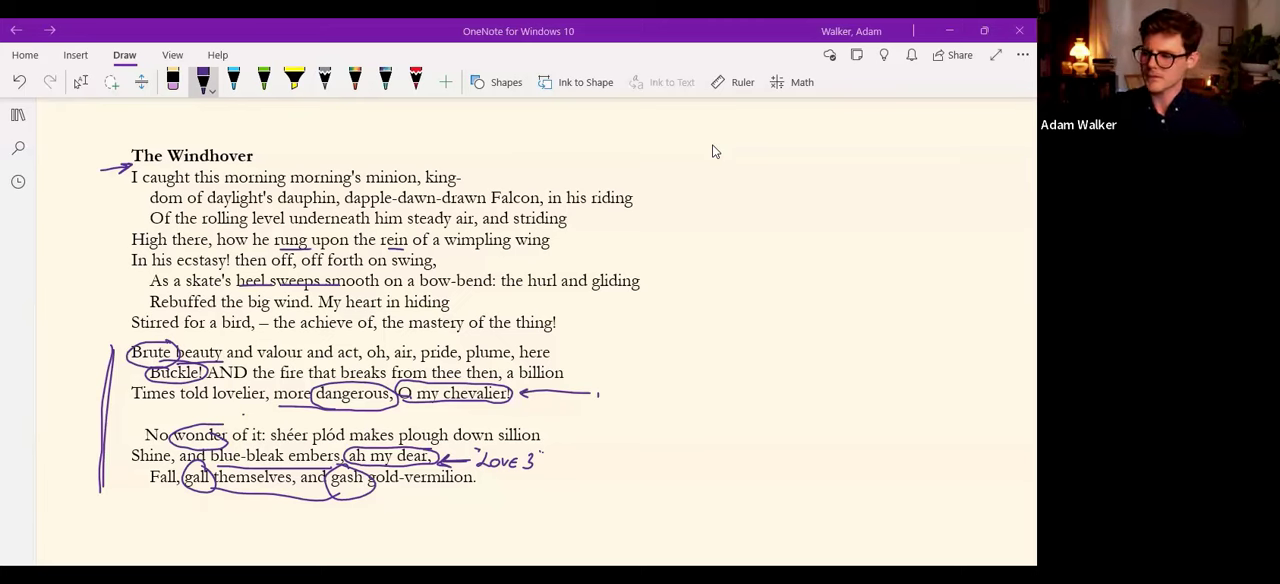
{"action": "mouse_move", "coordinate": [536, 212]}
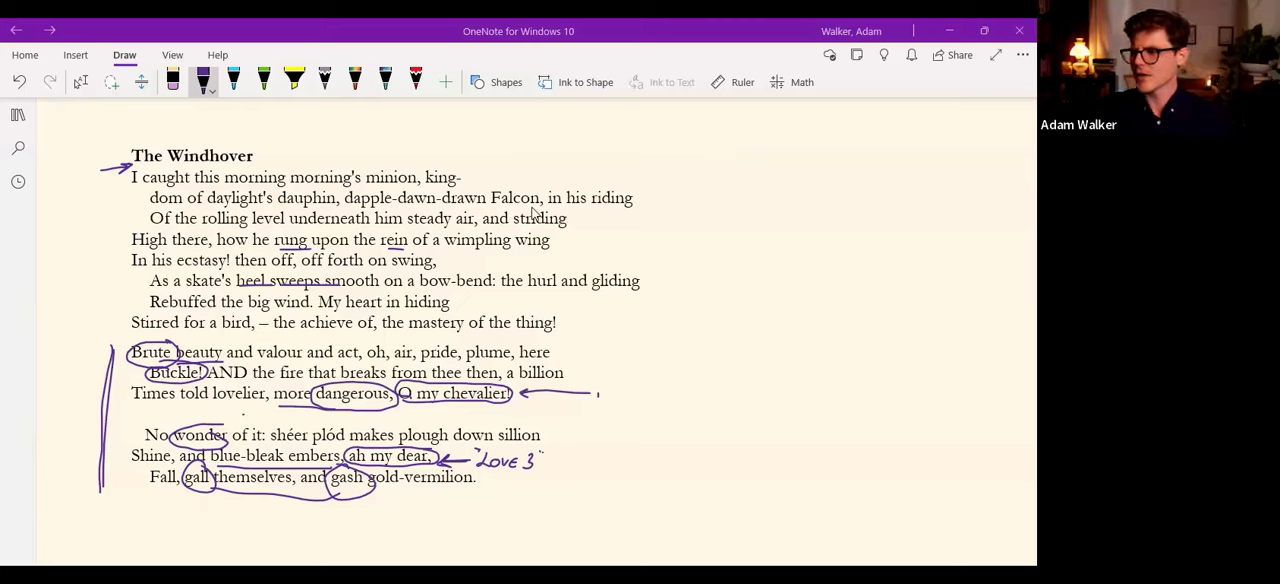
{"action": "mouse_move", "coordinate": [824, 162]}
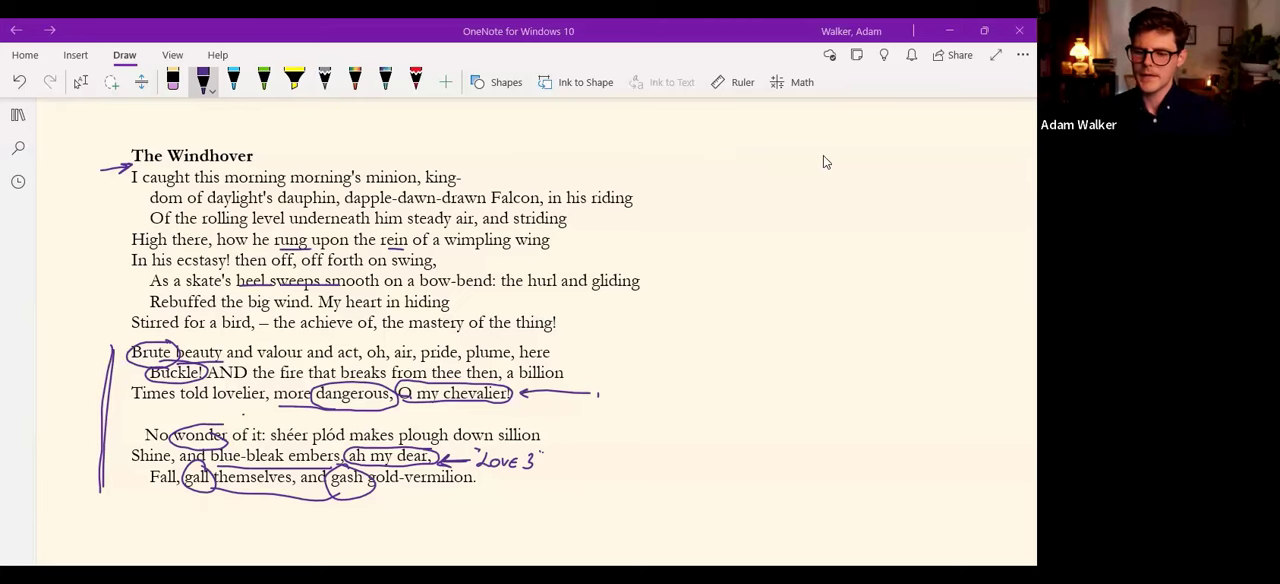